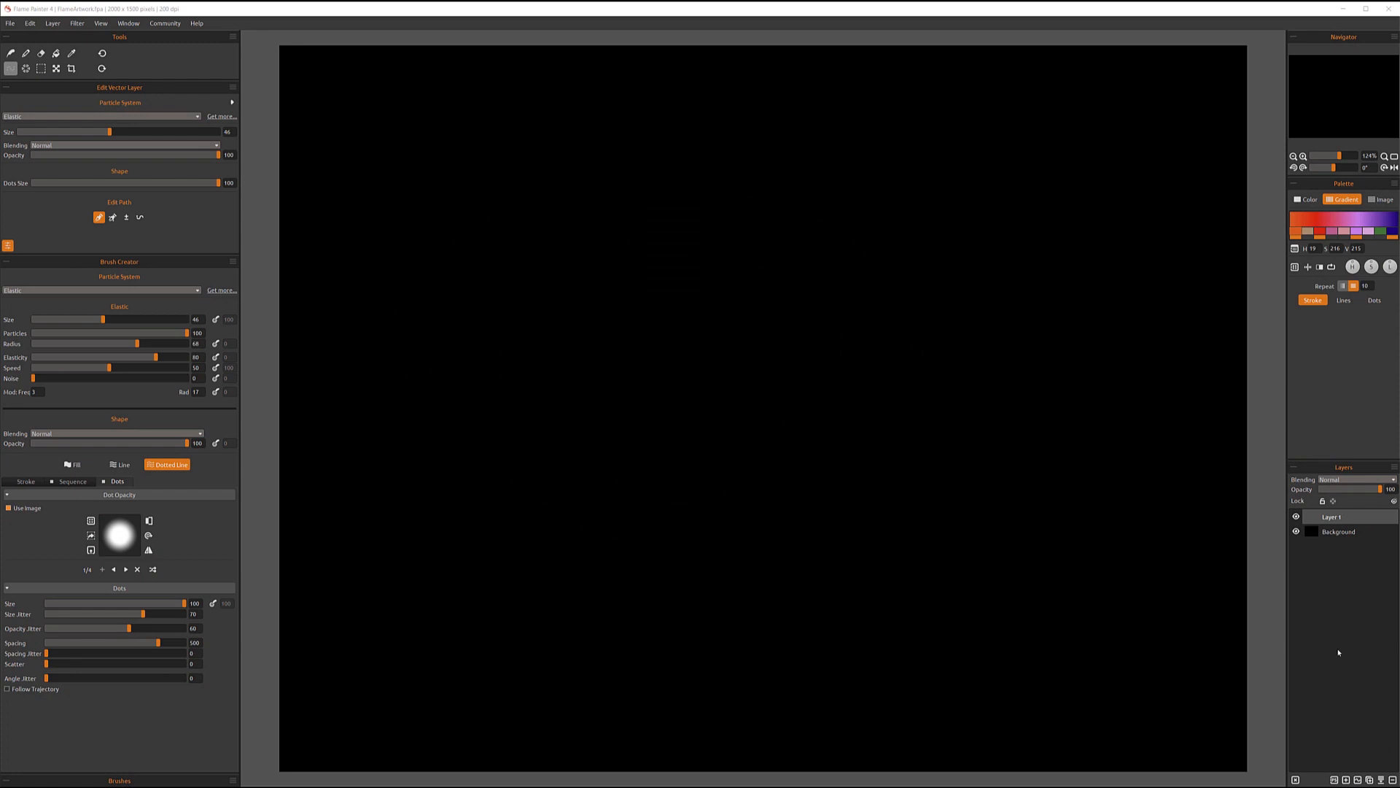
{"action": "mouse_move", "coordinate": [1330, 472]}
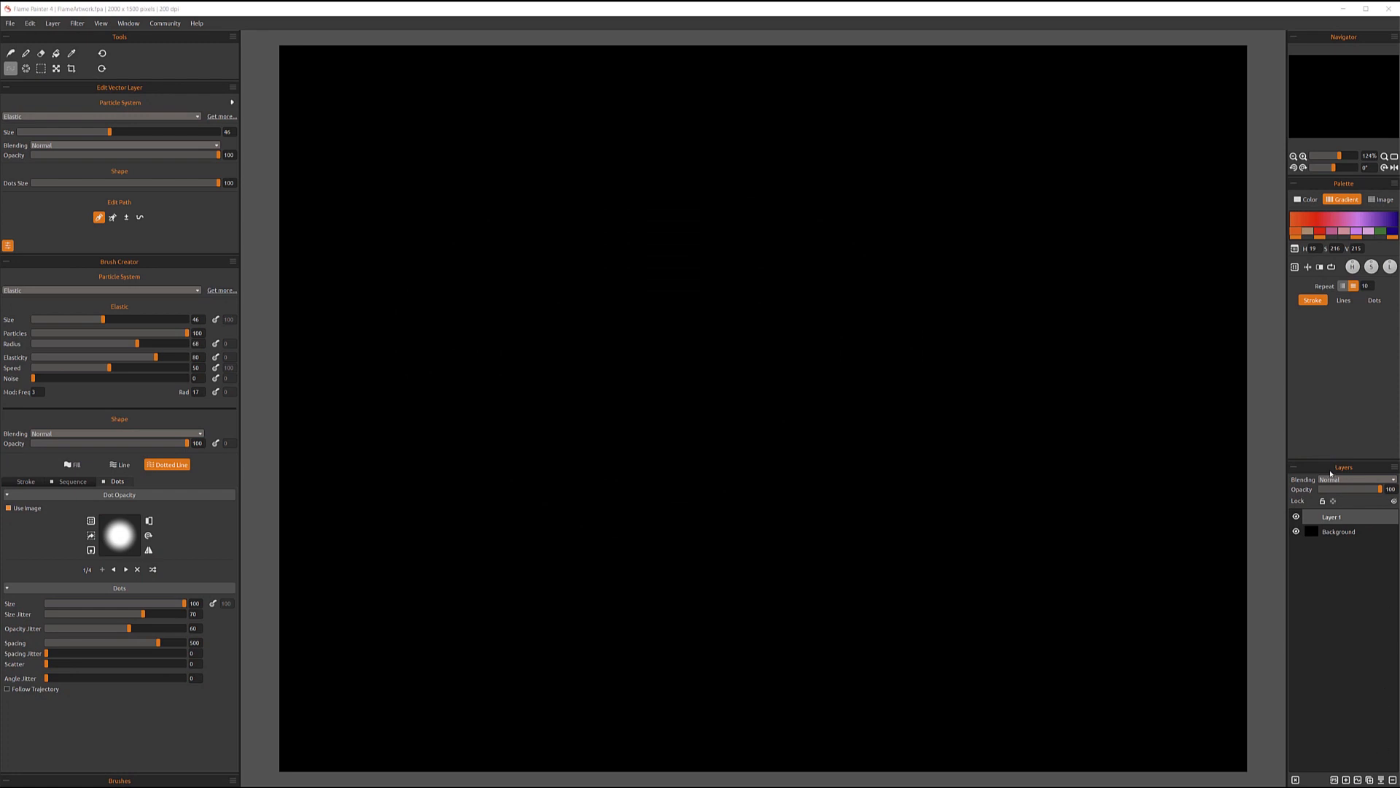
{"action": "mouse_move", "coordinate": [1268, 571]}
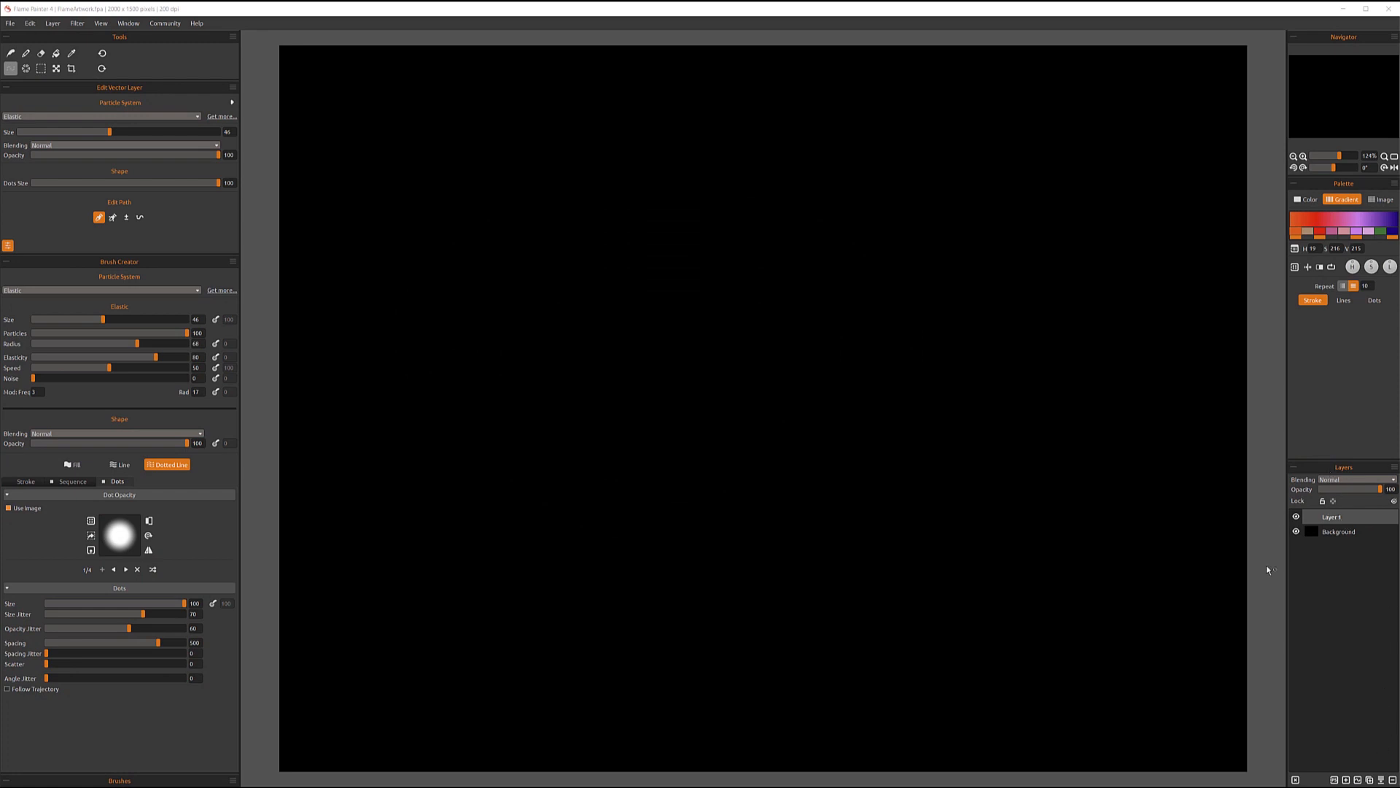
{"action": "mouse_move", "coordinate": [1303, 530]}
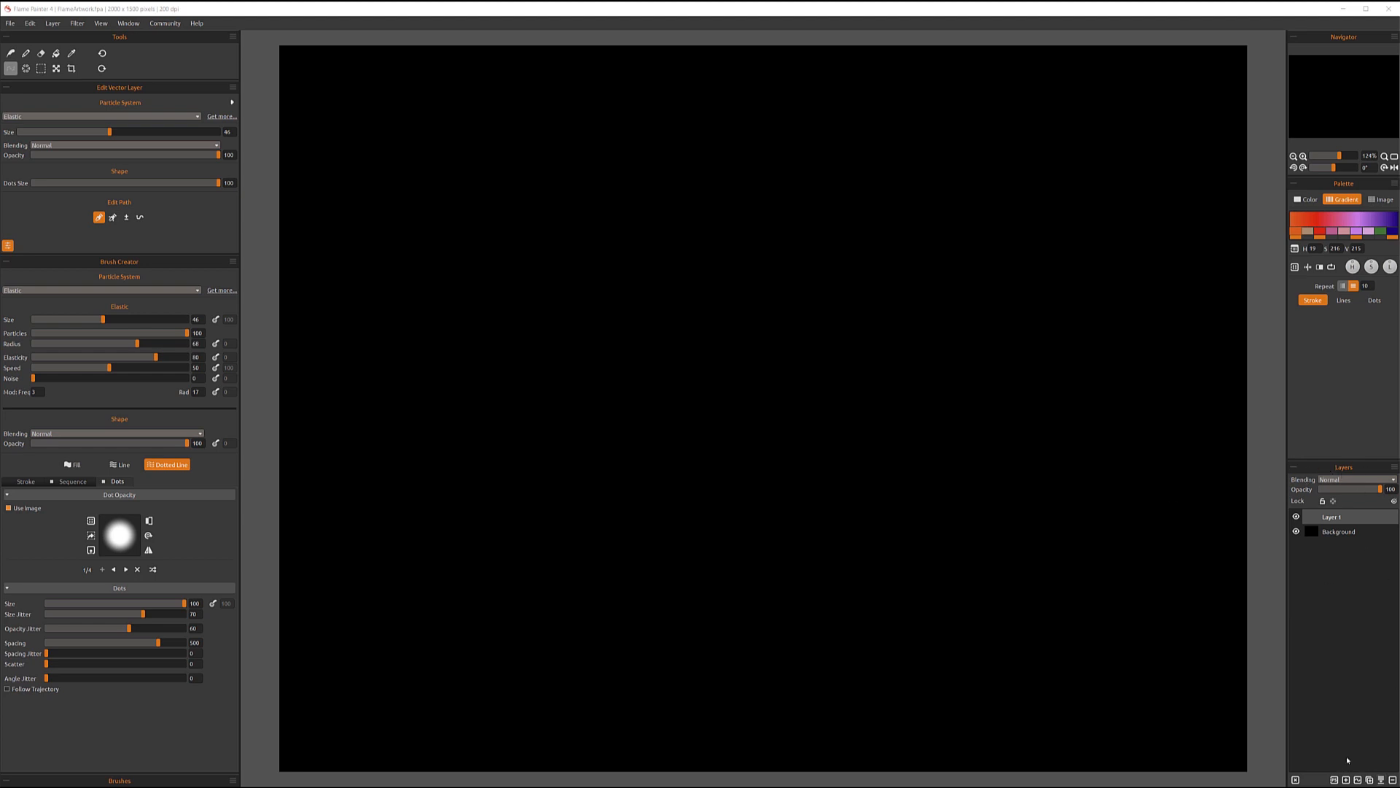
{"action": "mouse_move", "coordinate": [1364, 748]}
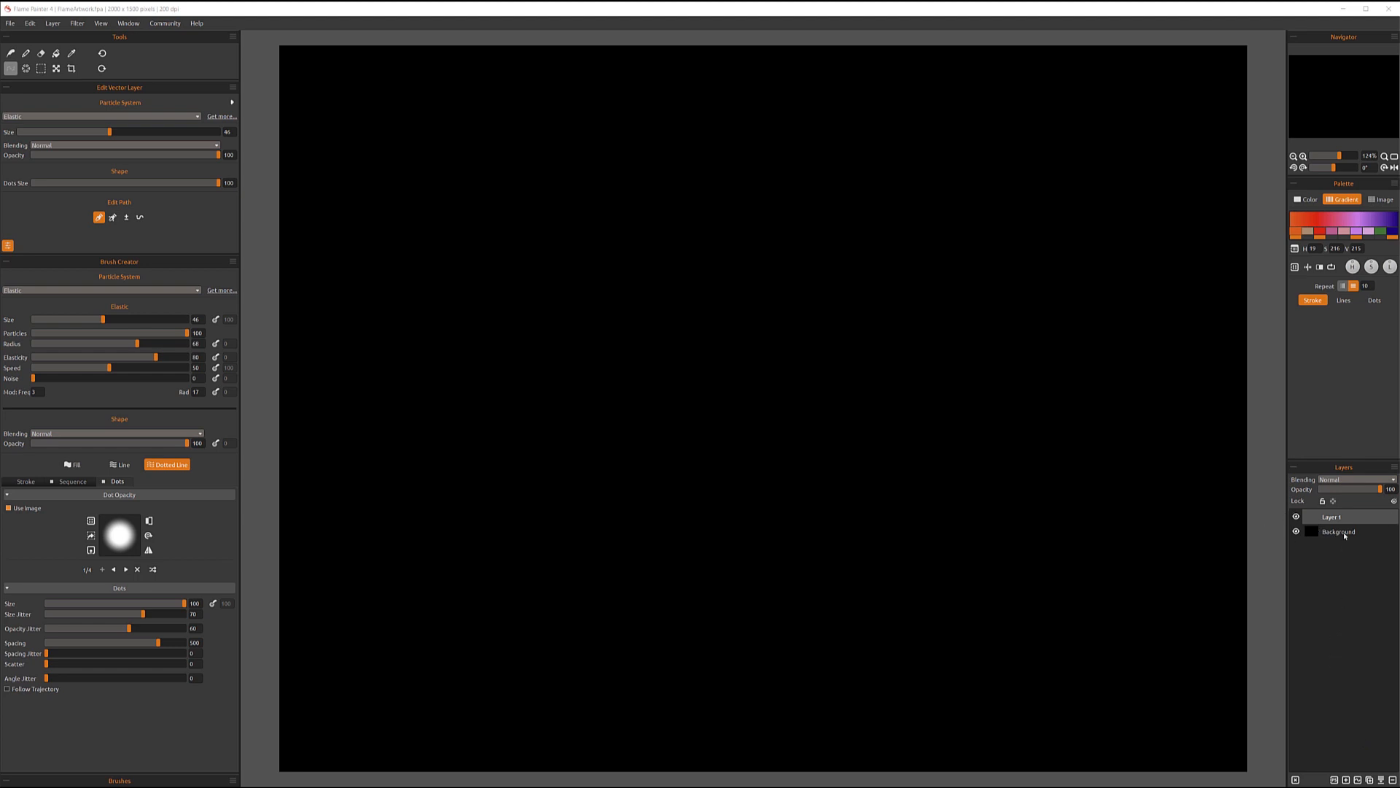
Step: Rename the upper Layer 1 to 'raster' in the Layers panel and keep it selected
{"action": "left_click", "coordinate": [1295, 516]}
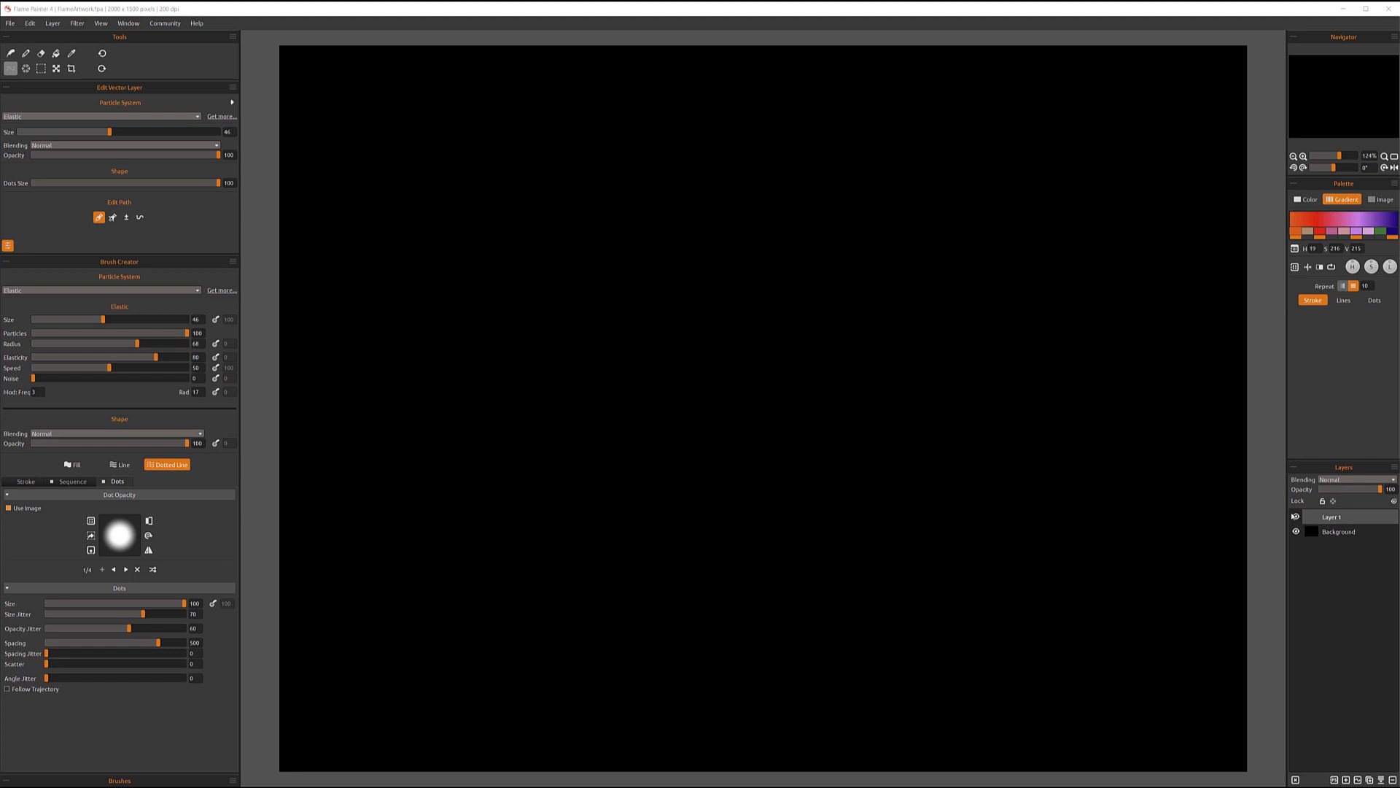
{"action": "left_click", "coordinate": [1340, 531]}
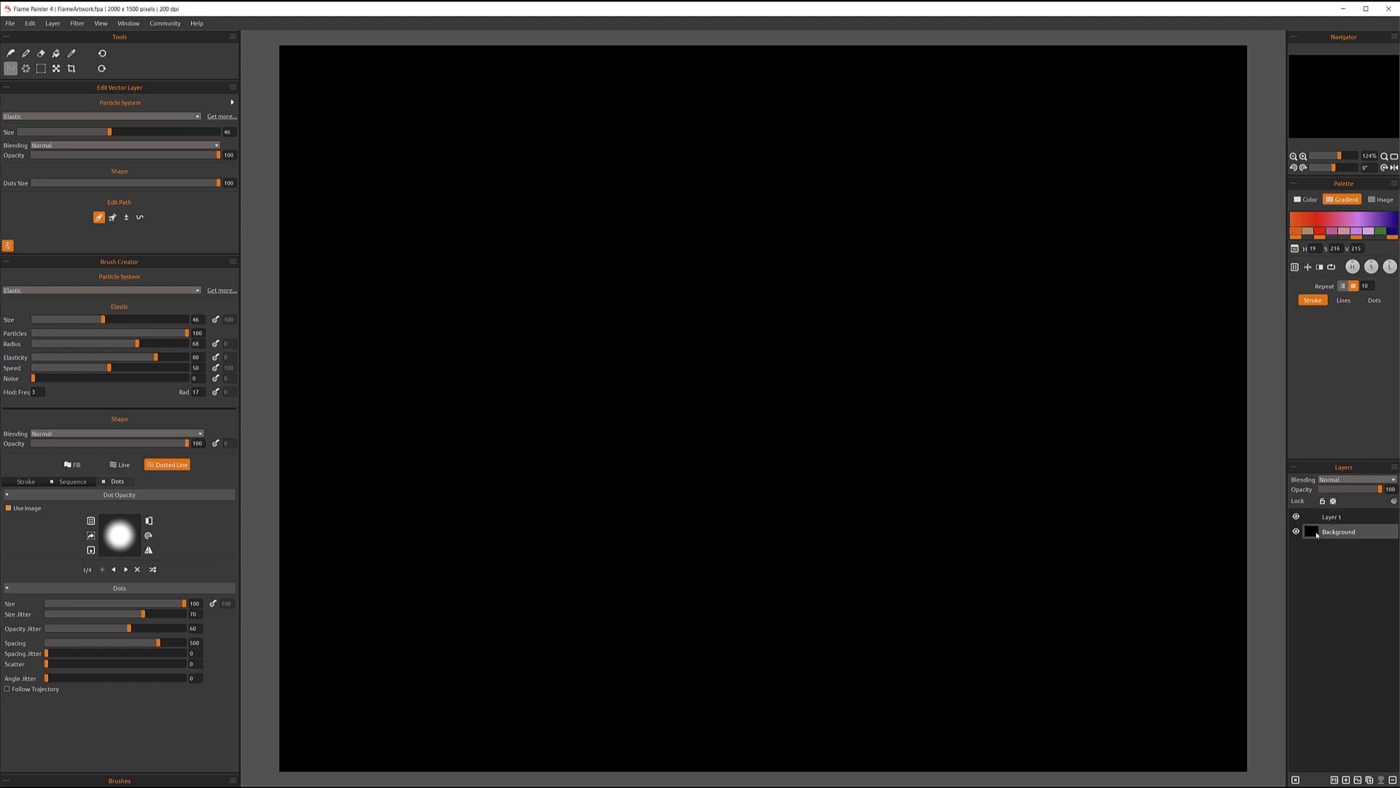
{"action": "left_click", "coordinate": [1338, 516]}
{"action": "type", "text": "cas"}
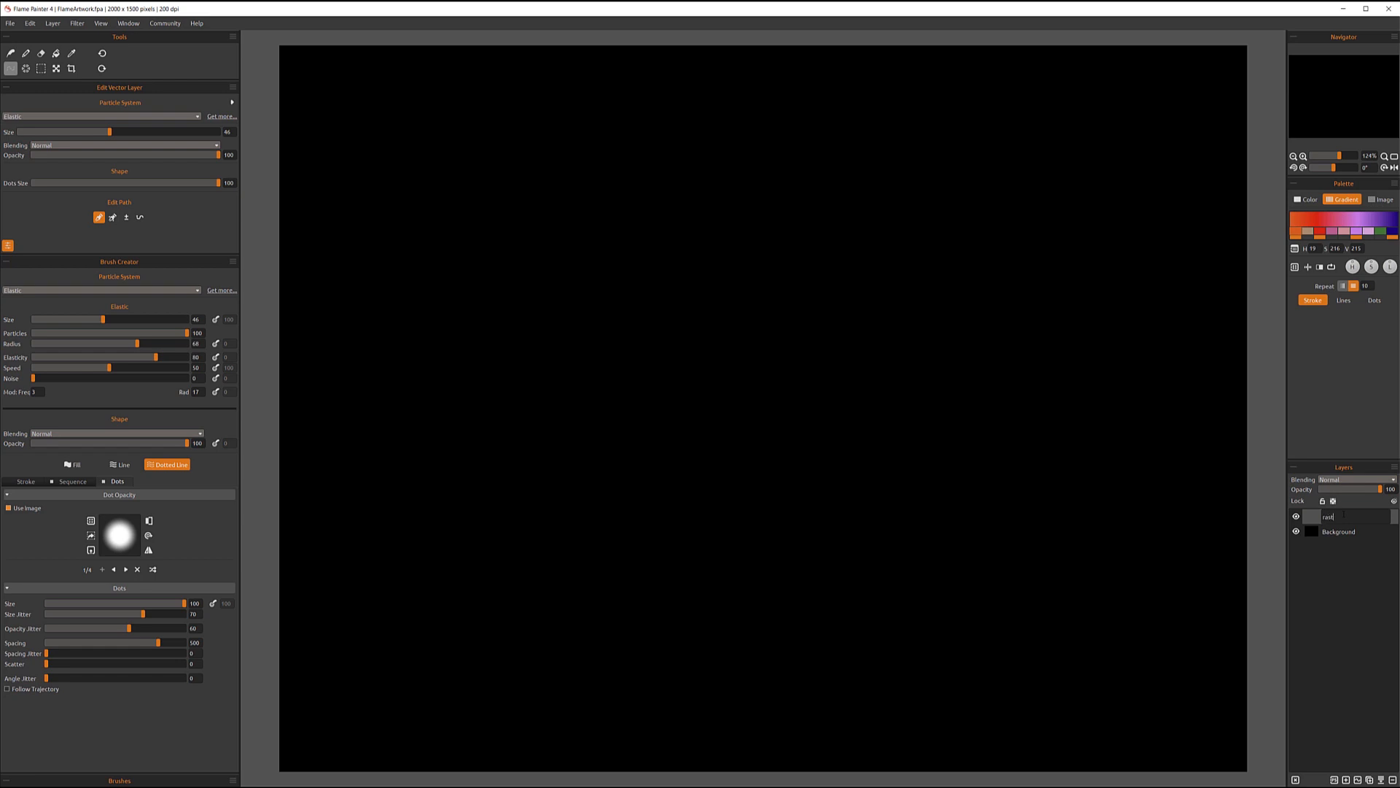
{"action": "left_click", "coordinate": [1339, 531]}
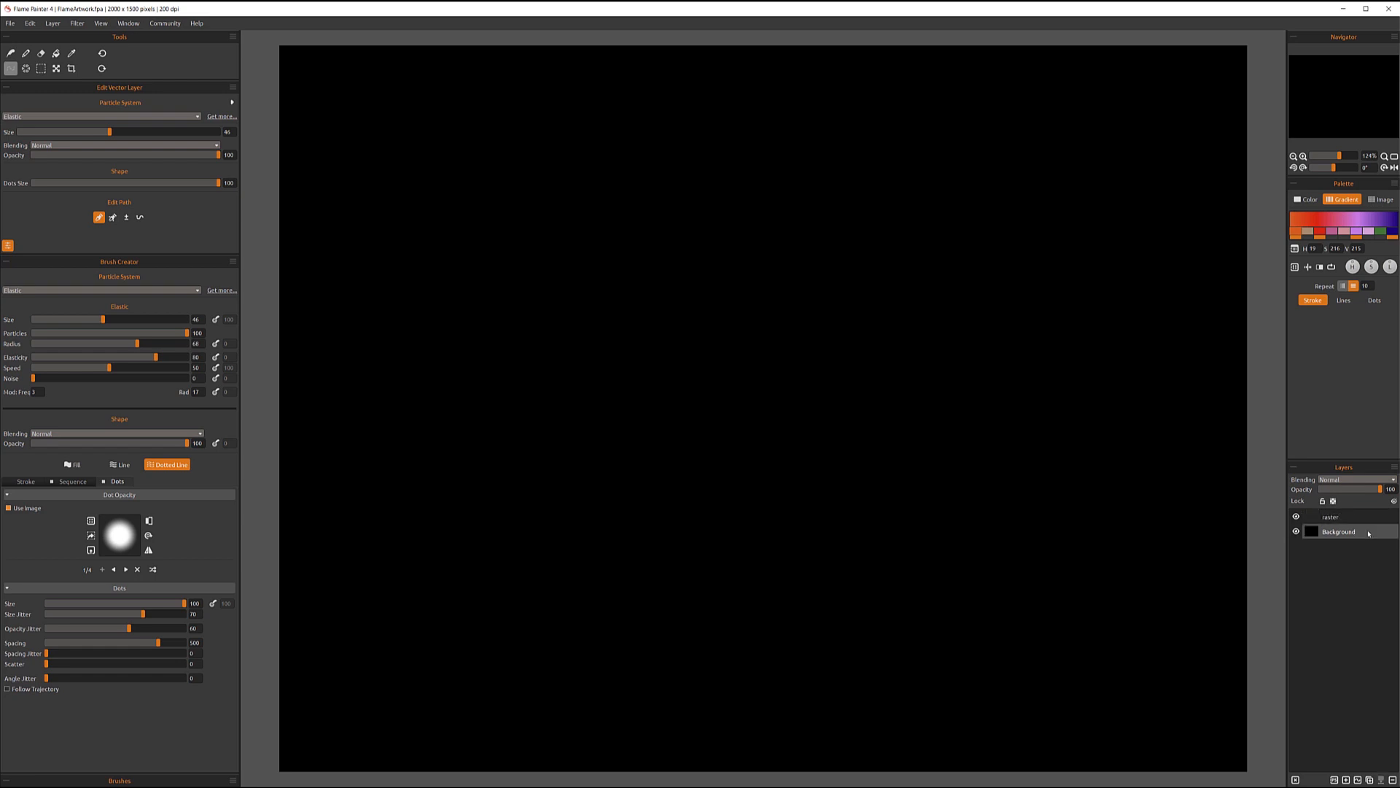
{"action": "left_click", "coordinate": [1331, 517]}
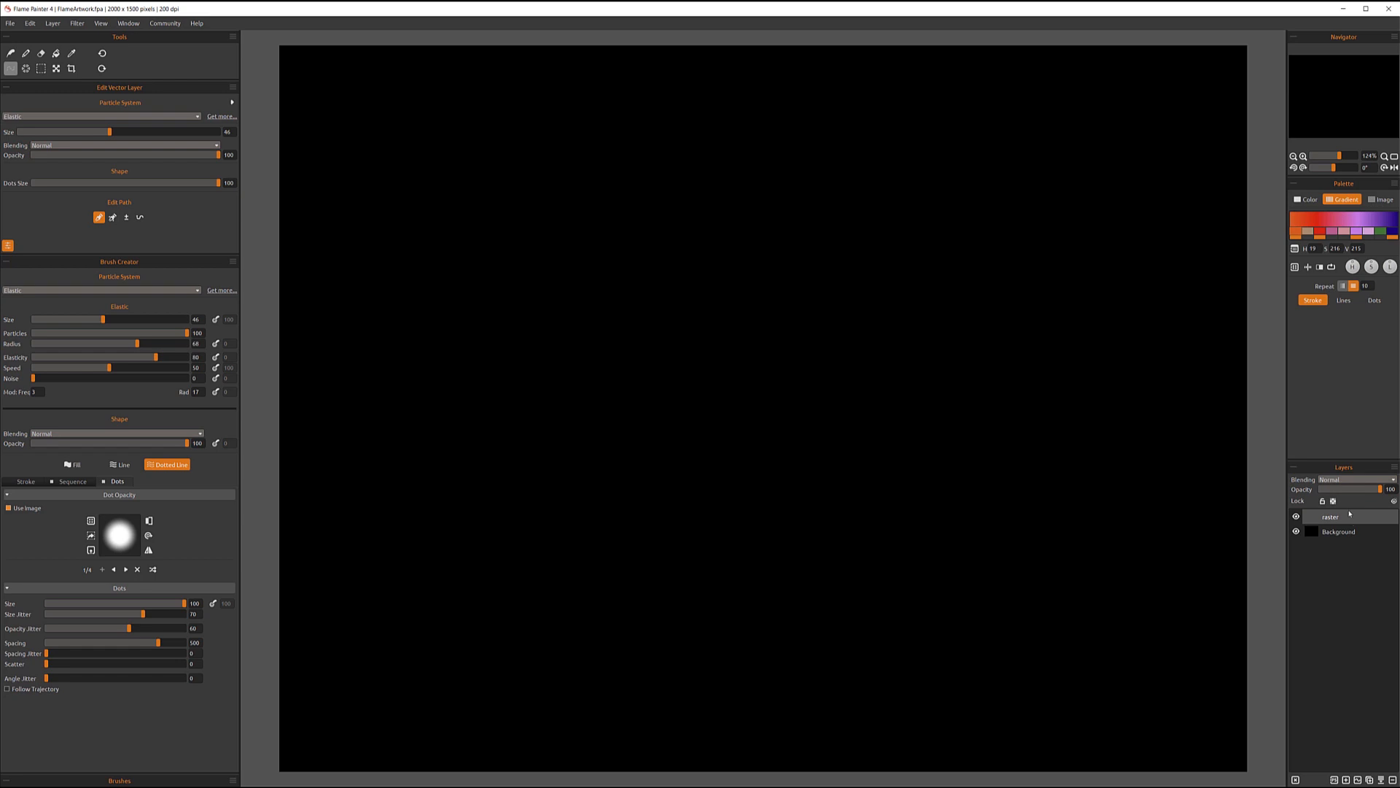
{"action": "mouse_move", "coordinate": [1310, 488]}
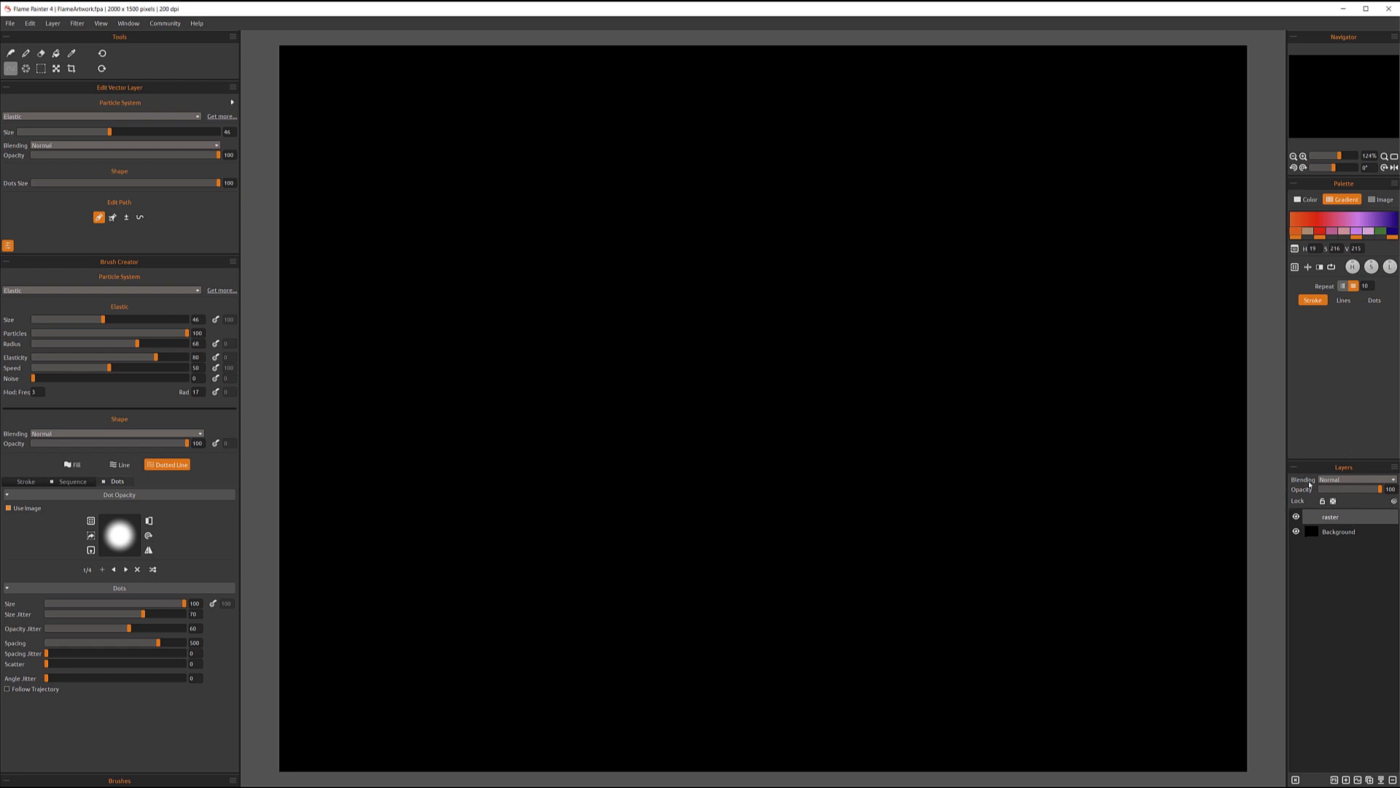
Step: Show the Blending dropdown for the raster layer, leaving Normal selected
{"action": "left_click", "coordinate": [1355, 478]}
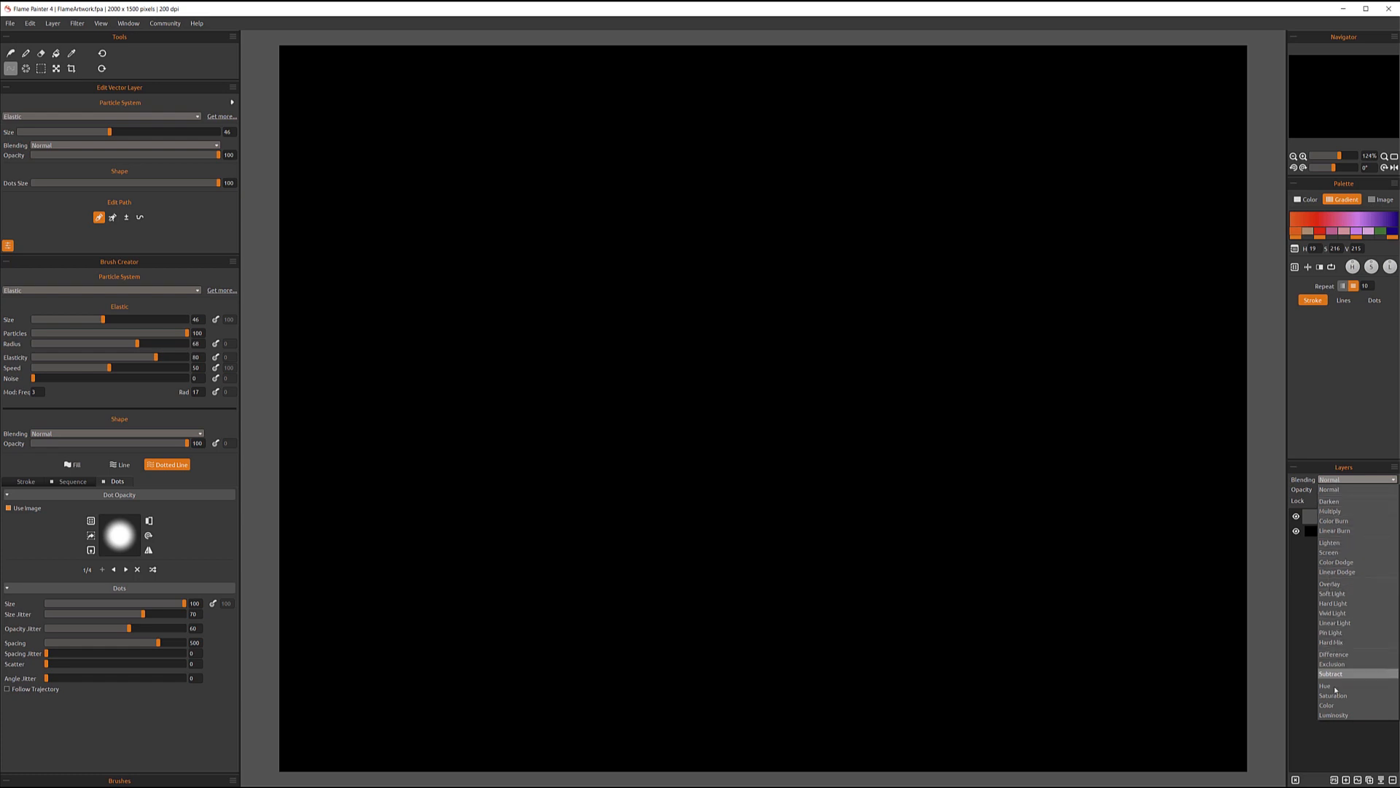
{"action": "mouse_move", "coordinate": [1331, 488]}
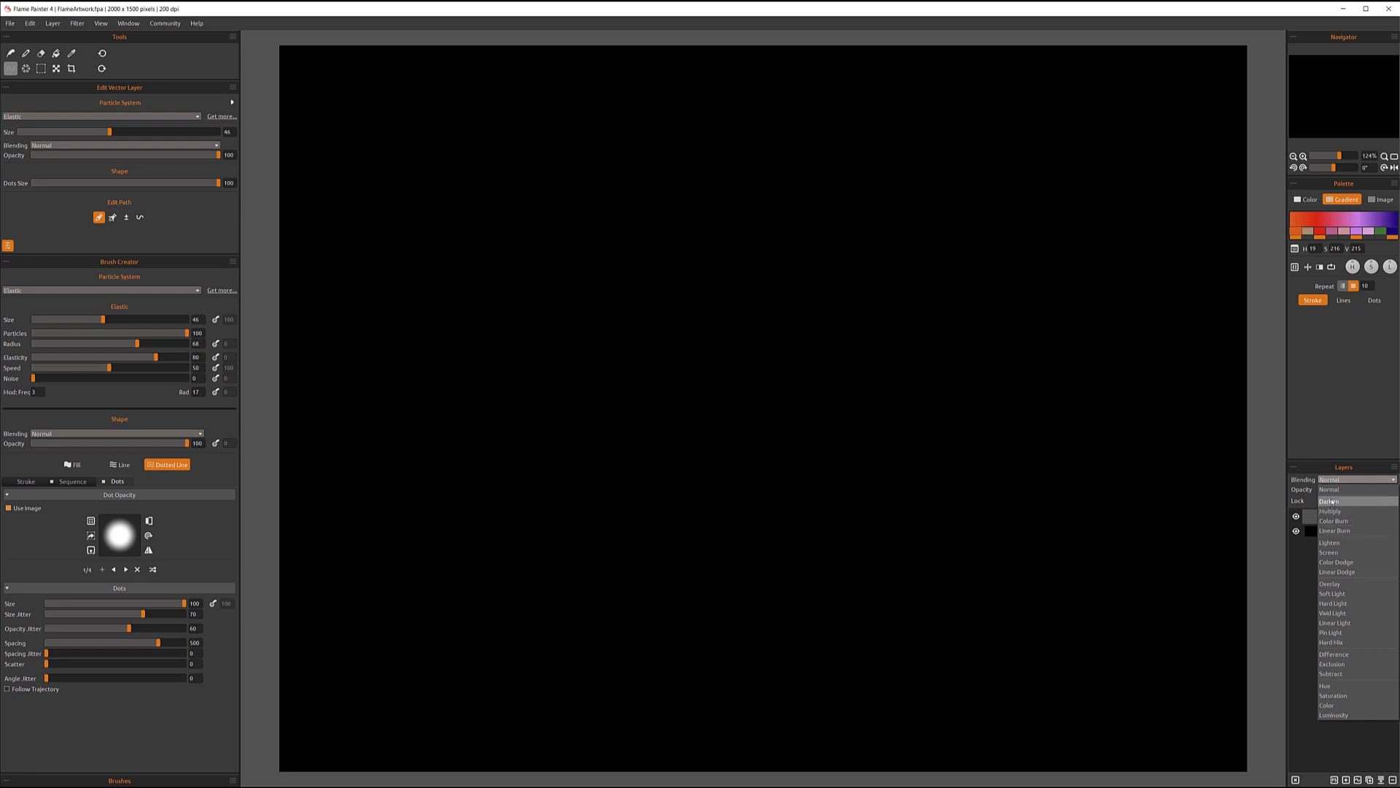
{"action": "mouse_move", "coordinate": [1338, 529]}
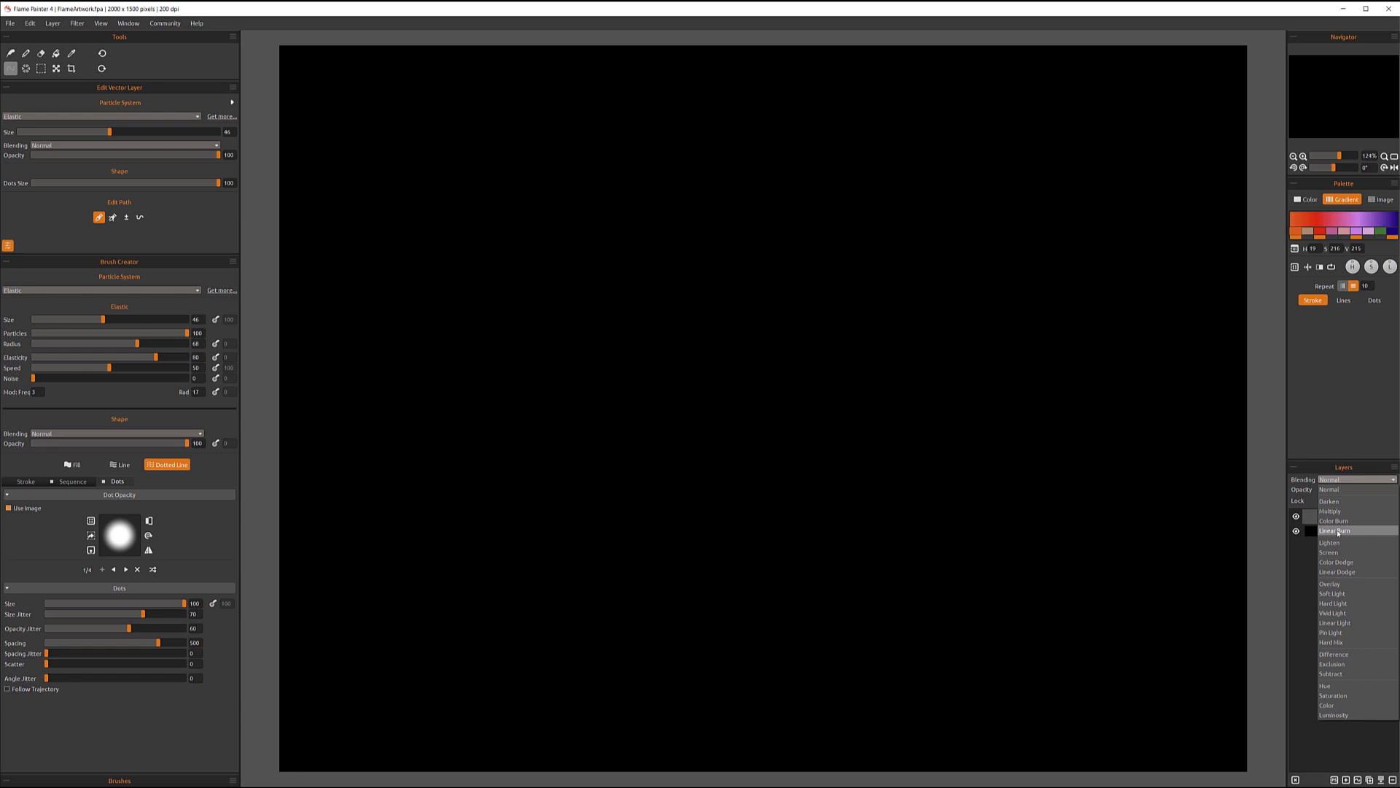
{"action": "mouse_move", "coordinate": [1338, 561]}
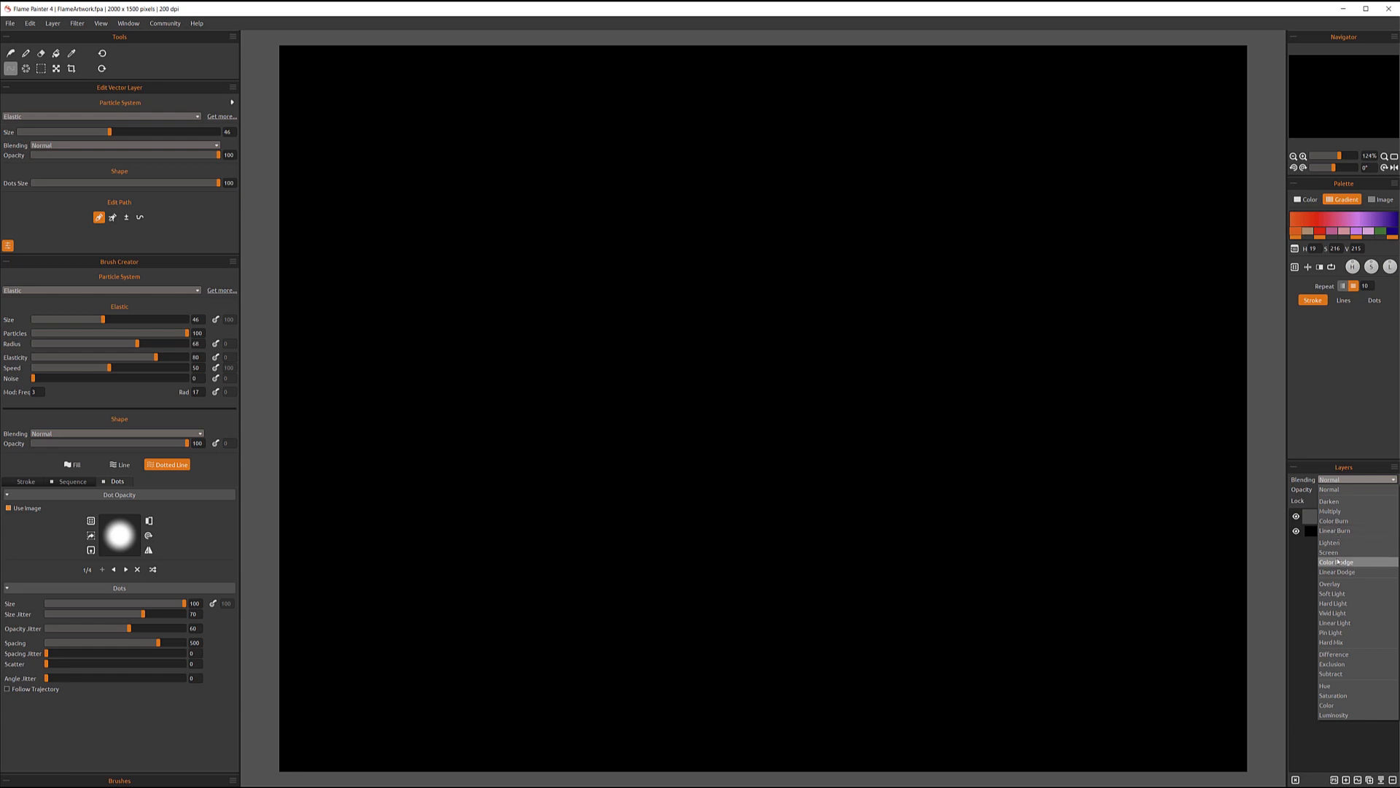
{"action": "mouse_move", "coordinate": [1331, 543]}
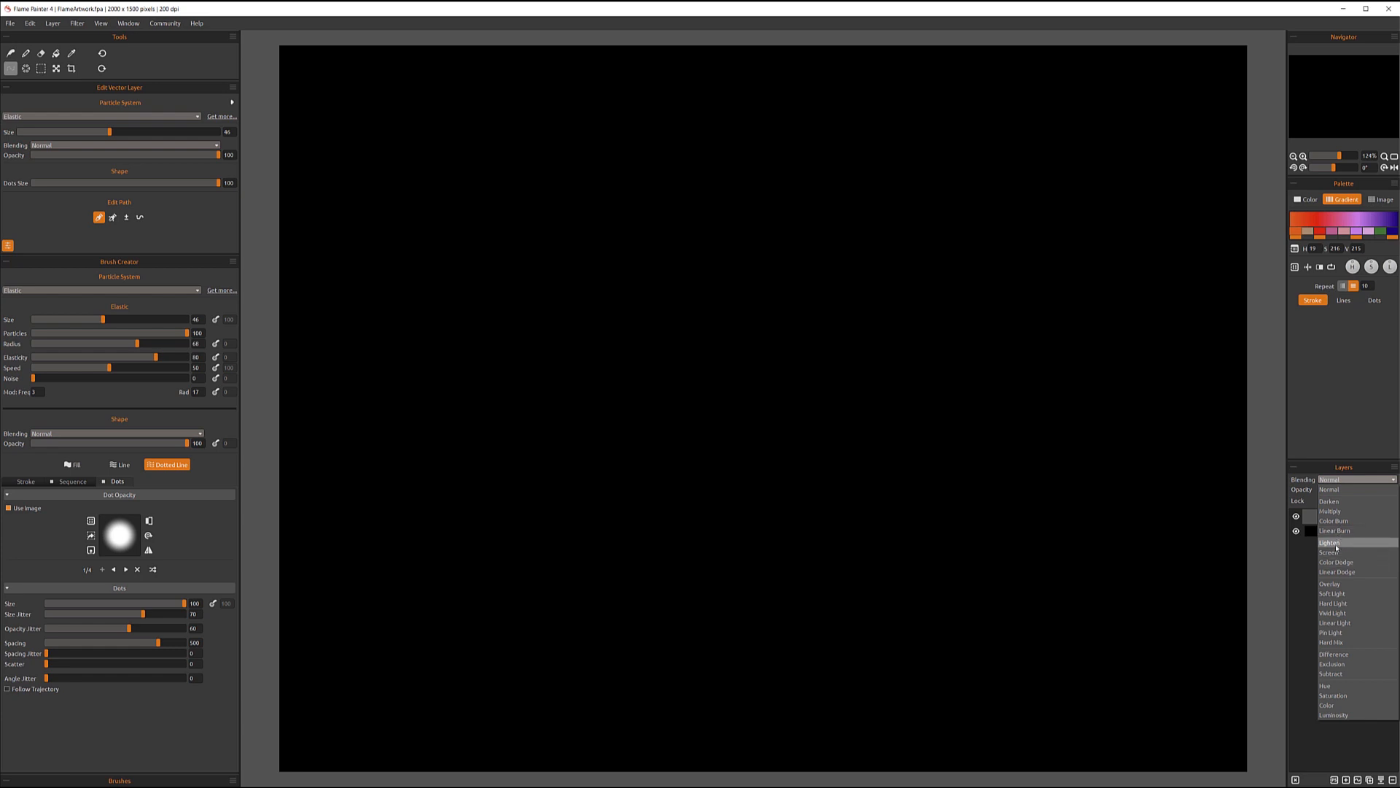
{"action": "mouse_move", "coordinate": [1337, 572]}
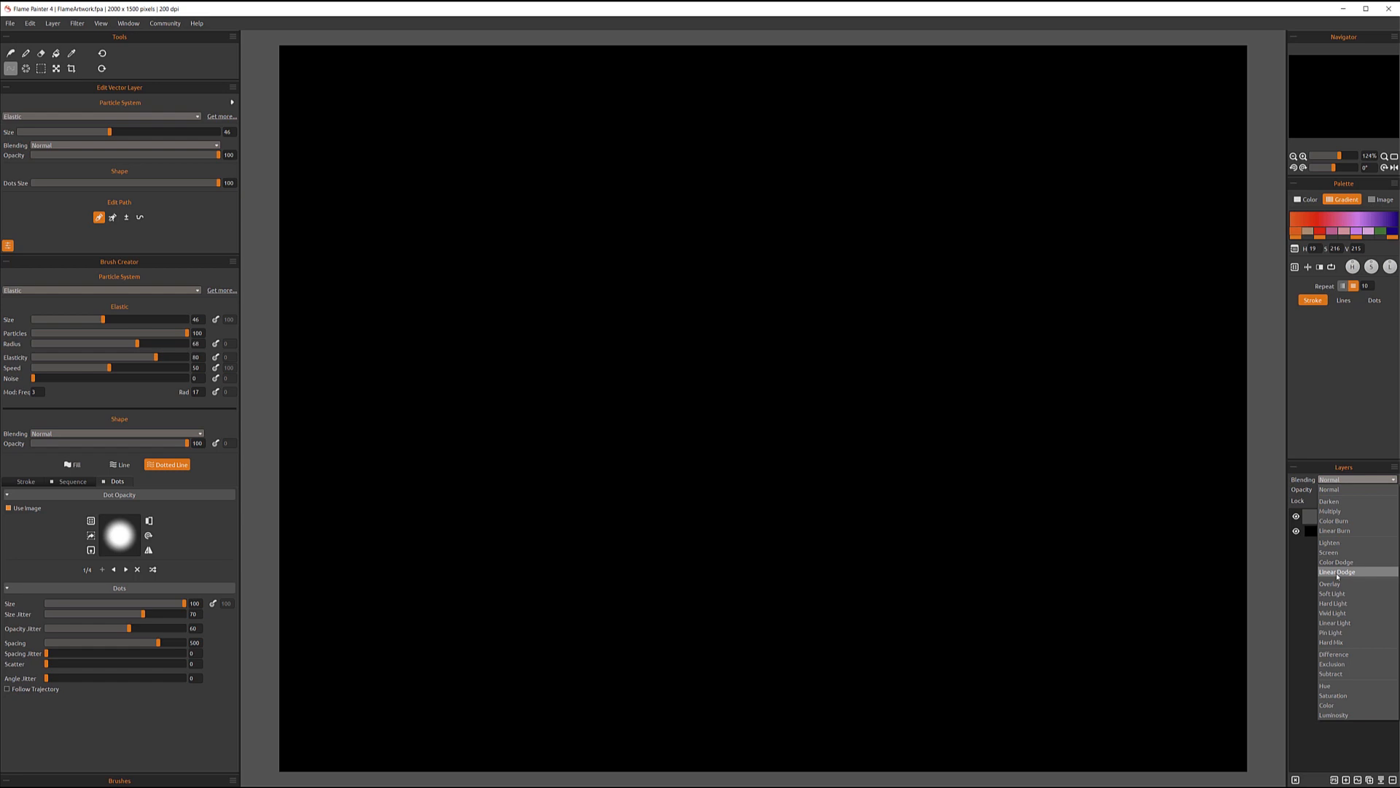
{"action": "mouse_move", "coordinate": [1338, 531]}
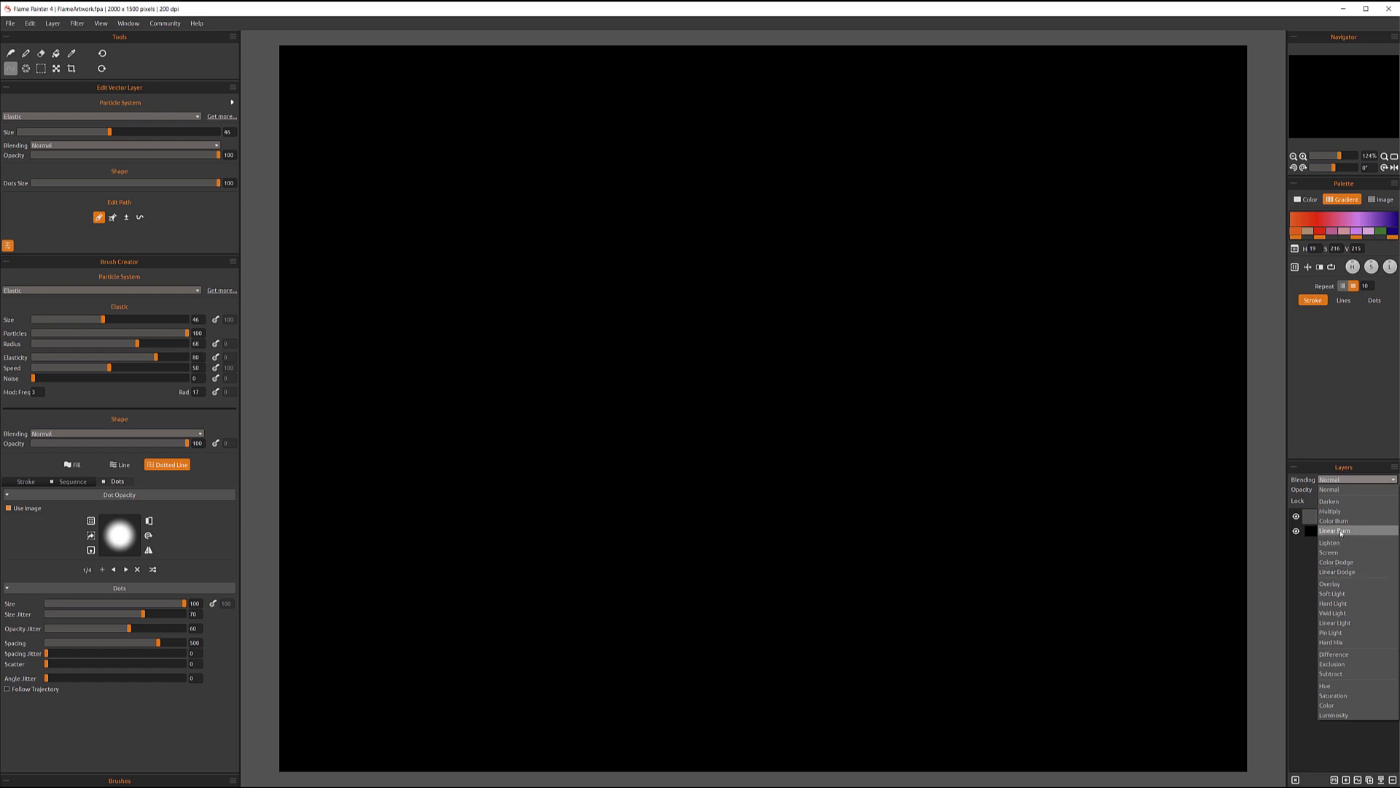
{"action": "mouse_move", "coordinate": [1338, 572]}
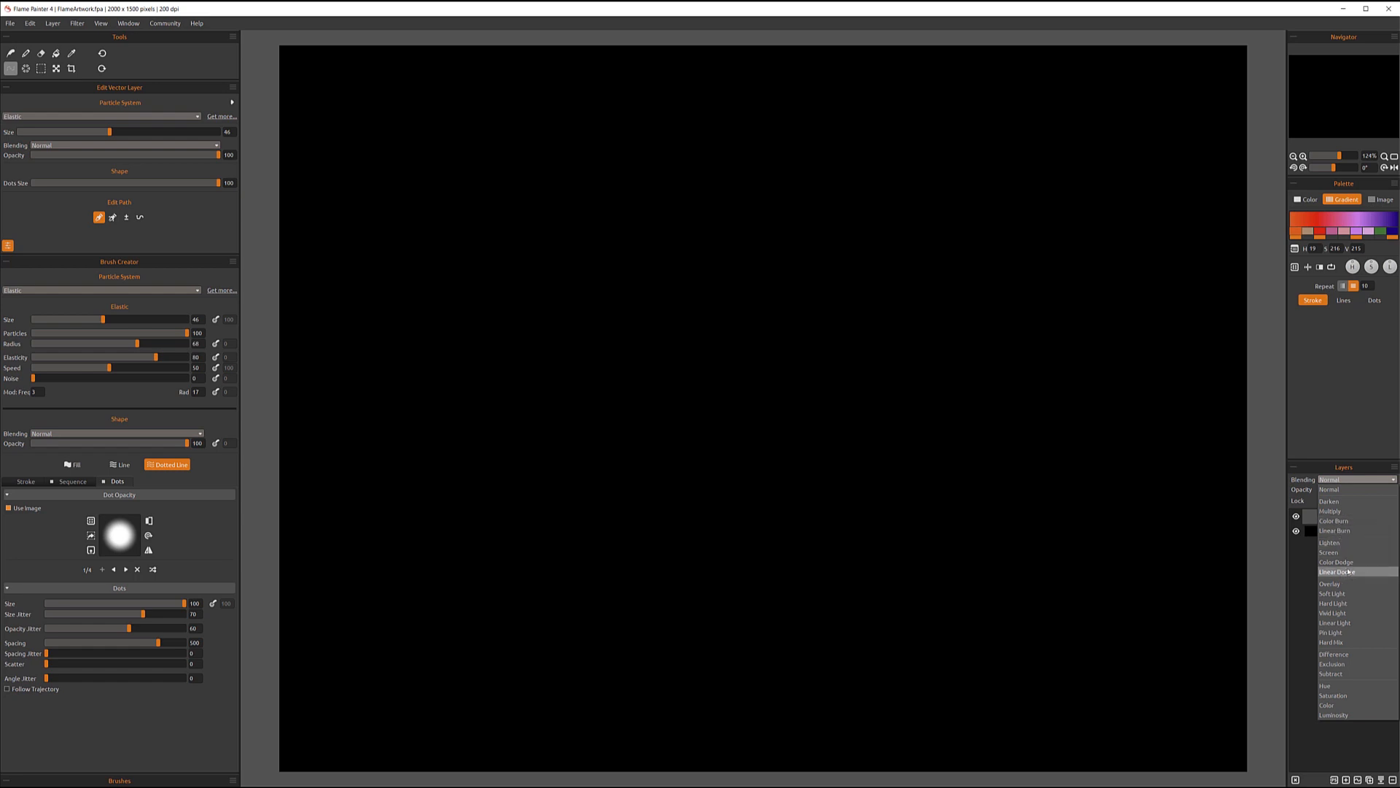
{"action": "mouse_move", "coordinate": [1337, 562]}
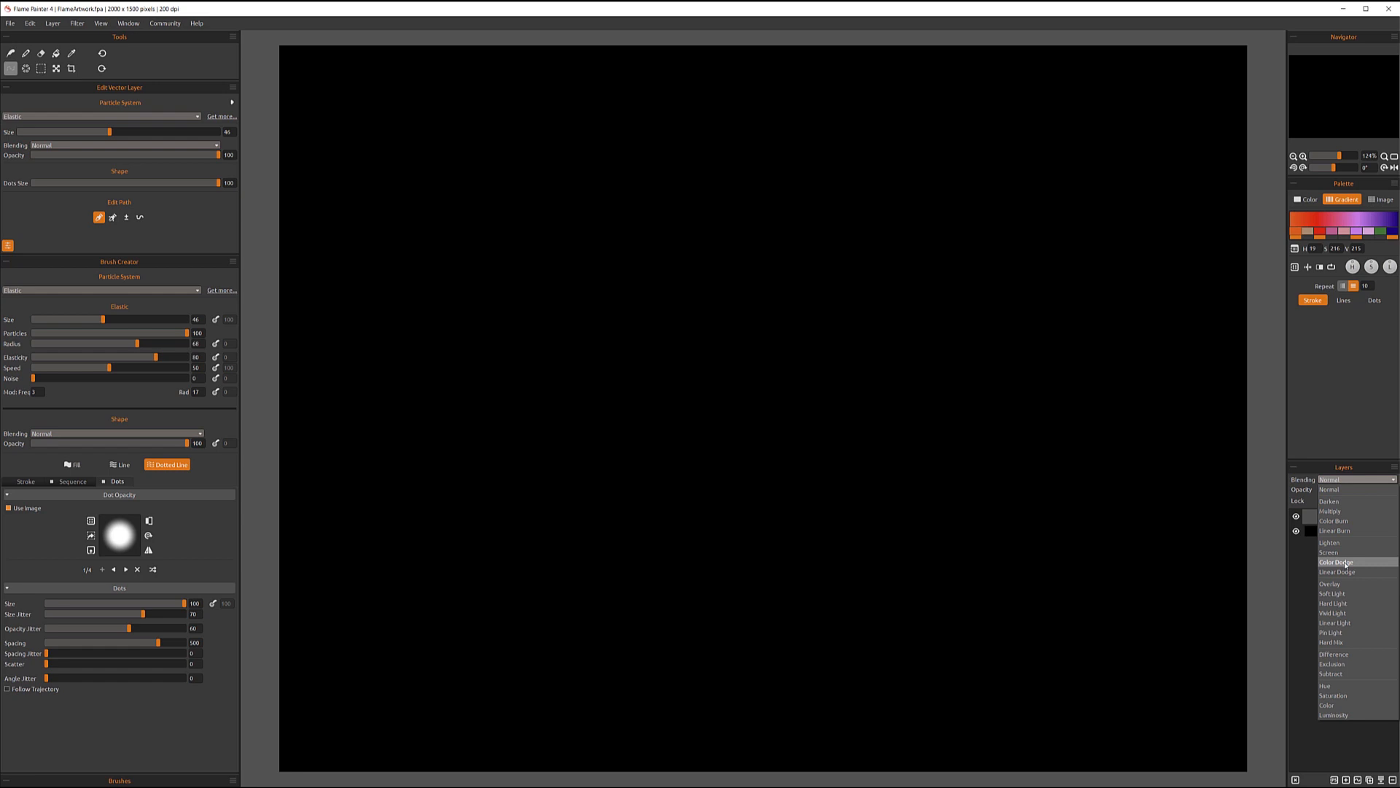
{"action": "mouse_move", "coordinate": [1337, 613]}
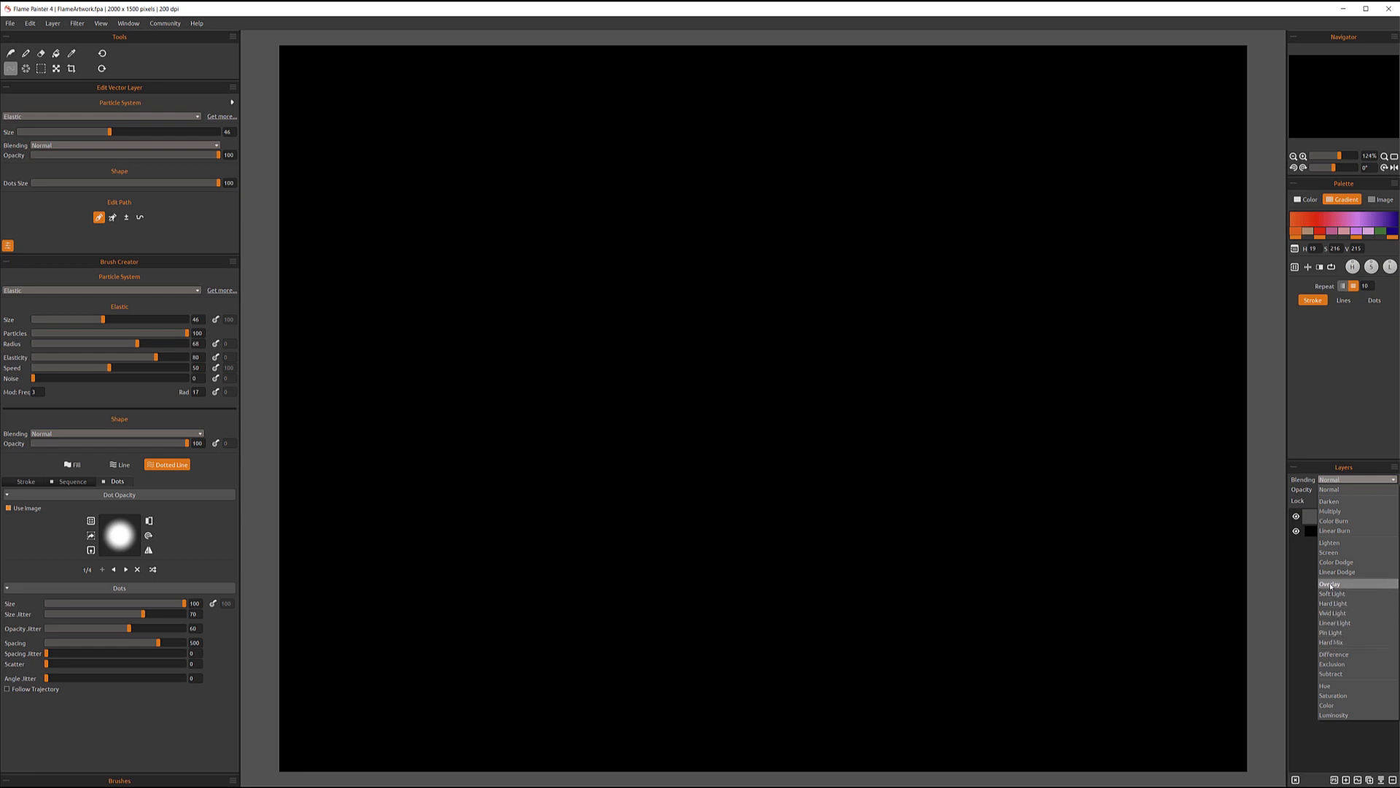
{"action": "mouse_move", "coordinate": [1333, 602]}
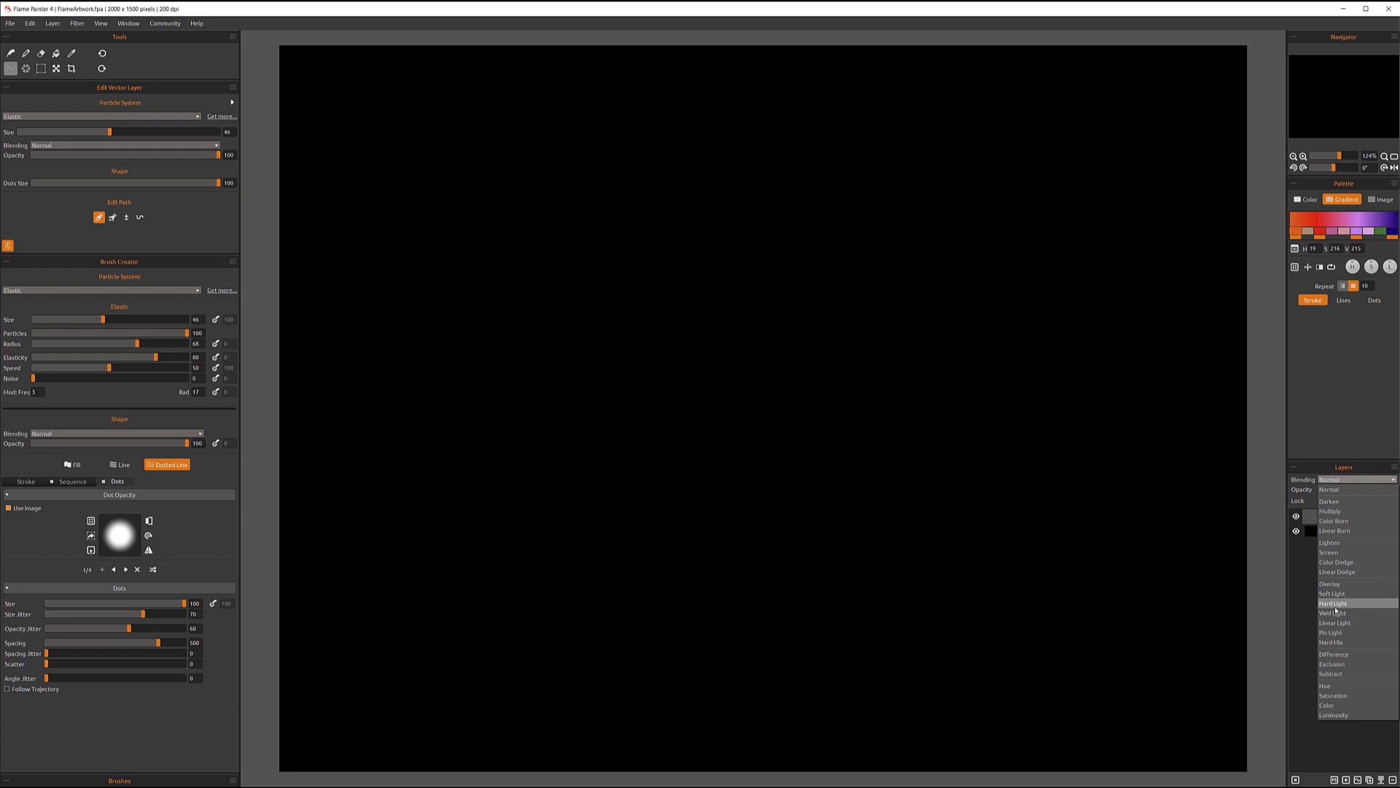
{"action": "mouse_move", "coordinate": [1332, 594]}
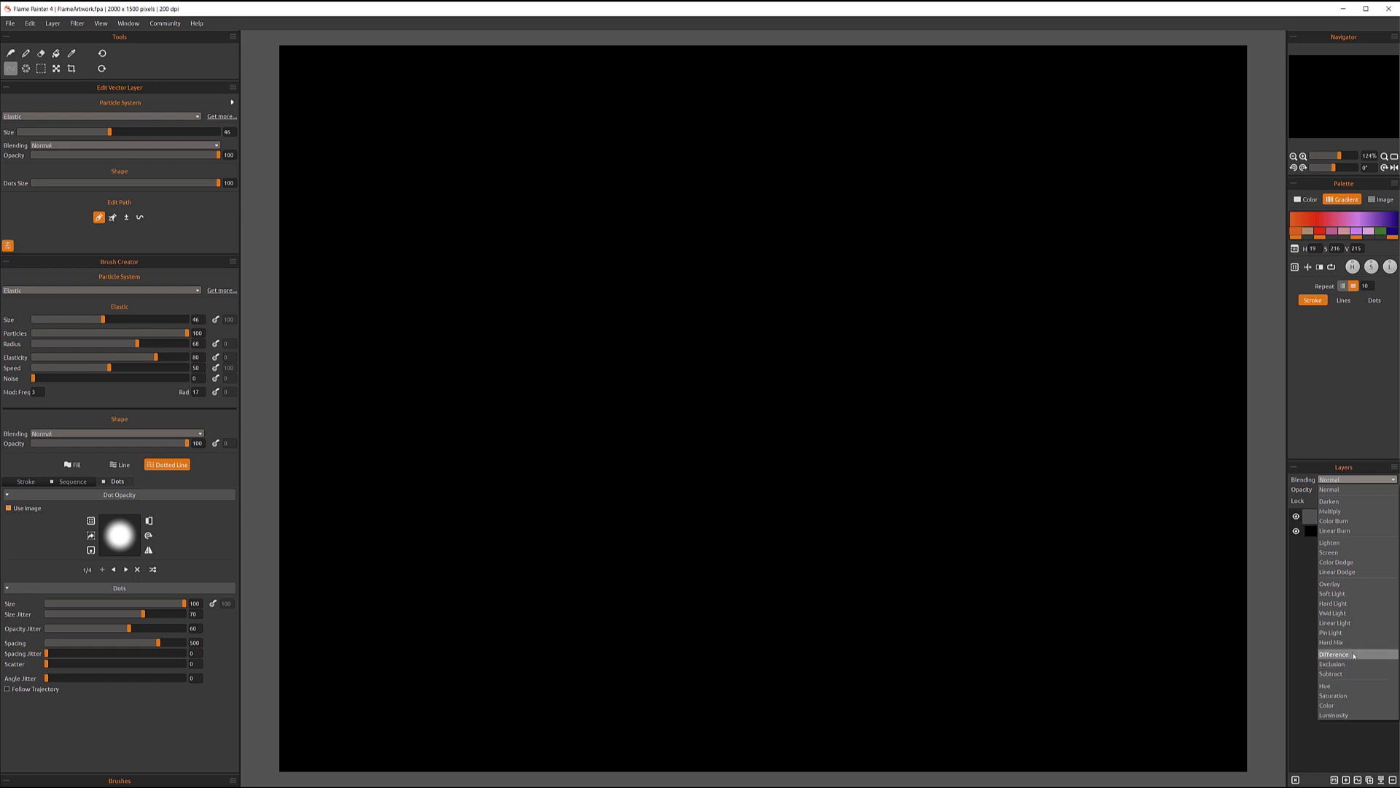
{"action": "mouse_move", "coordinate": [1351, 660]}
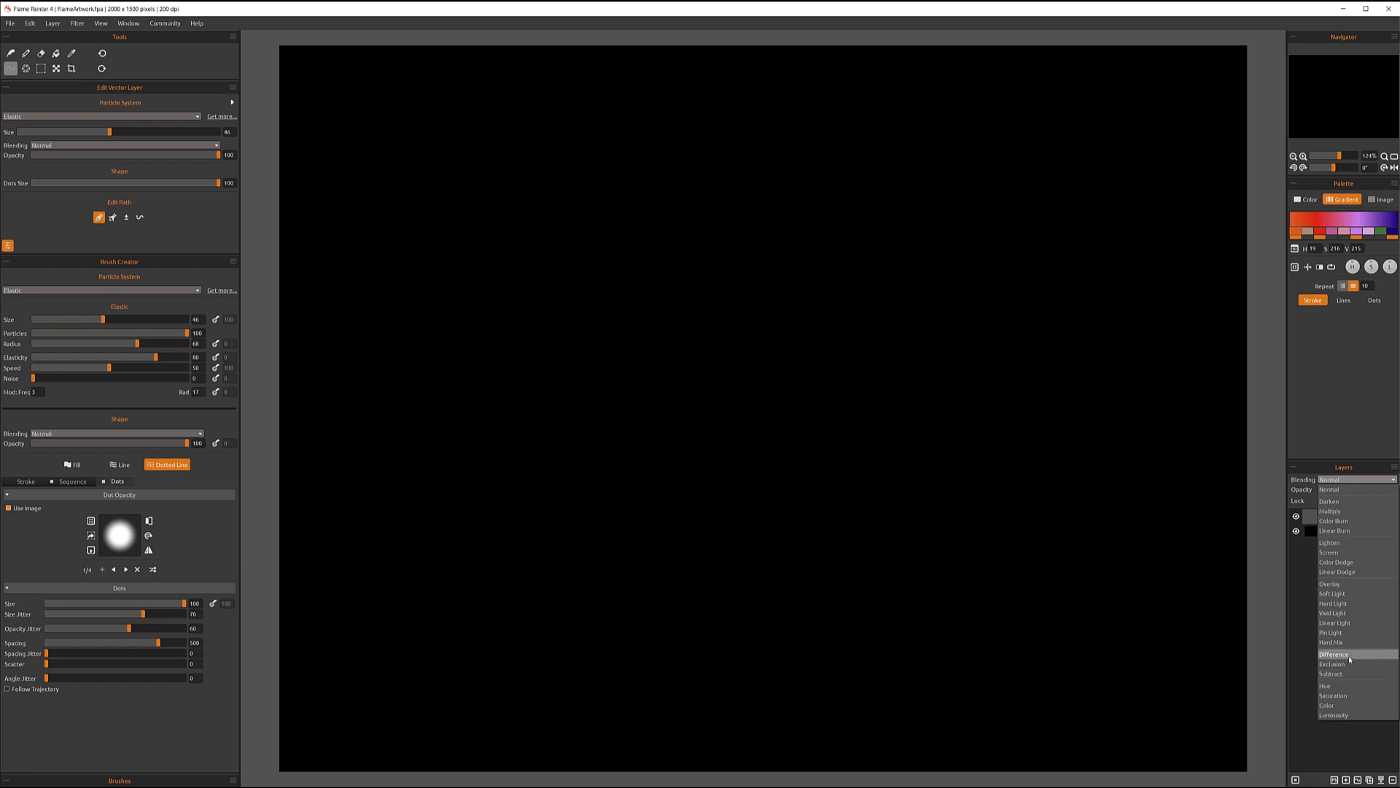
{"action": "mouse_move", "coordinate": [1348, 663]}
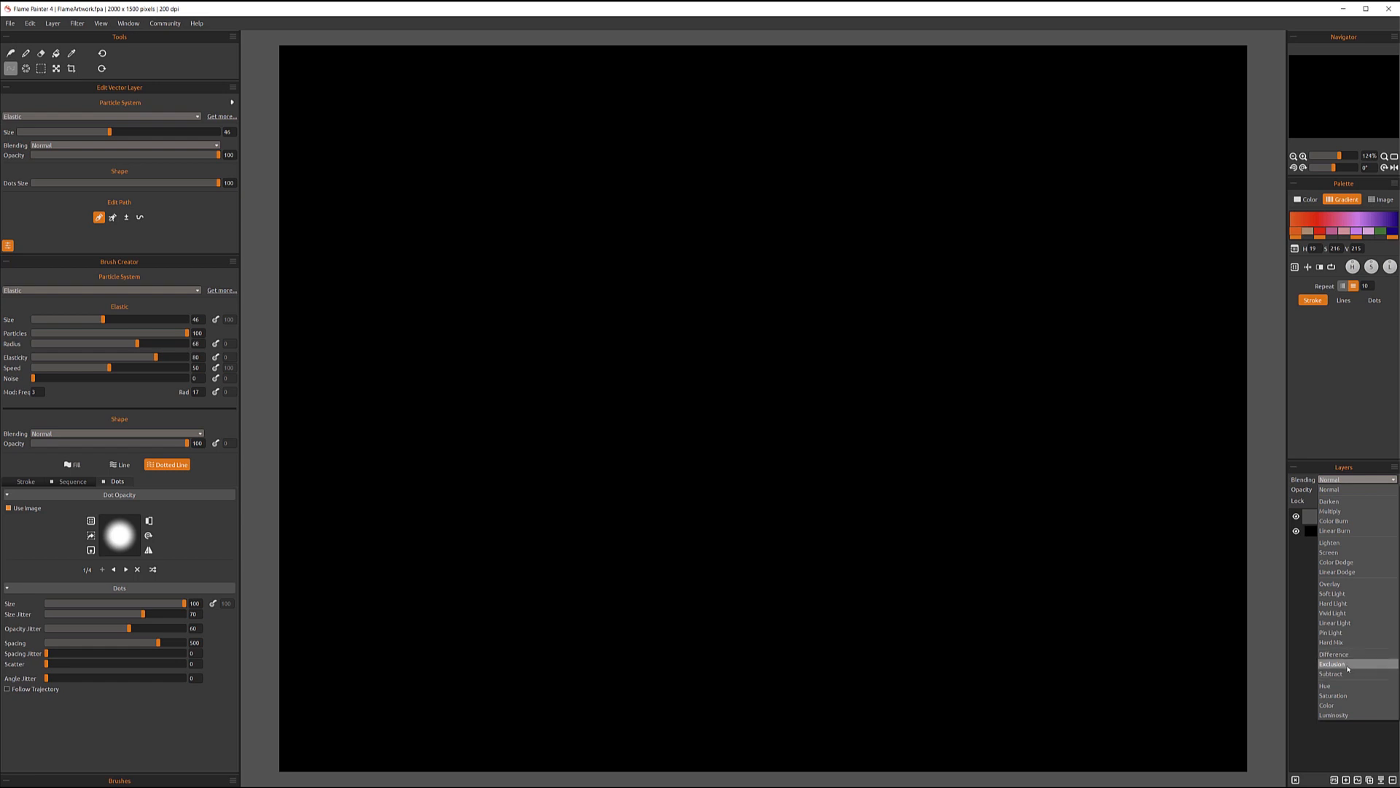
{"action": "mouse_move", "coordinate": [1335, 674]}
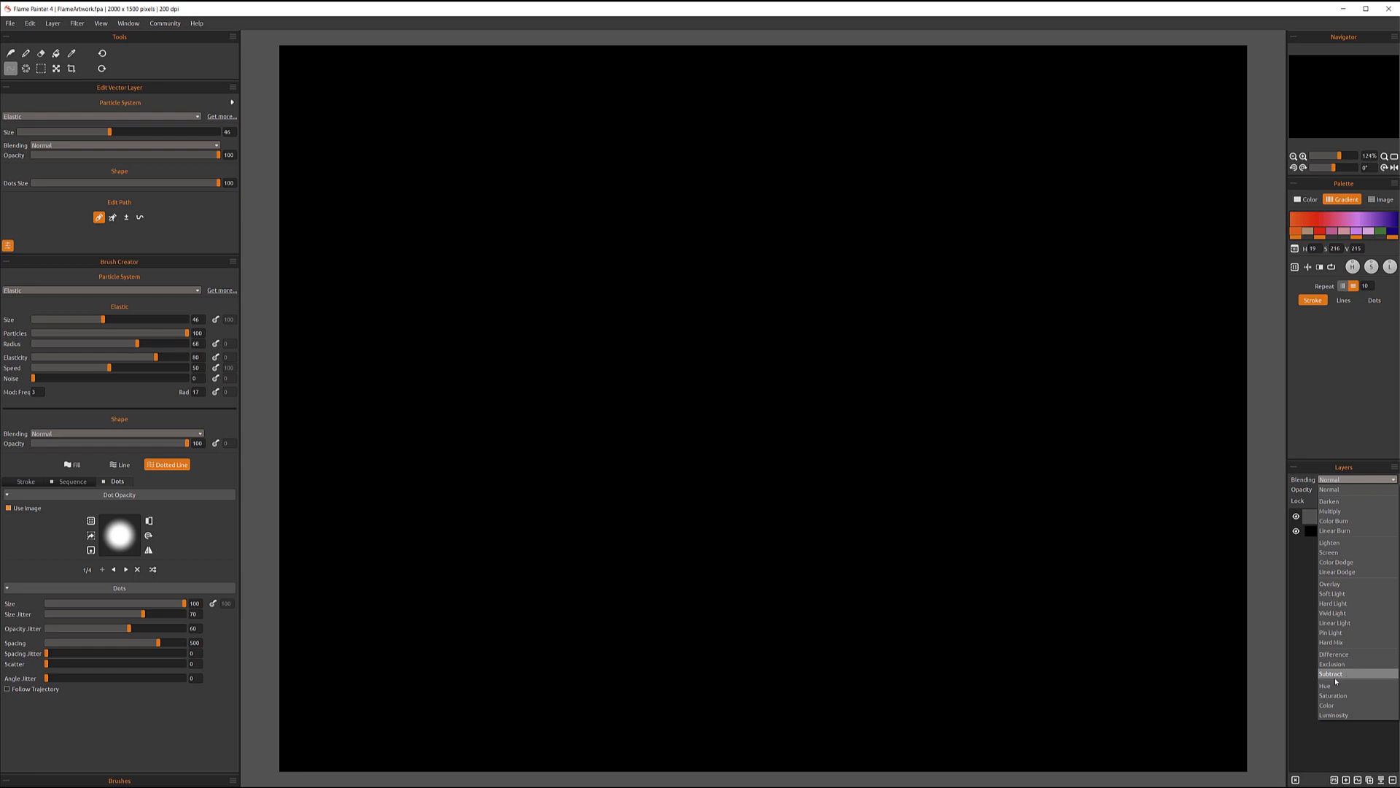
{"action": "mouse_move", "coordinate": [1331, 686]}
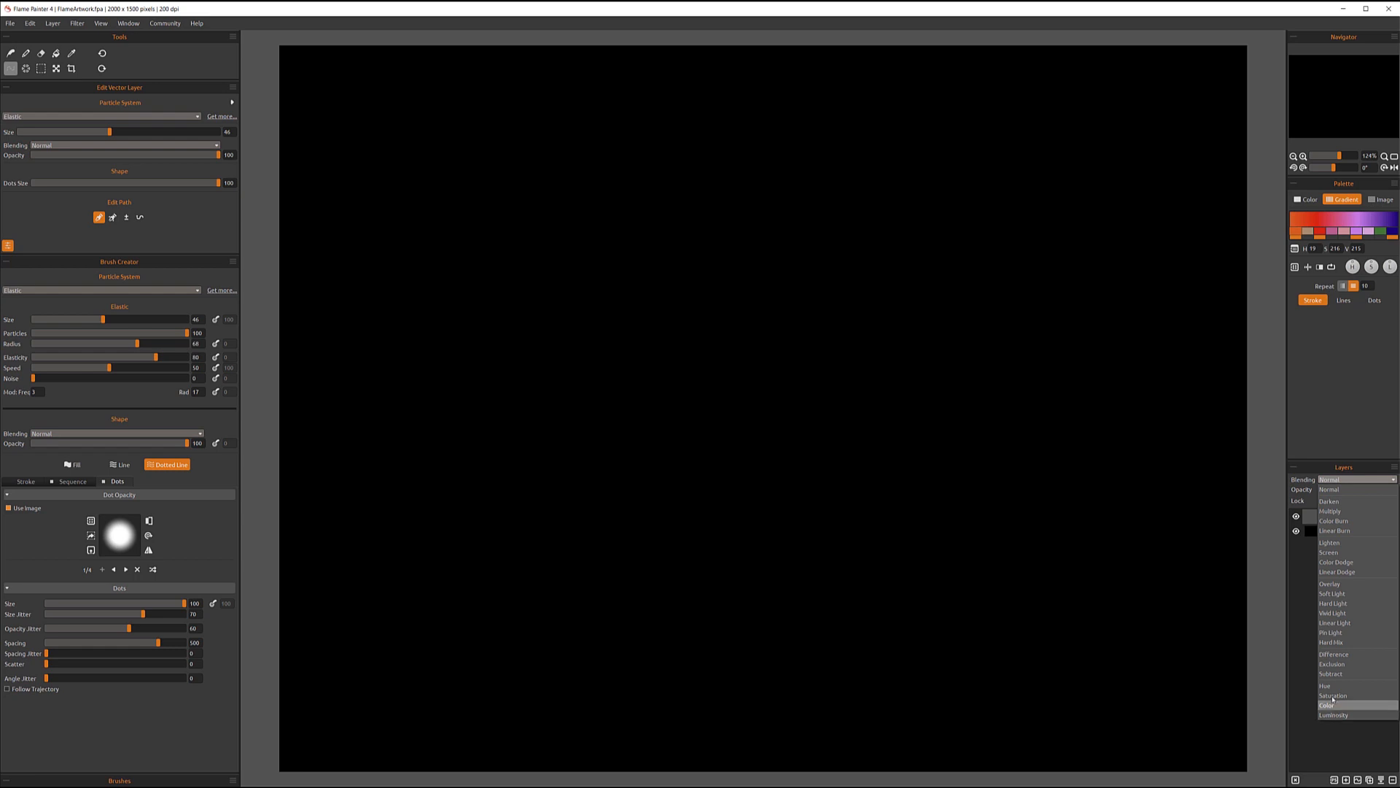
{"action": "mouse_move", "coordinate": [1331, 534]}
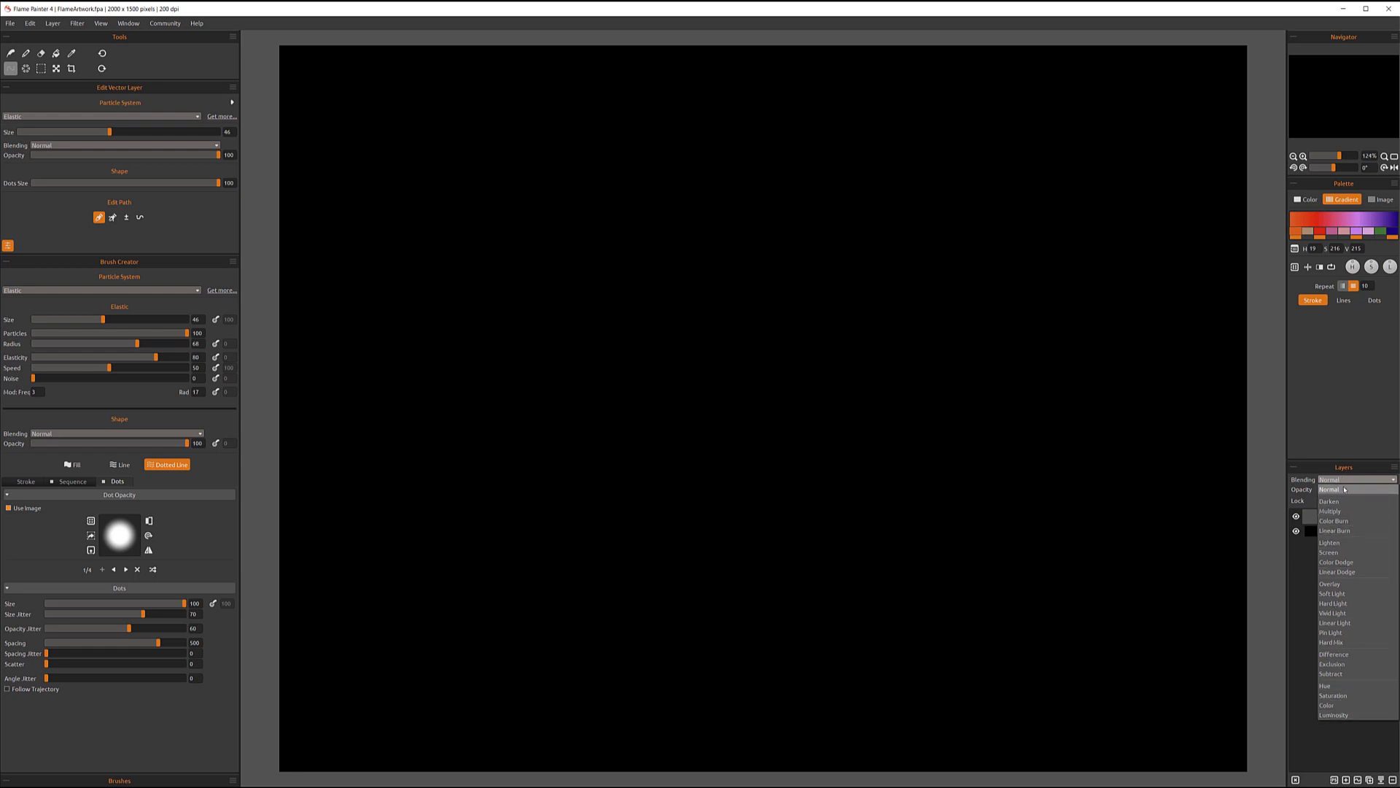
{"action": "left_click", "coordinate": [1357, 480]}
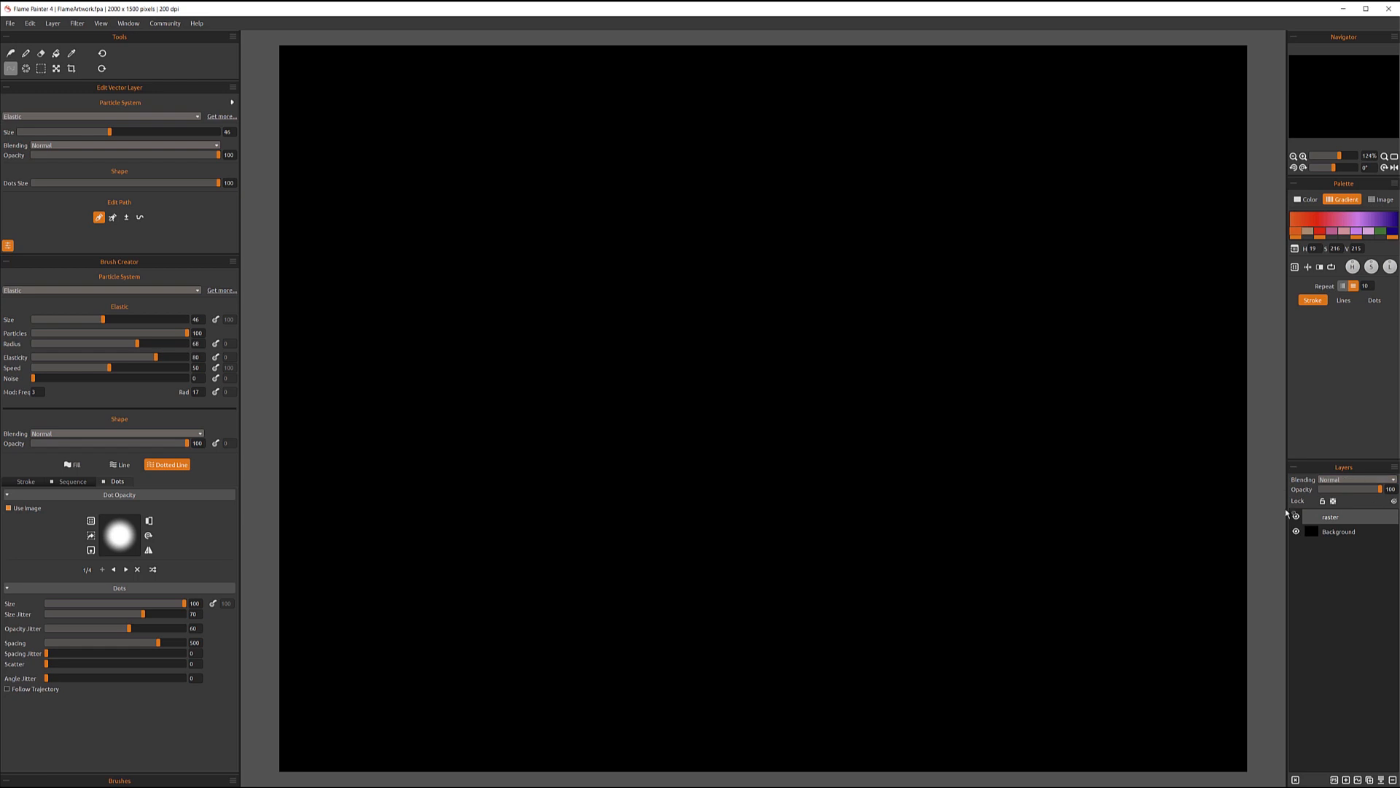
{"action": "left_click", "coordinate": [1354, 479]}
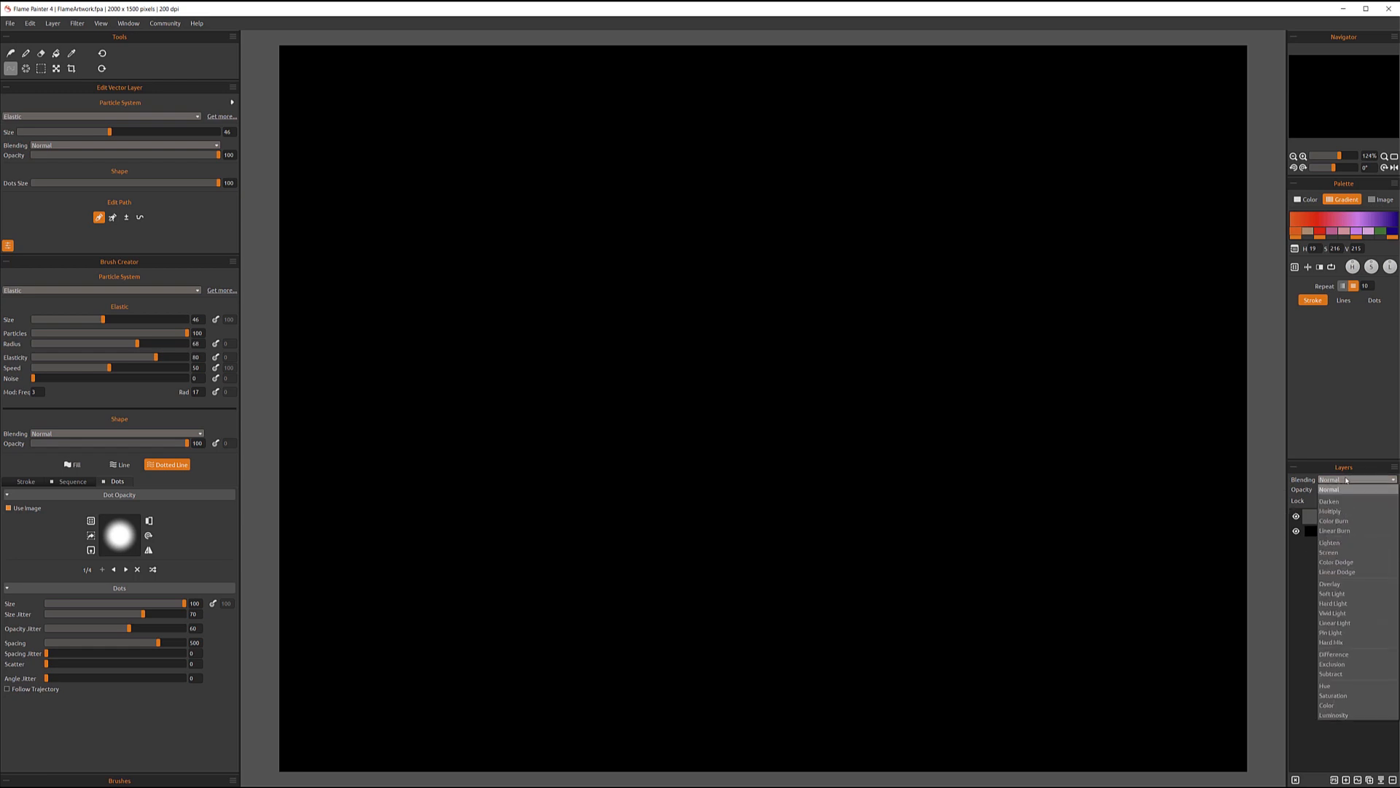
{"action": "mouse_move", "coordinate": [1348, 562]}
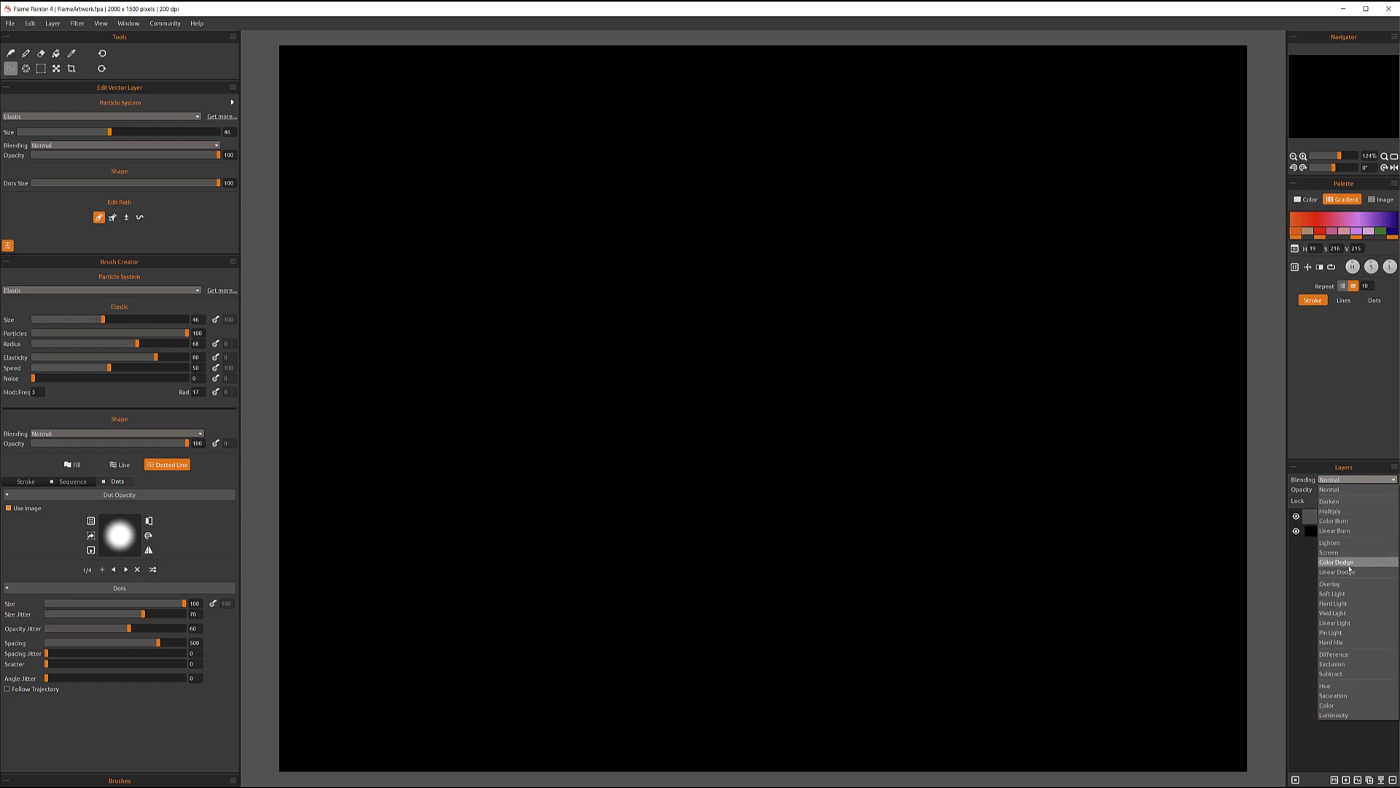
{"action": "mouse_move", "coordinate": [1331, 583]}
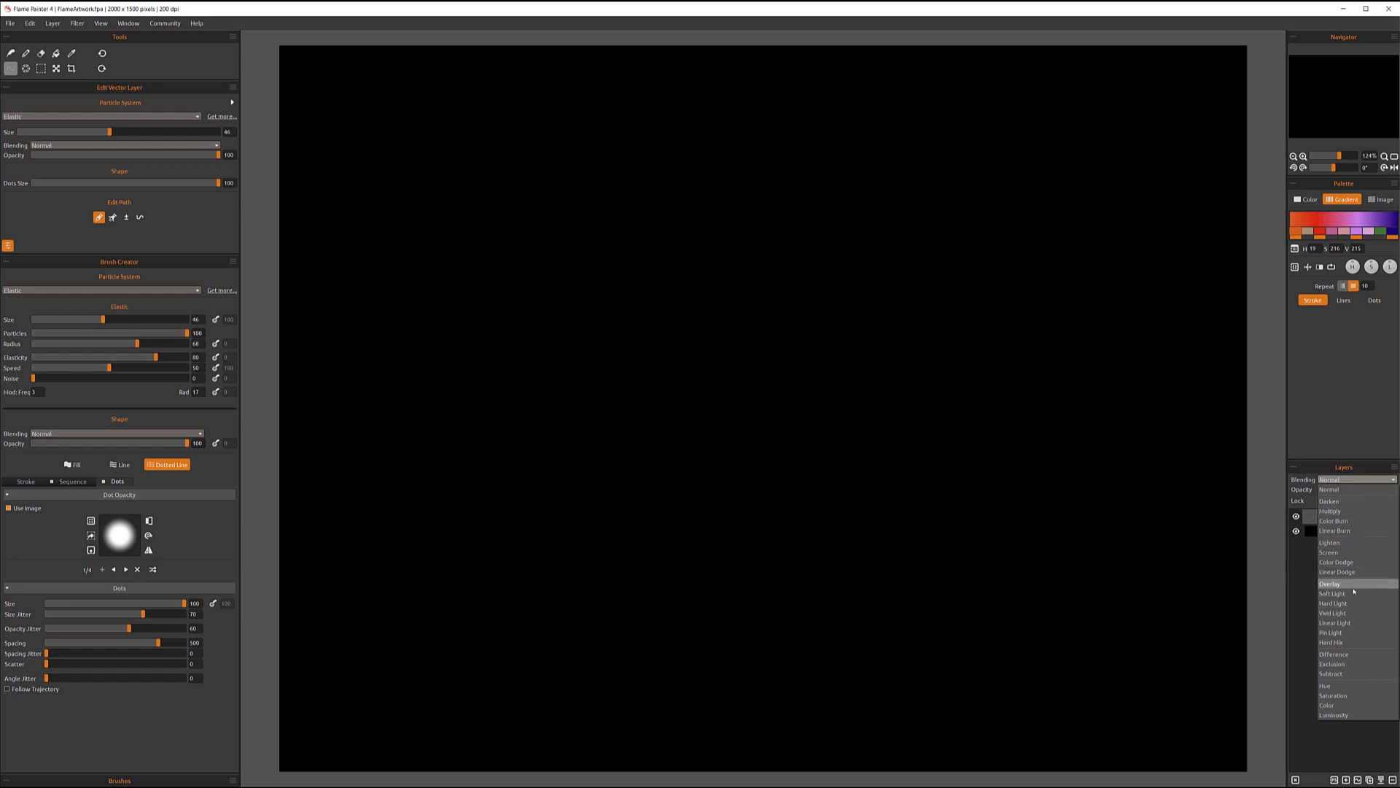
{"action": "mouse_move", "coordinate": [1351, 593]}
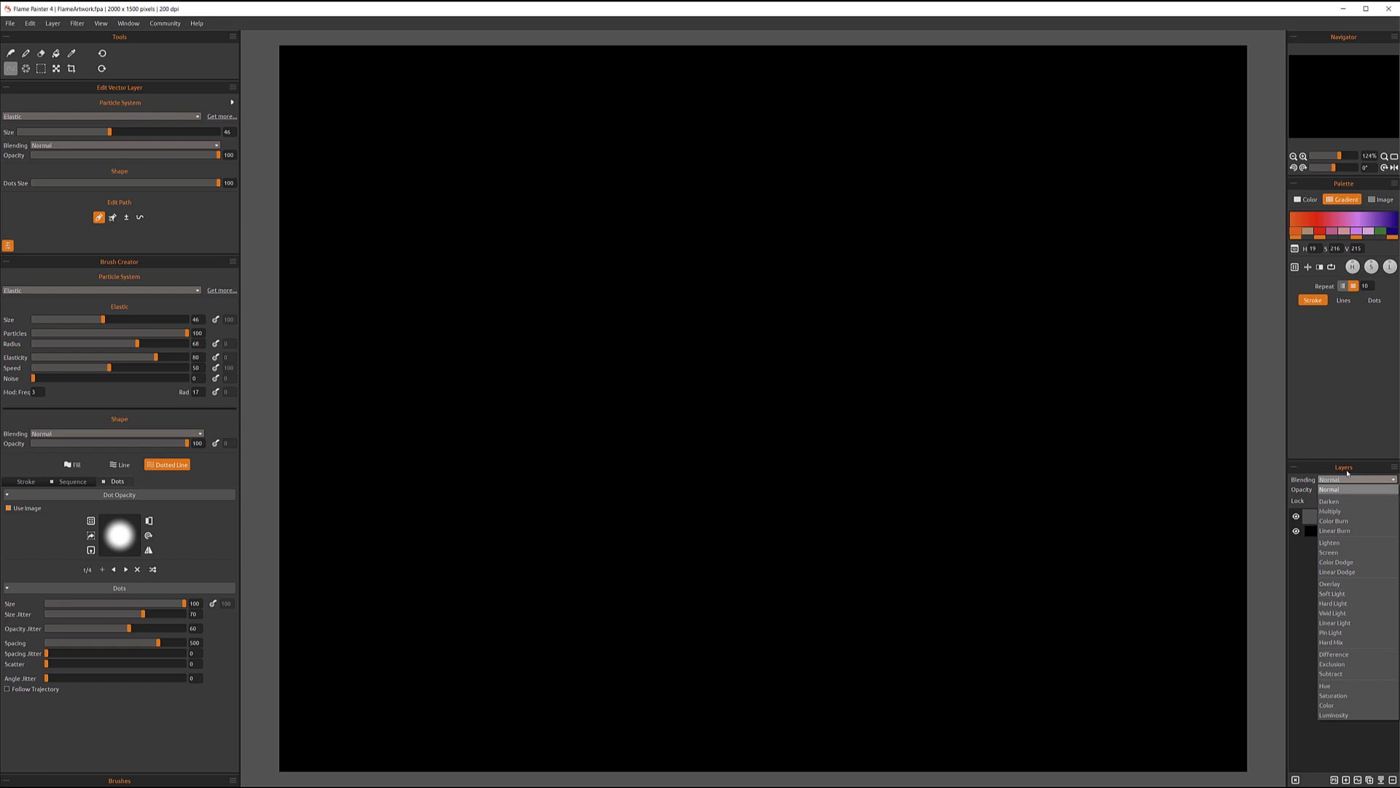
{"action": "mouse_move", "coordinate": [1330, 686]}
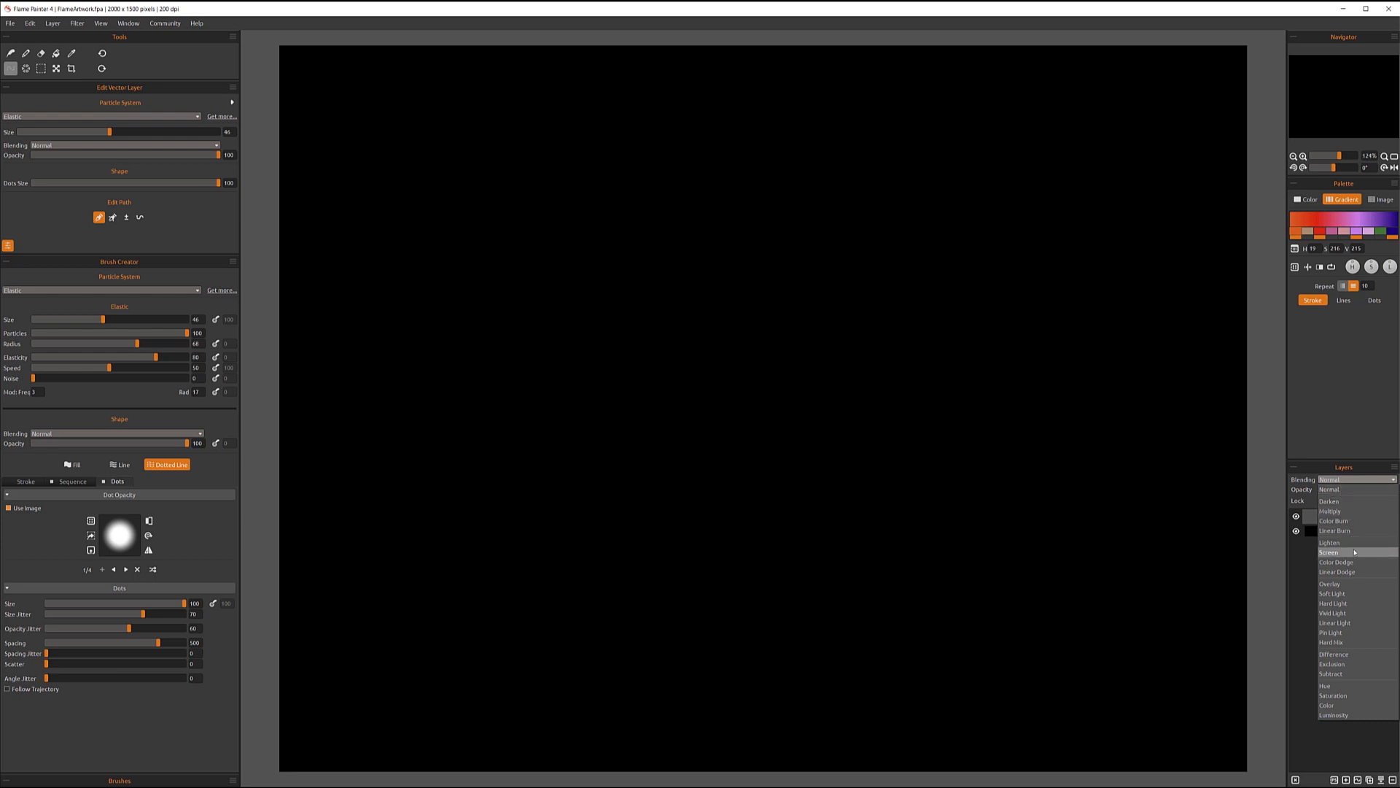
{"action": "mouse_move", "coordinate": [1355, 592]}
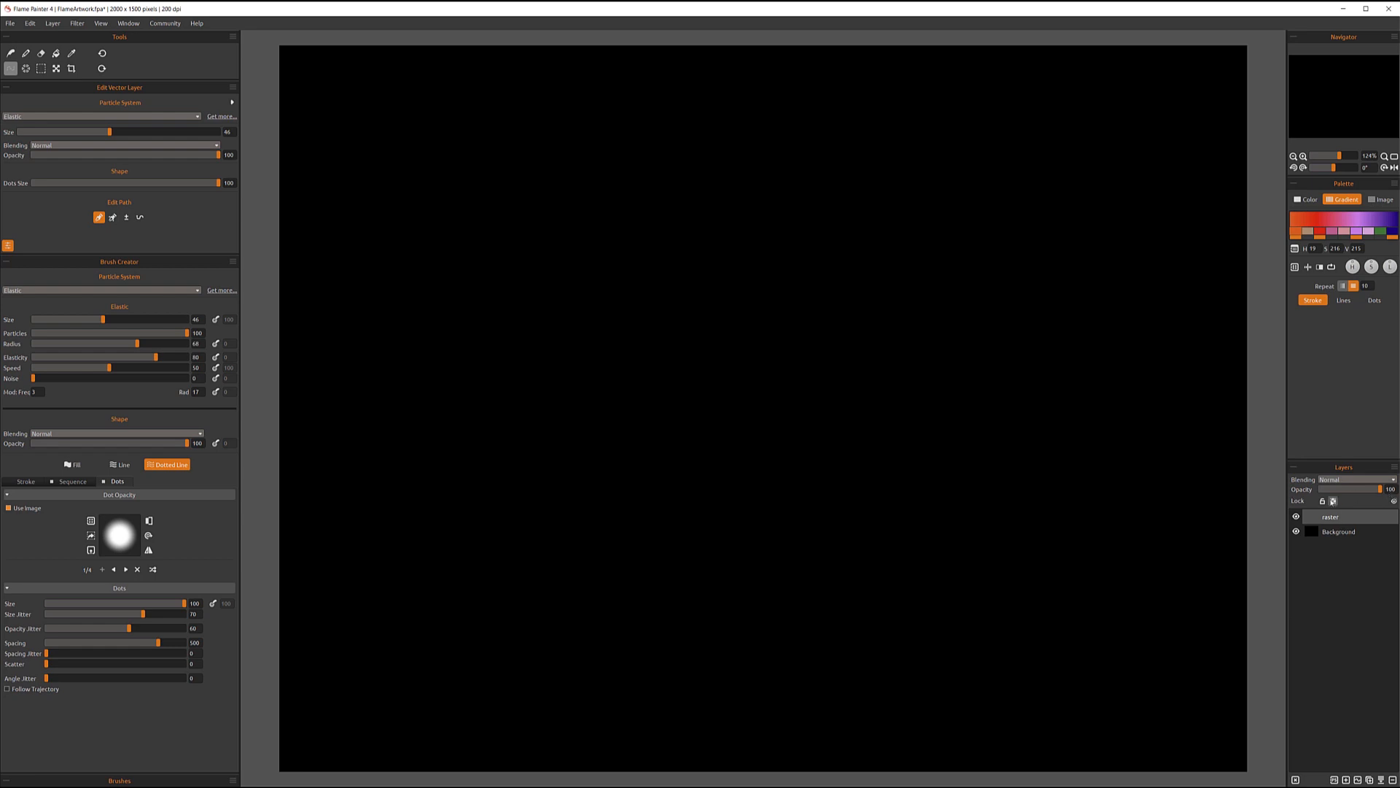
{"action": "mouse_move", "coordinate": [1323, 500]}
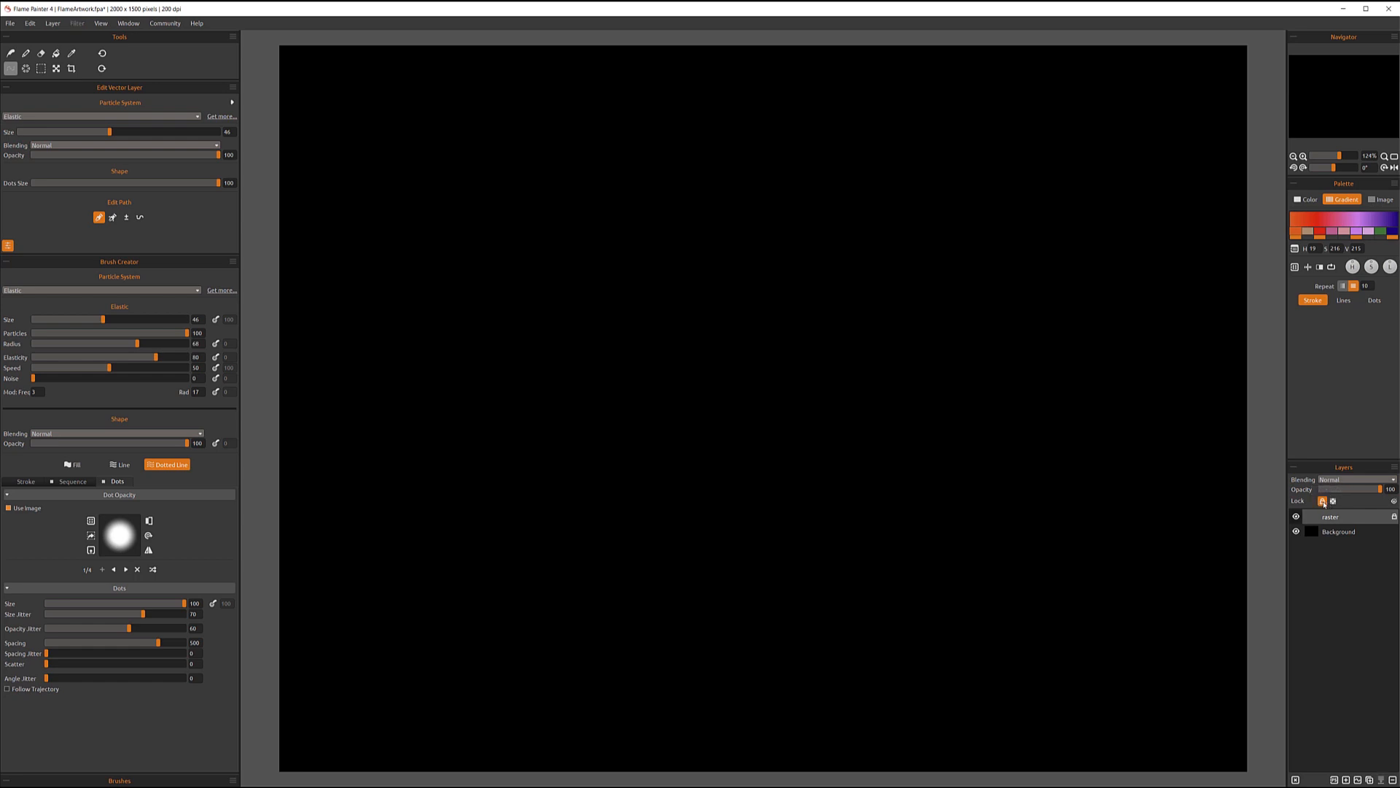
{"action": "mouse_move", "coordinate": [1321, 501]}
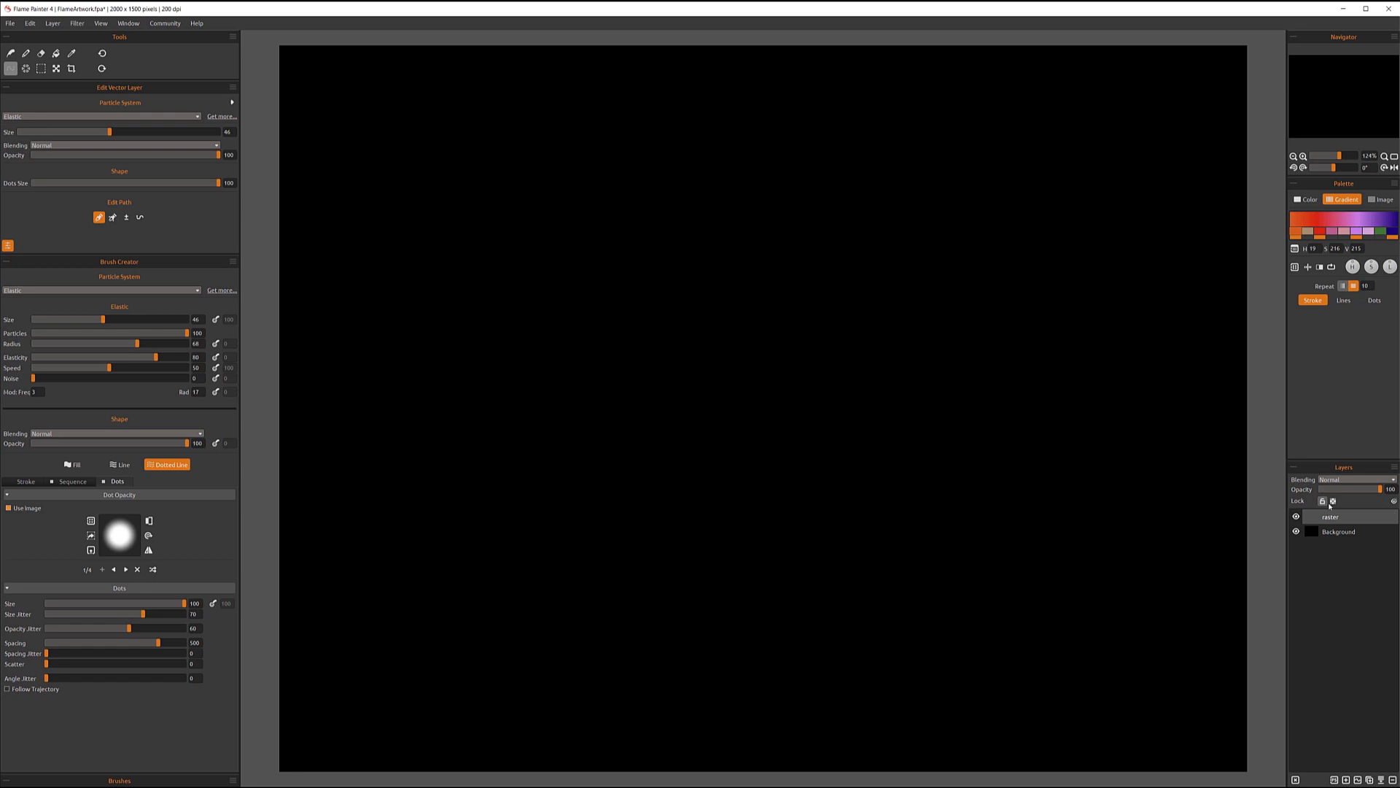
{"action": "mouse_move", "coordinate": [1333, 500]}
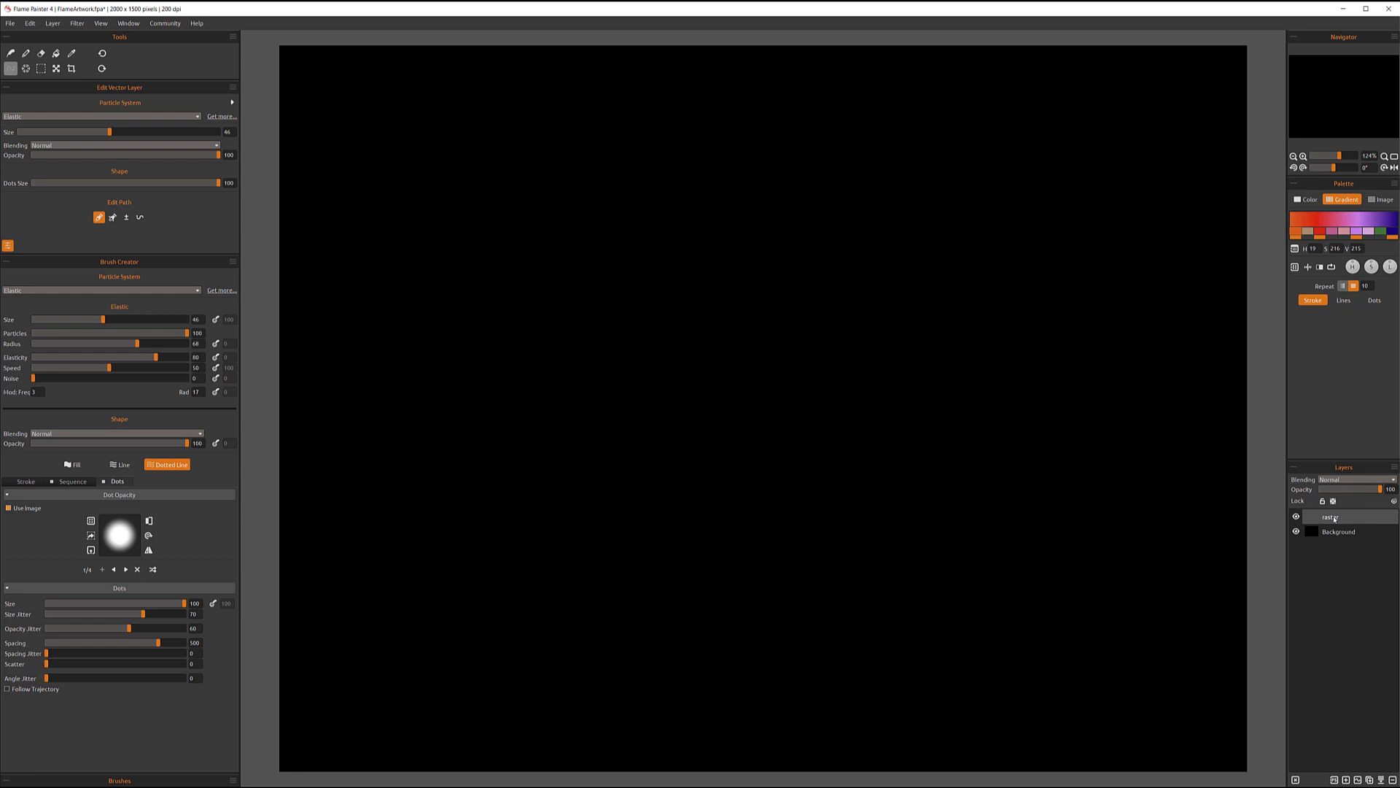
{"action": "left_click", "coordinate": [1334, 501]}
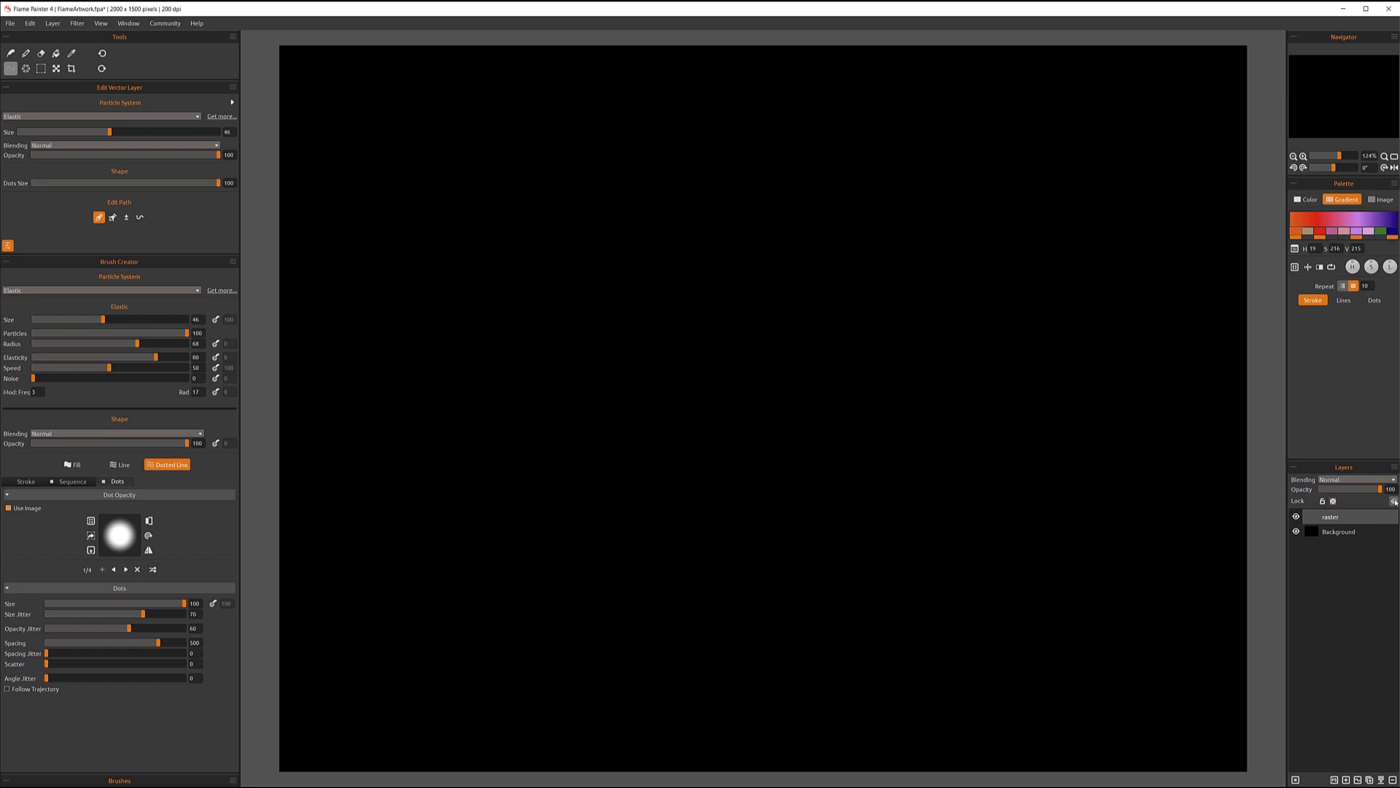
{"action": "mouse_move", "coordinate": [1393, 492]}
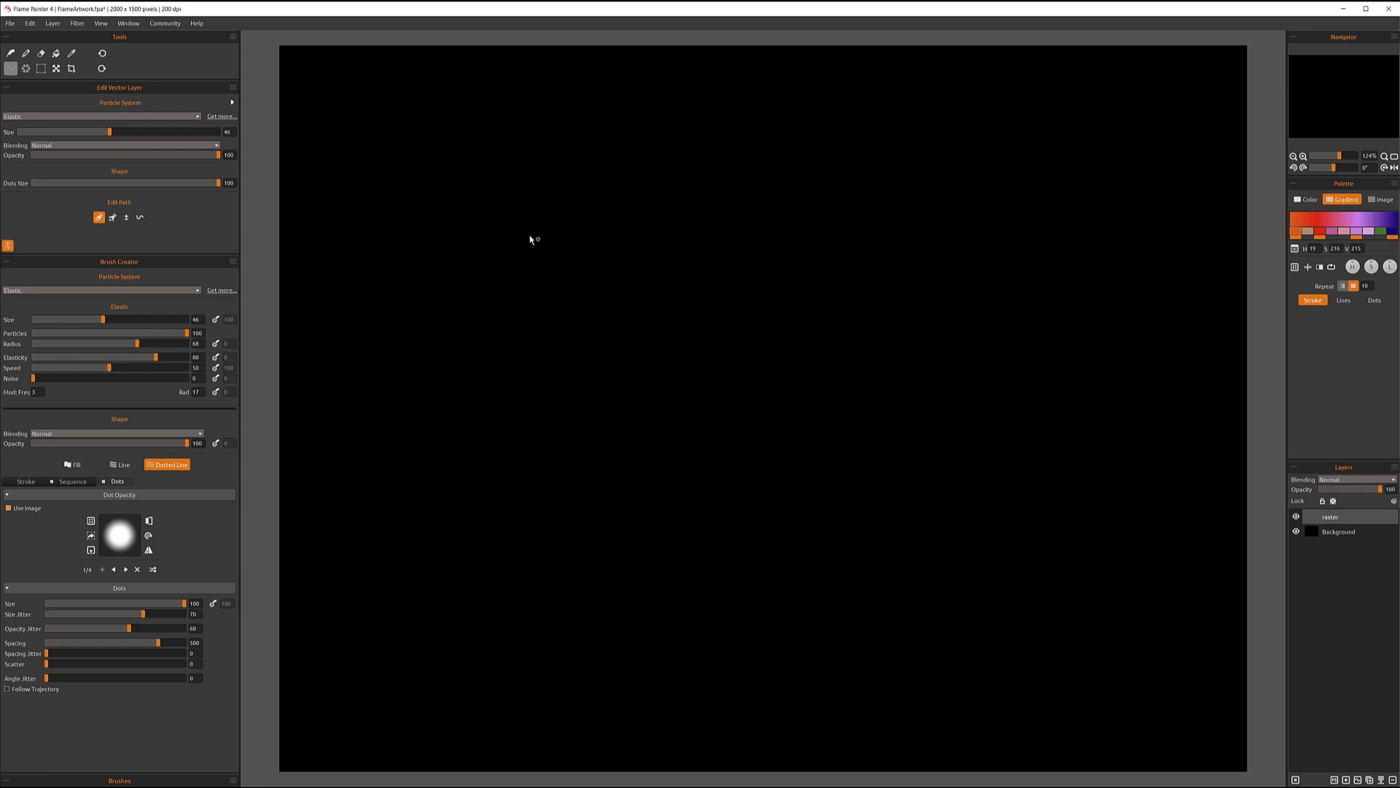
{"action": "mouse_move", "coordinate": [531, 240]}
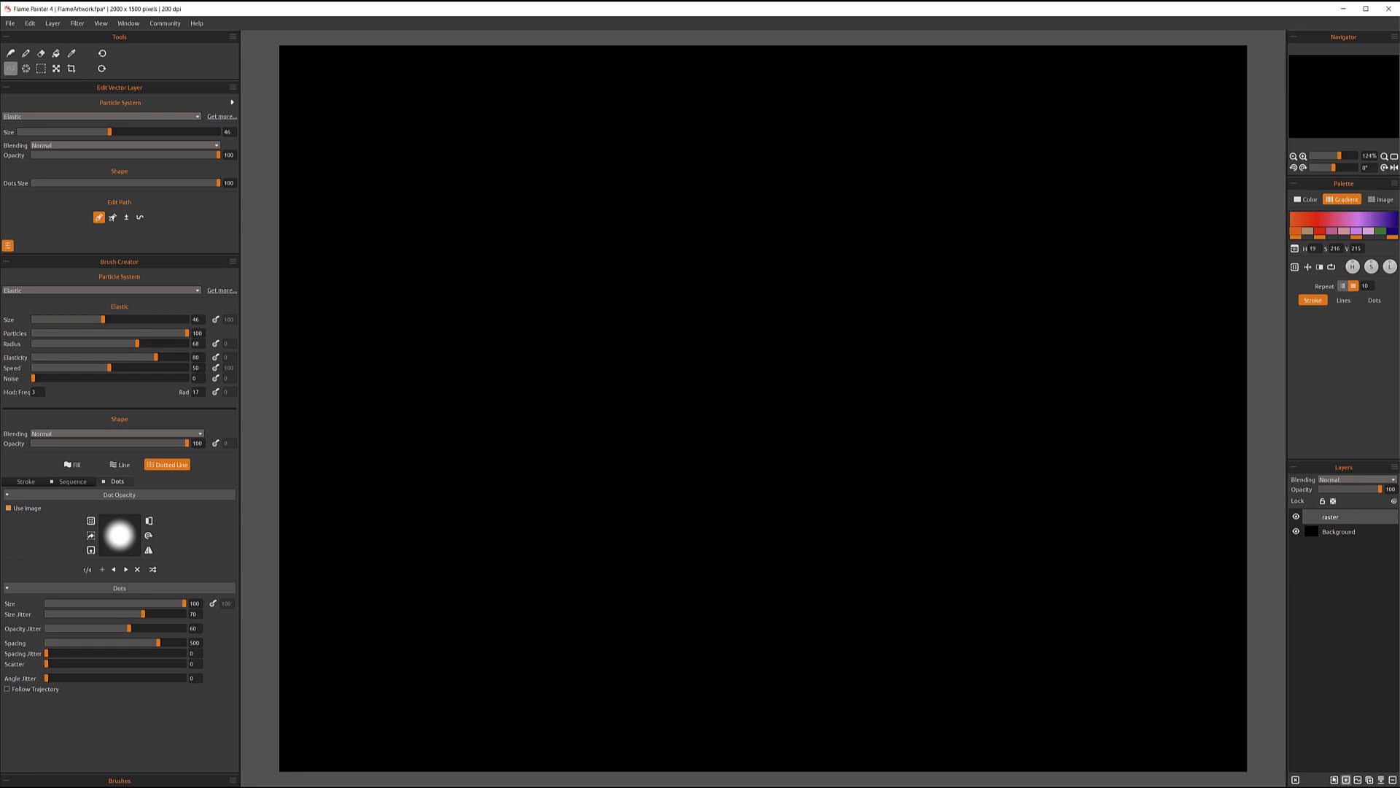
{"action": "mouse_move", "coordinate": [1296, 781]}
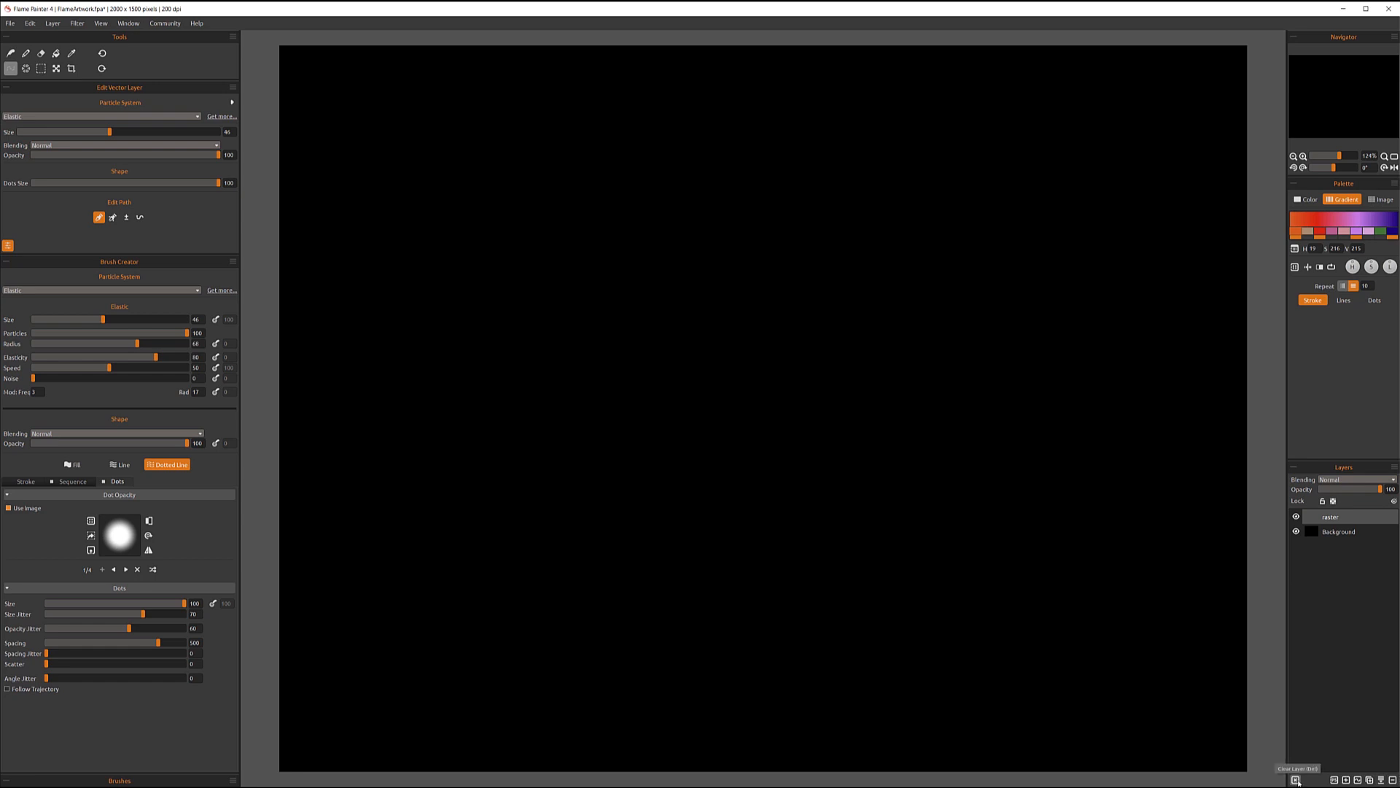
{"action": "mouse_move", "coordinate": [1291, 773]}
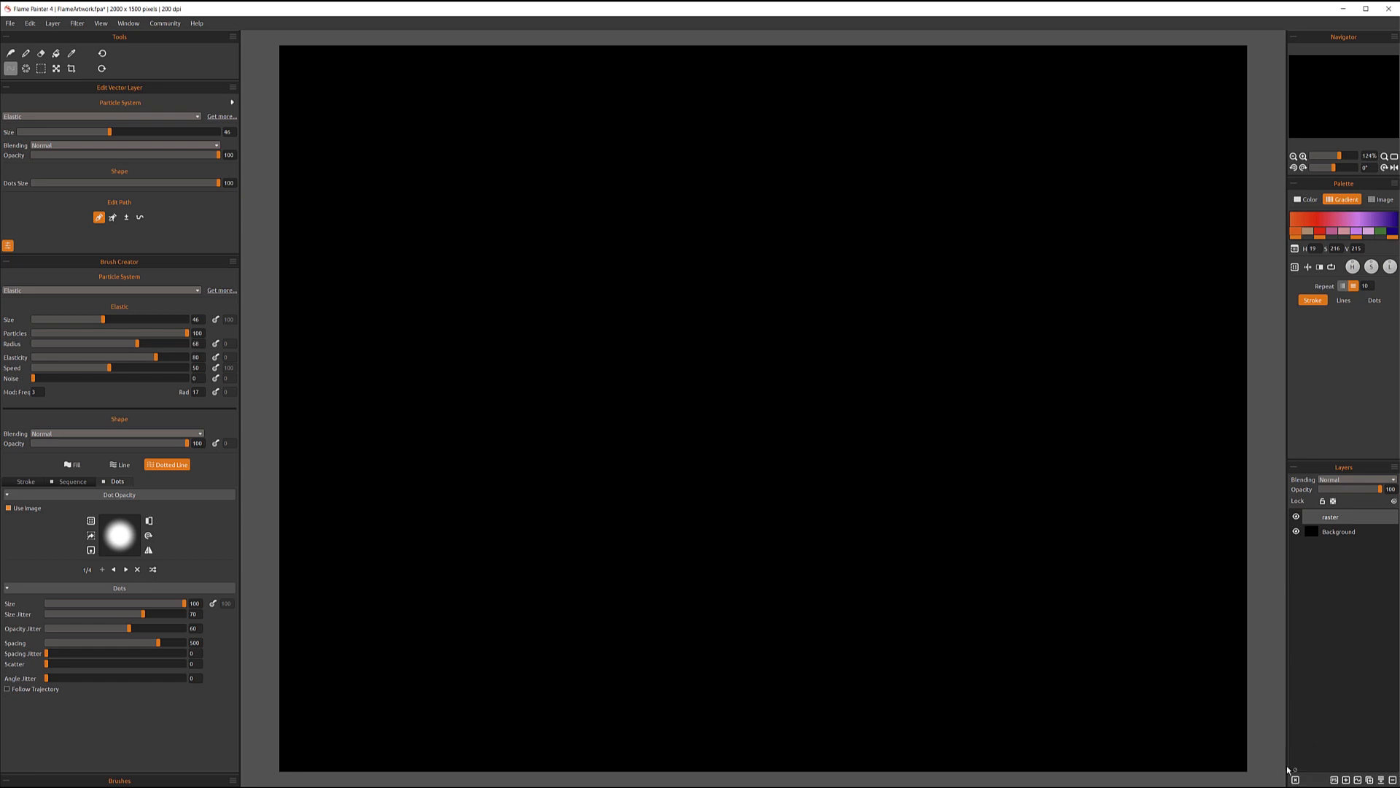
{"action": "mouse_move", "coordinate": [1116, 404]}
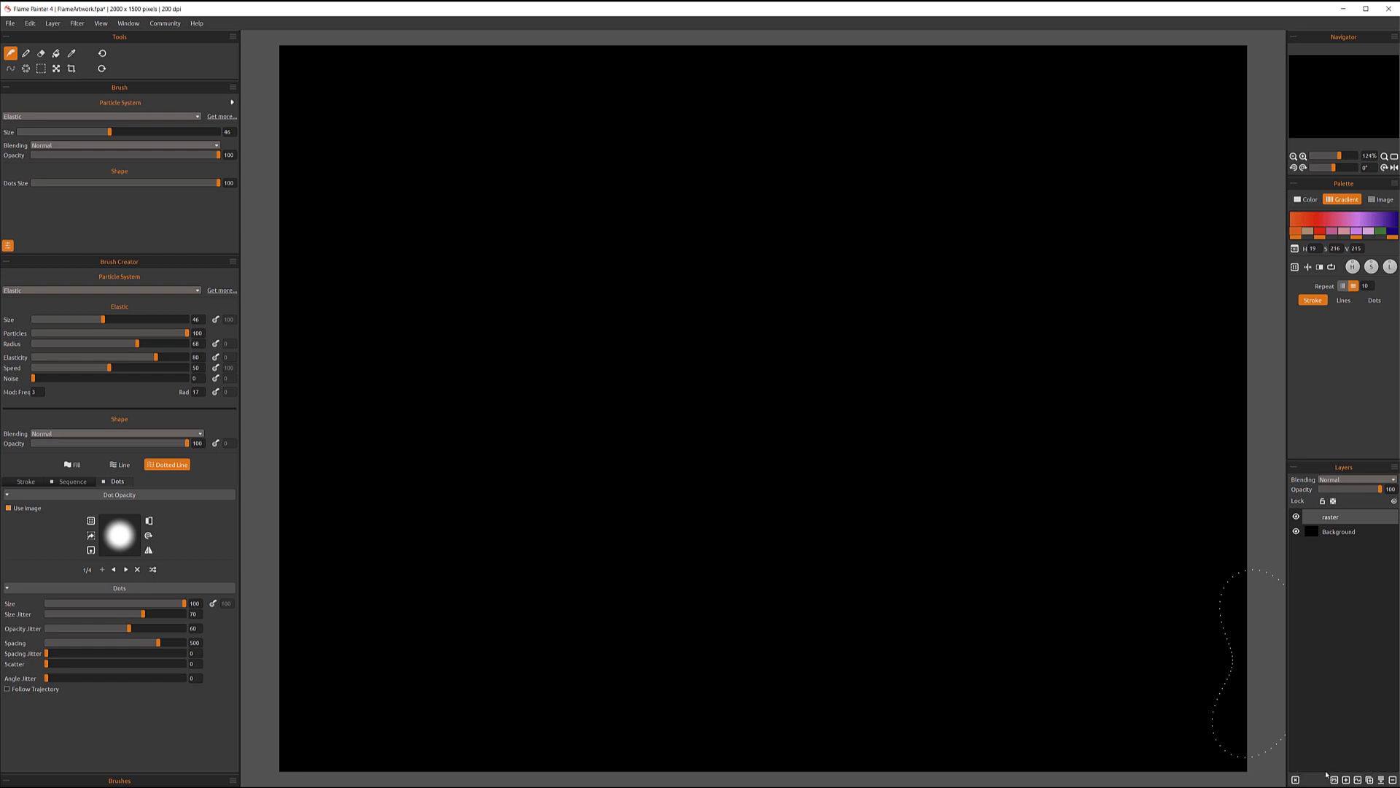
{"action": "mouse_move", "coordinate": [1333, 774]}
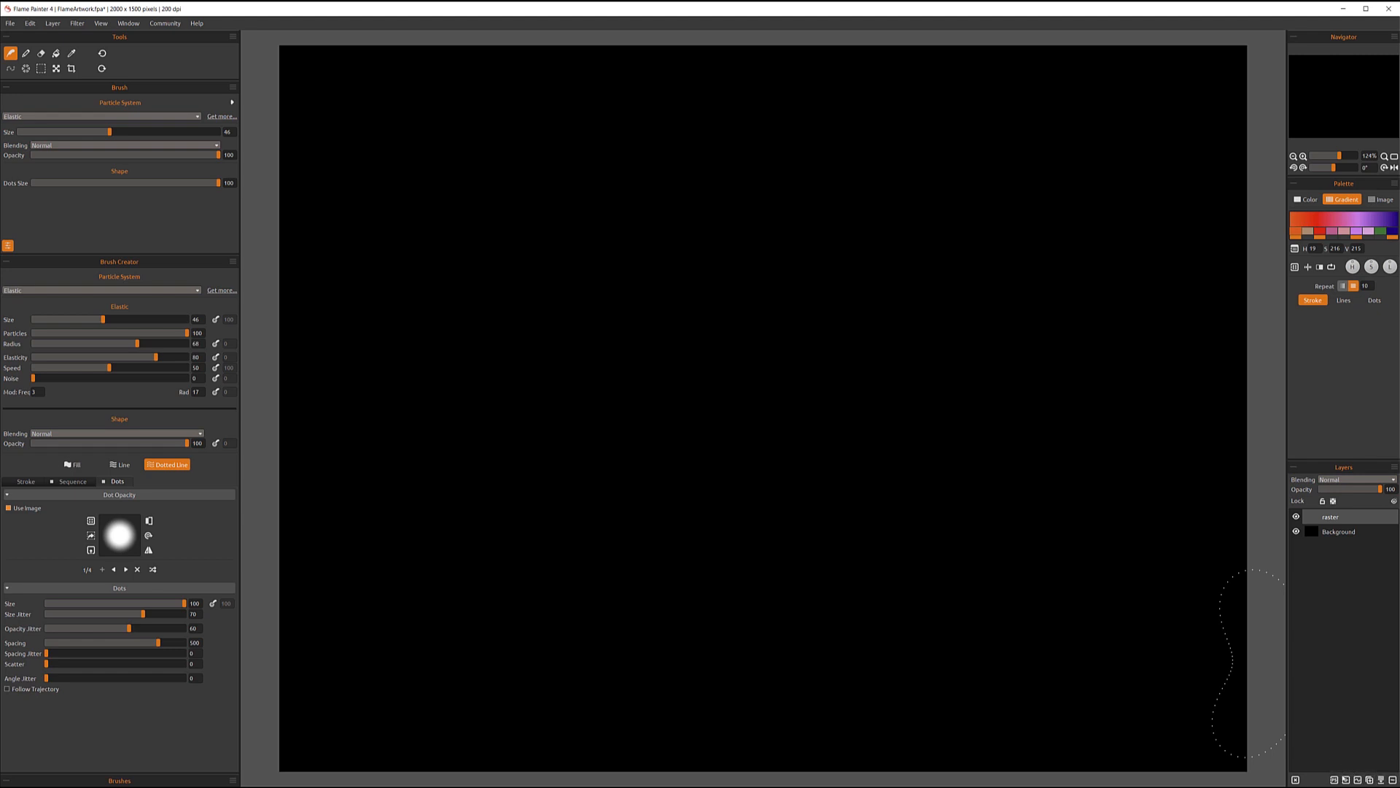
{"action": "mouse_move", "coordinate": [1358, 779]}
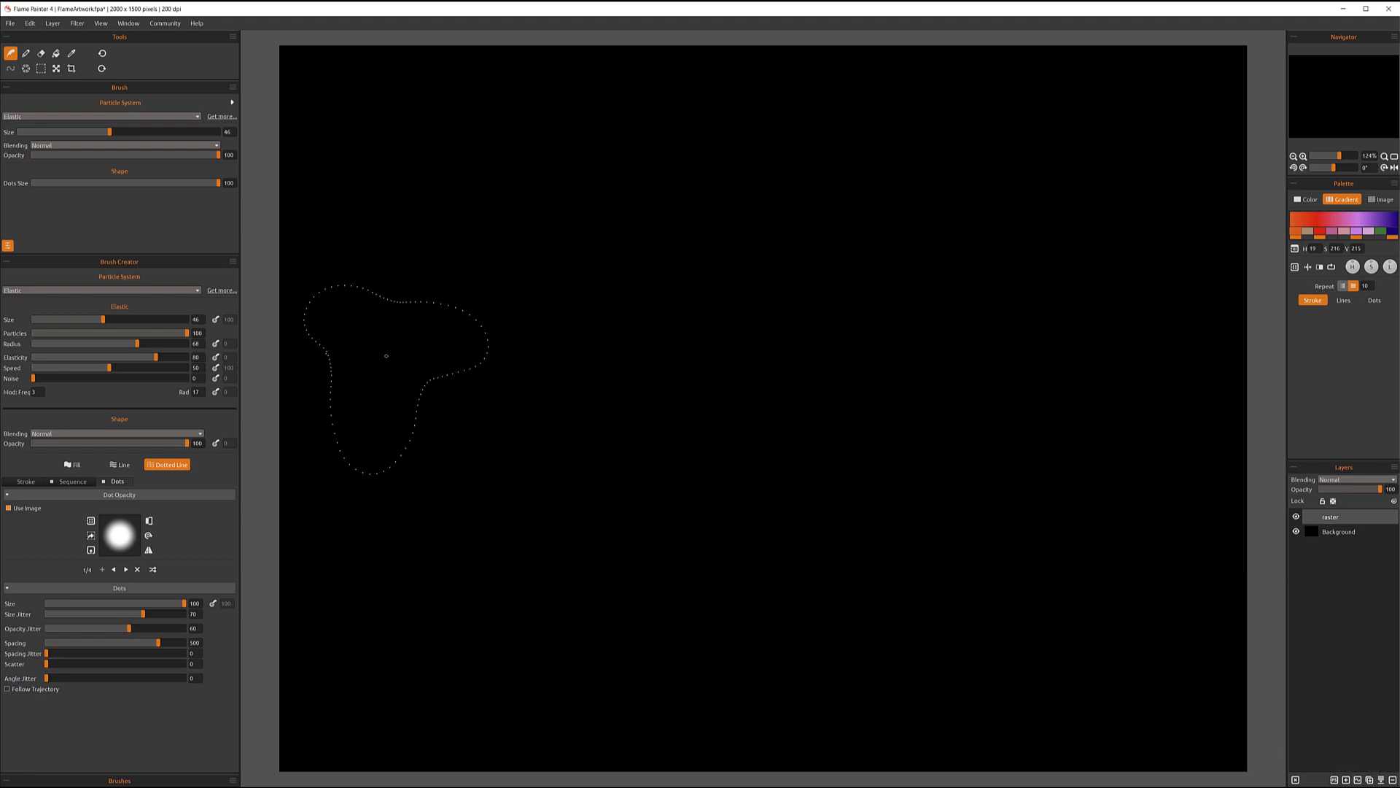
Step: Paint a freehand particle stroke scattering glowing orange and purple dots
{"action": "left_click_drag", "start_coordinate": [109, 133], "coordinate": [73, 133]}
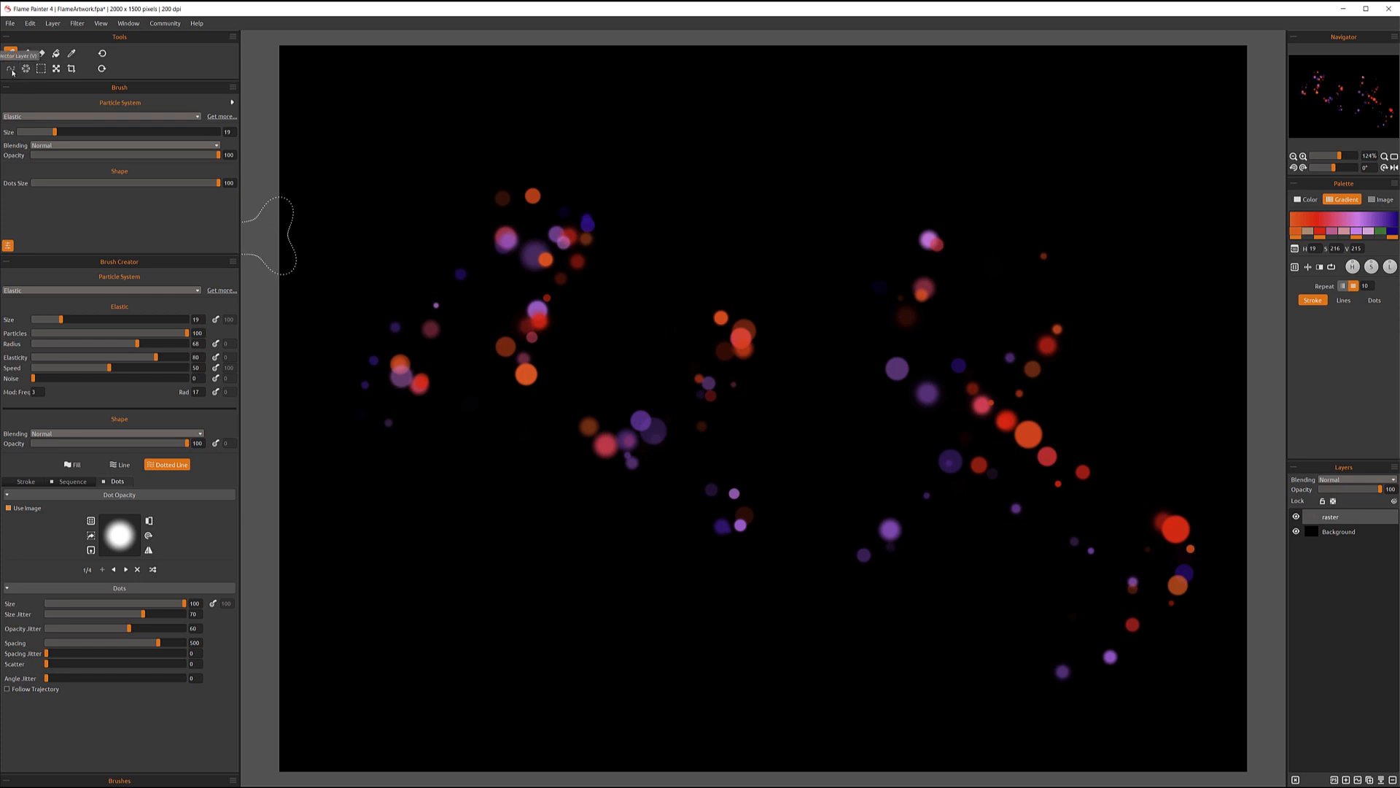
{"action": "mouse_move", "coordinate": [1179, 468]}
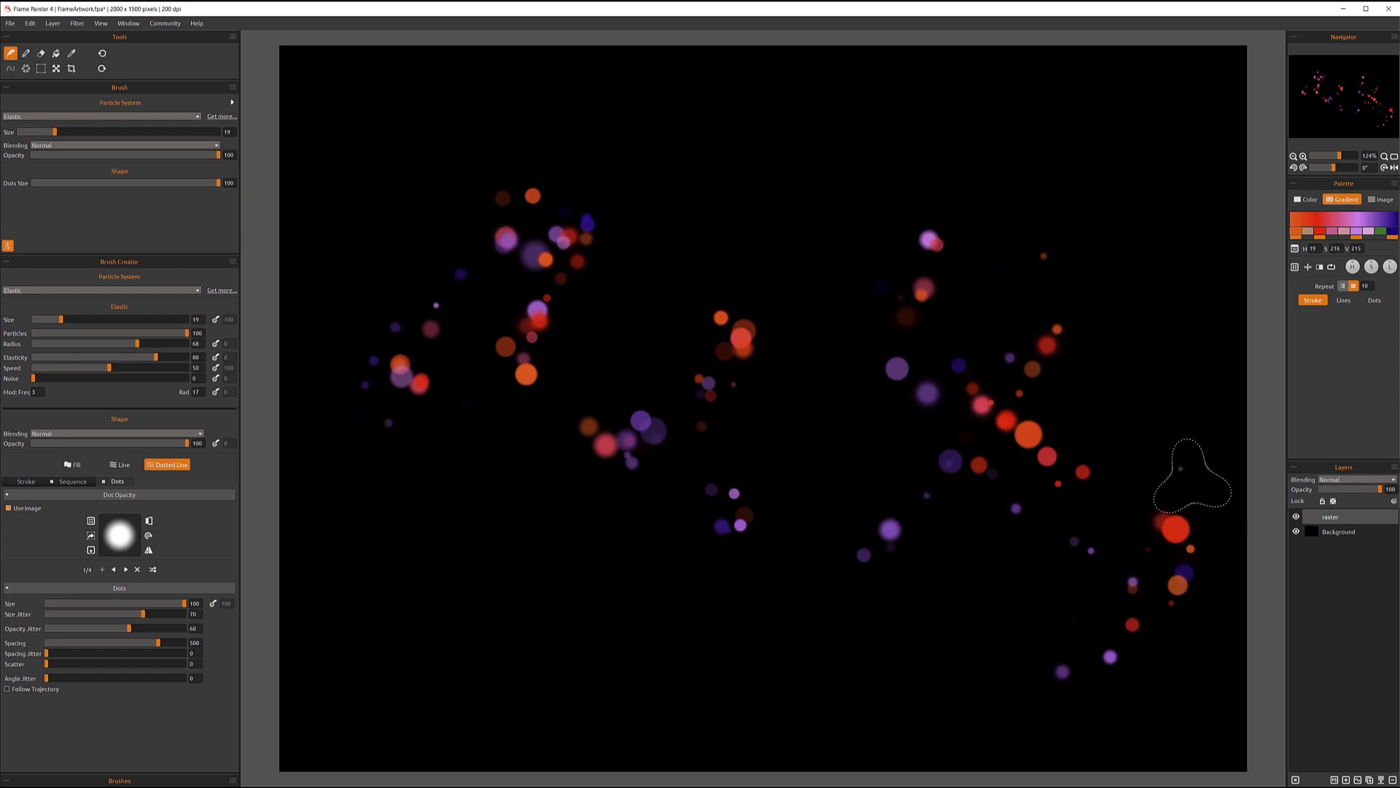
{"action": "mouse_move", "coordinate": [787, 309]}
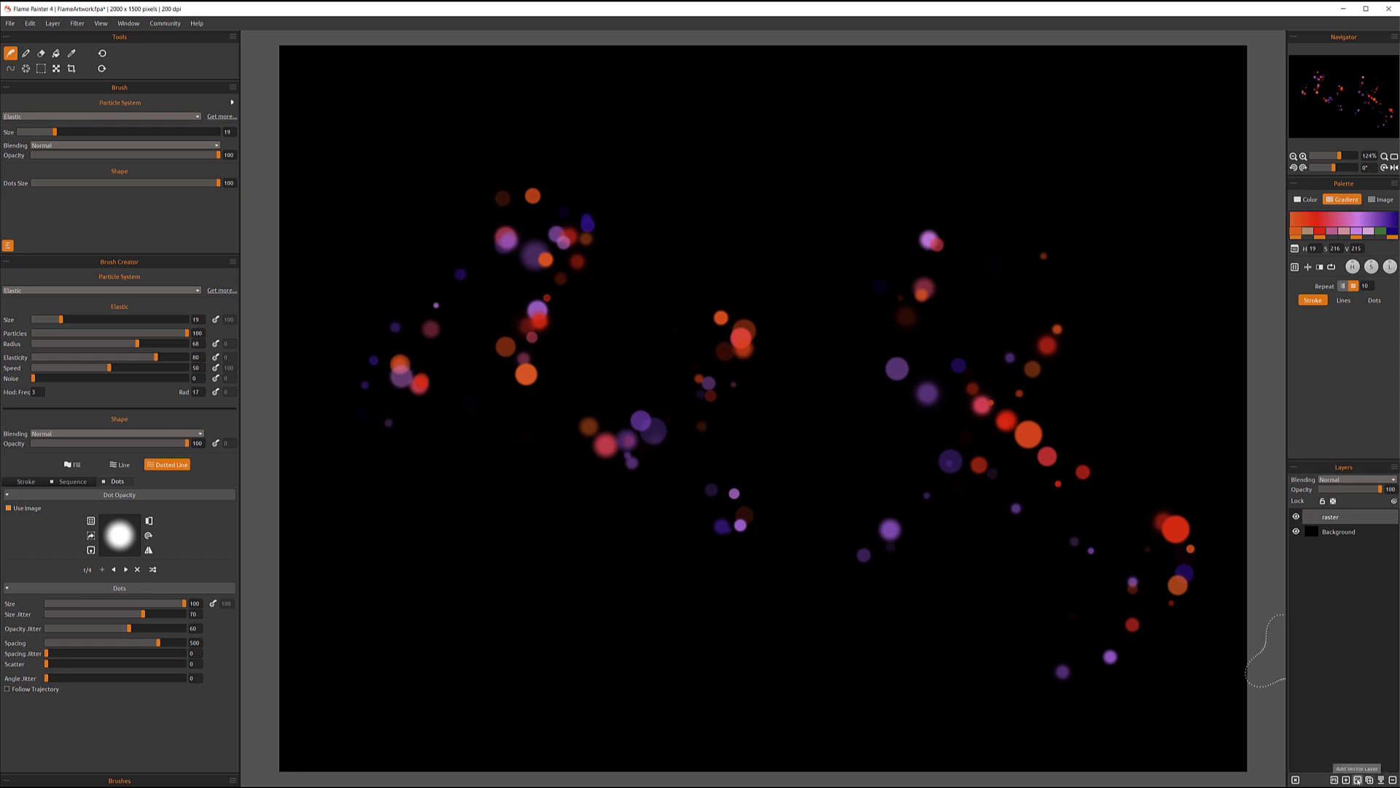
Step: Add Layer 1 above raster, make it active and draw a wavy vector dot trail
{"action": "left_click", "coordinate": [1294, 779]}
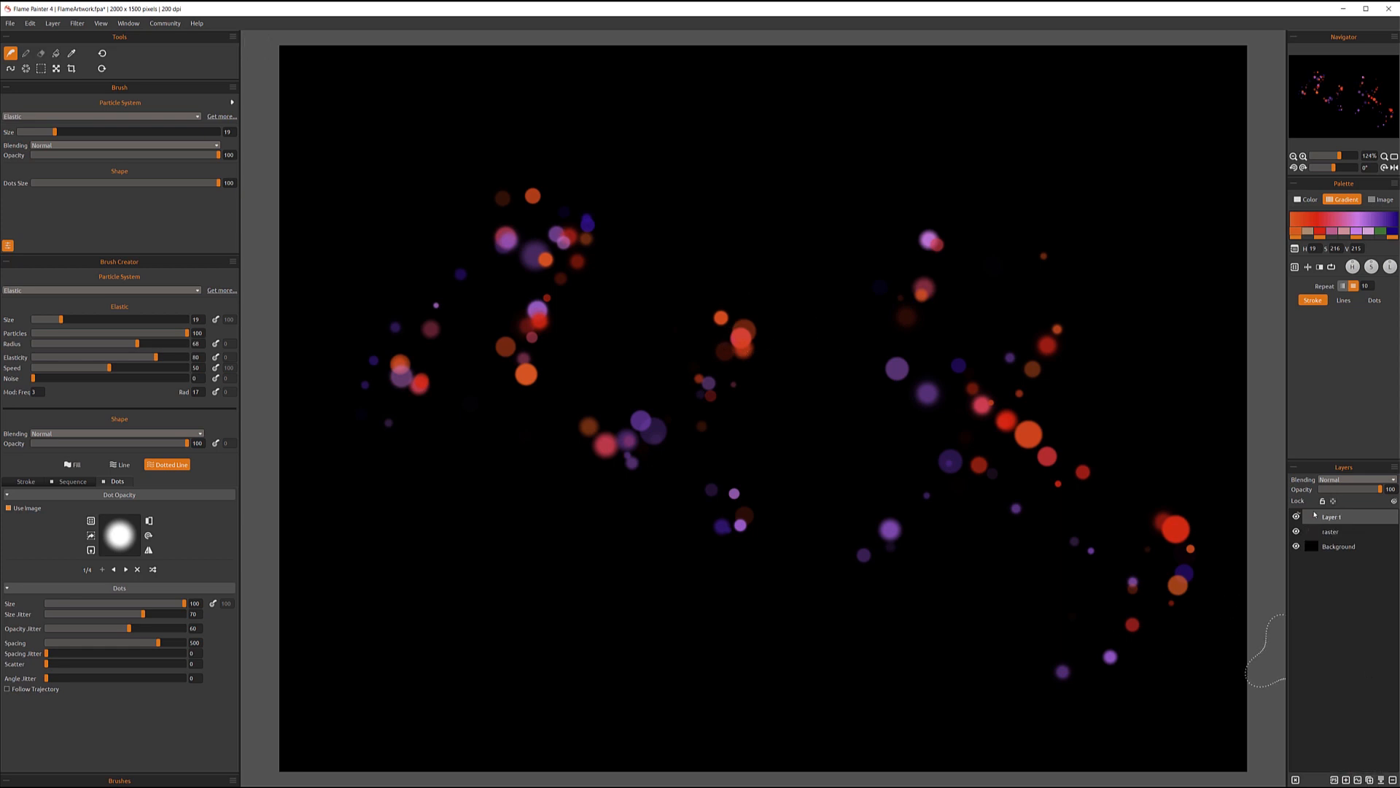
{"action": "left_click", "coordinate": [1295, 516]}
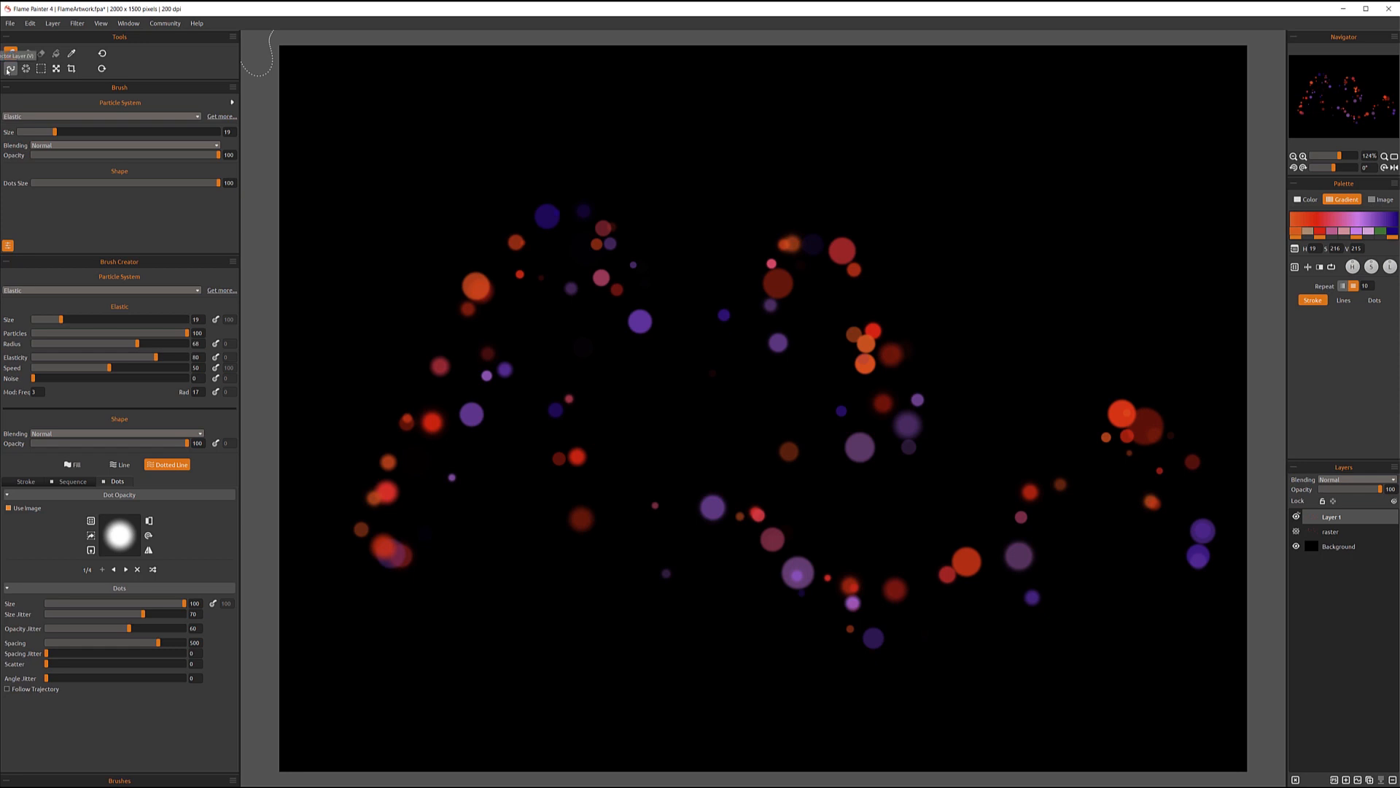
{"action": "left_click", "coordinate": [10, 69]}
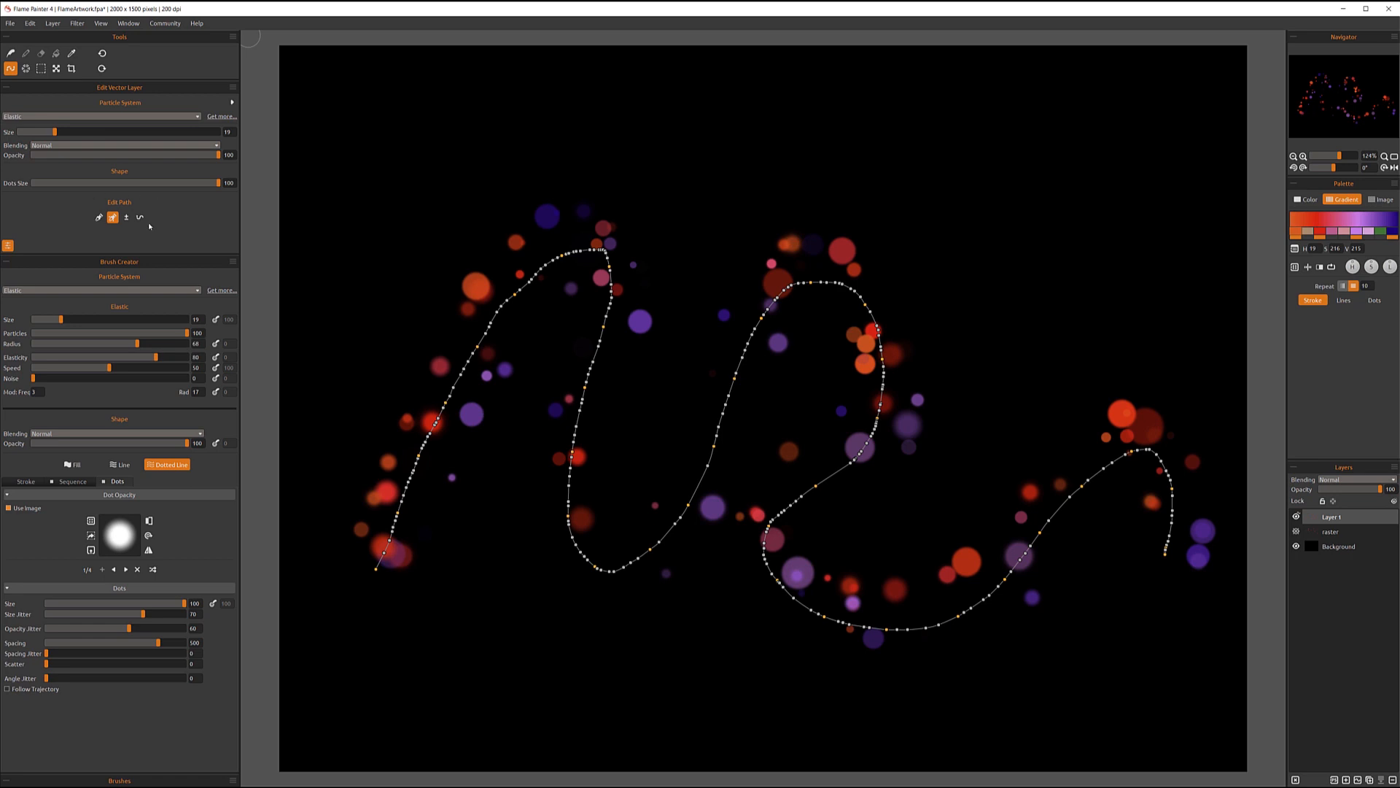
{"action": "mouse_move", "coordinate": [865, 294]}
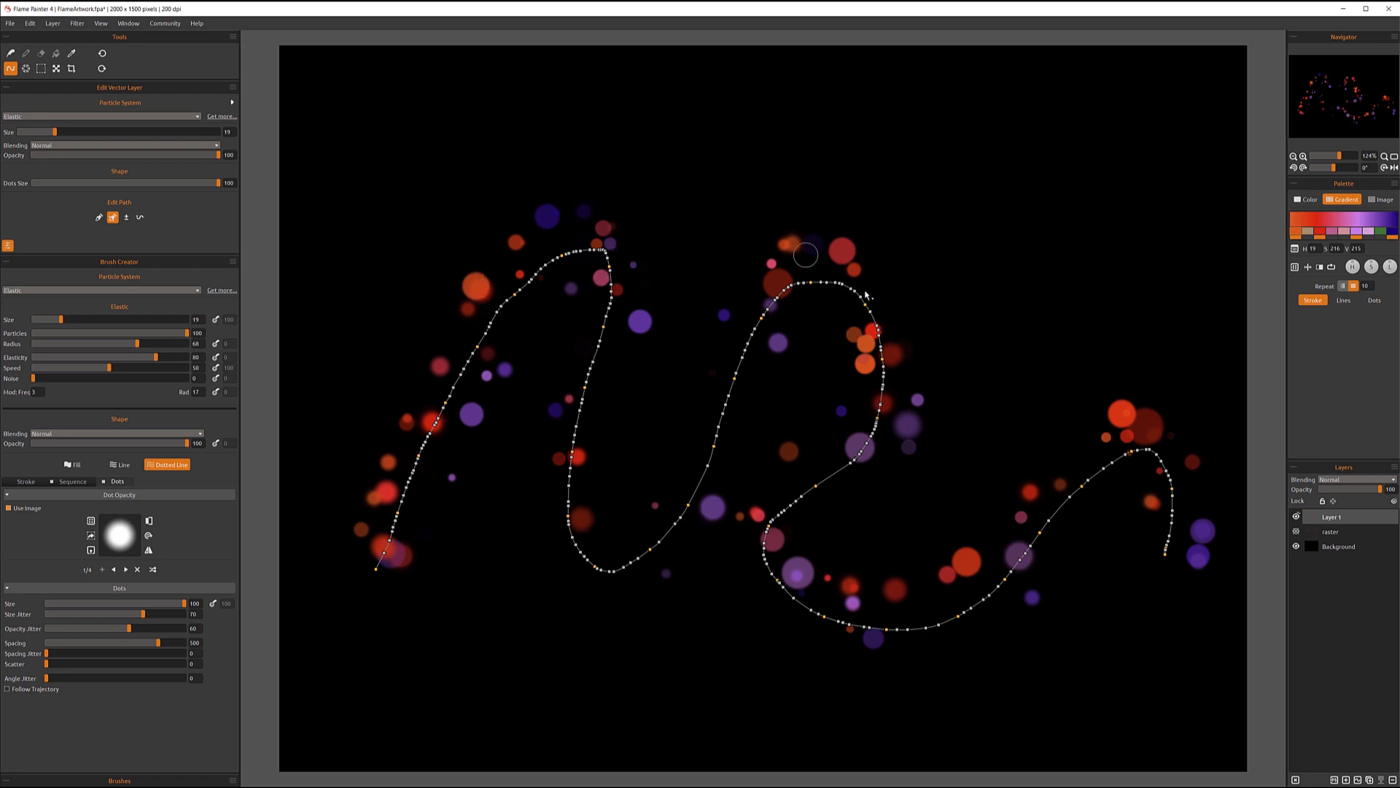
{"action": "mouse_move", "coordinate": [326, 283]}
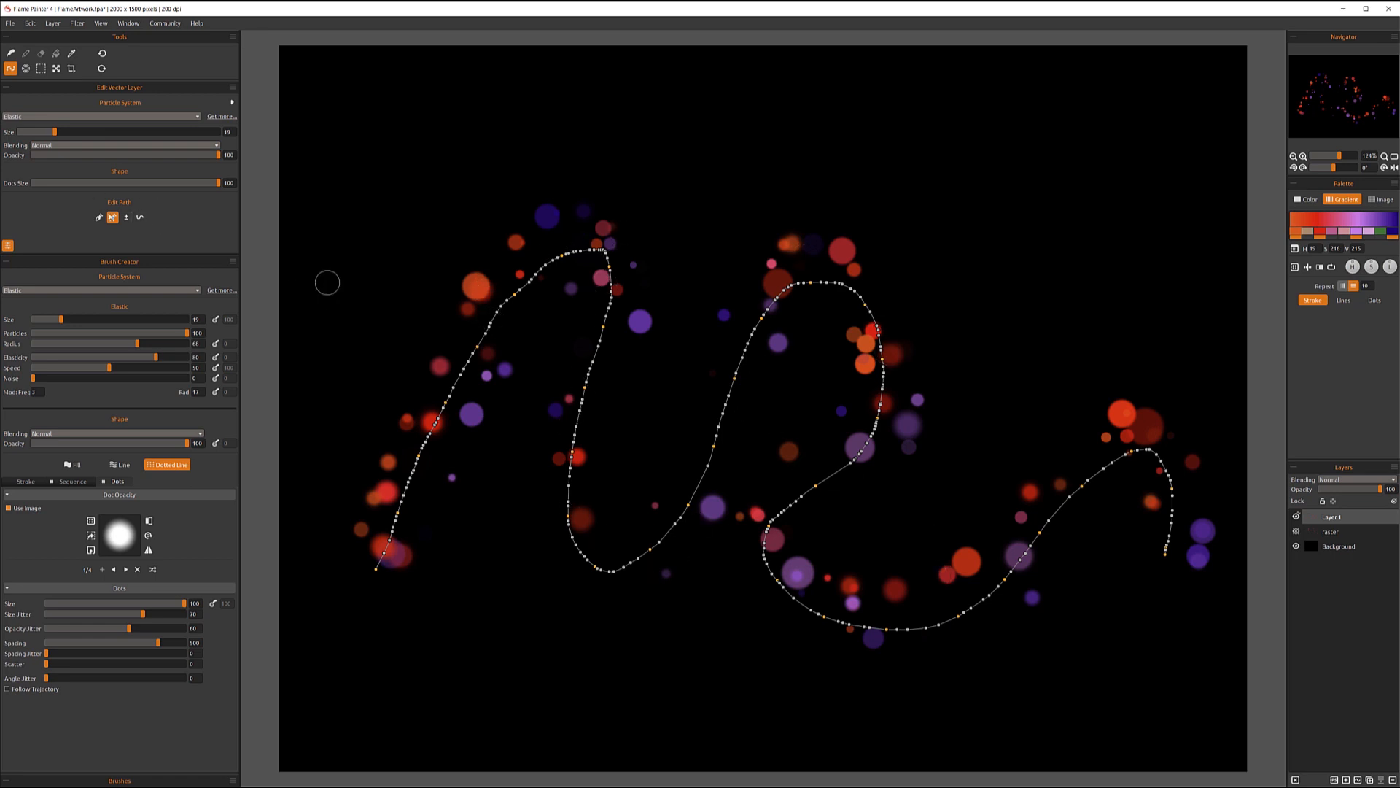
{"action": "mouse_move", "coordinate": [98, 217]}
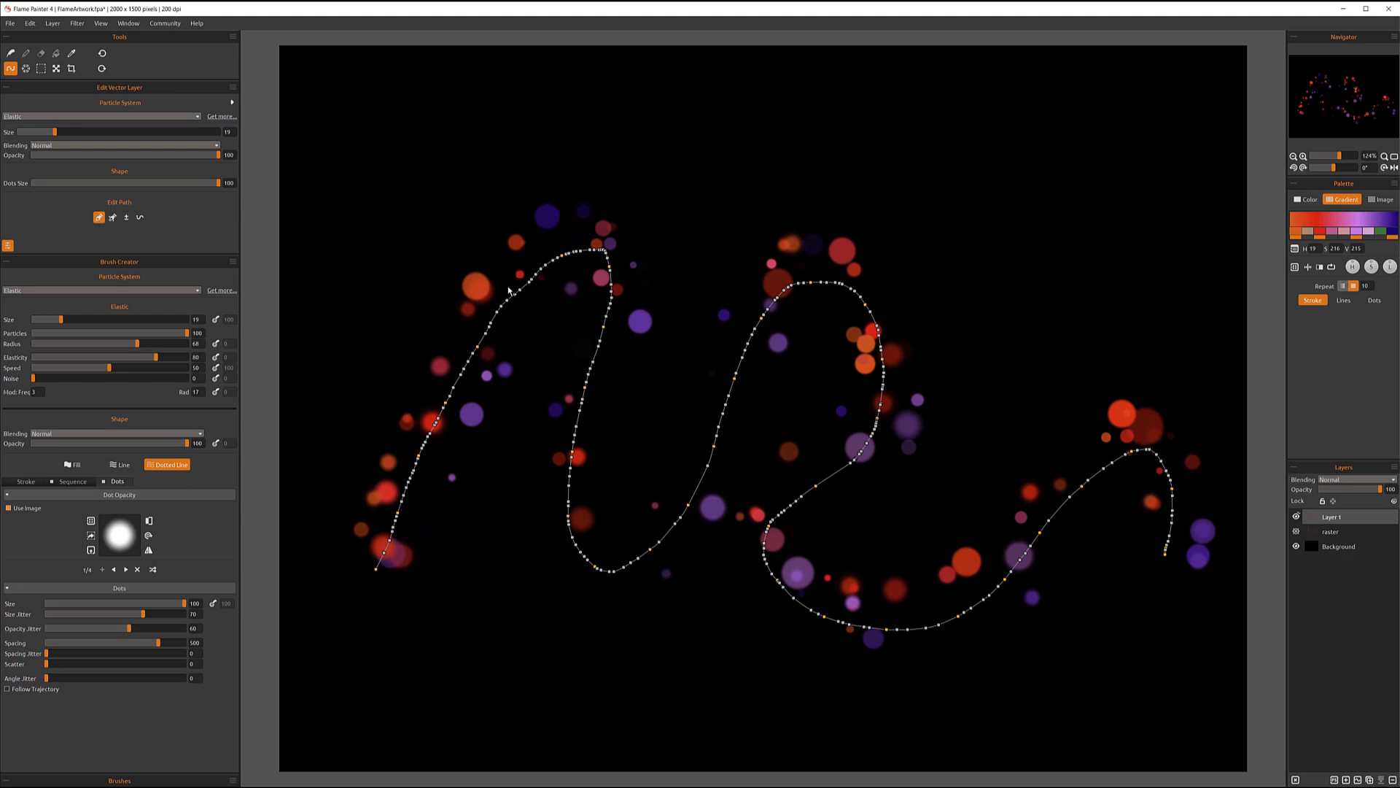
{"action": "mouse_move", "coordinate": [515, 299]}
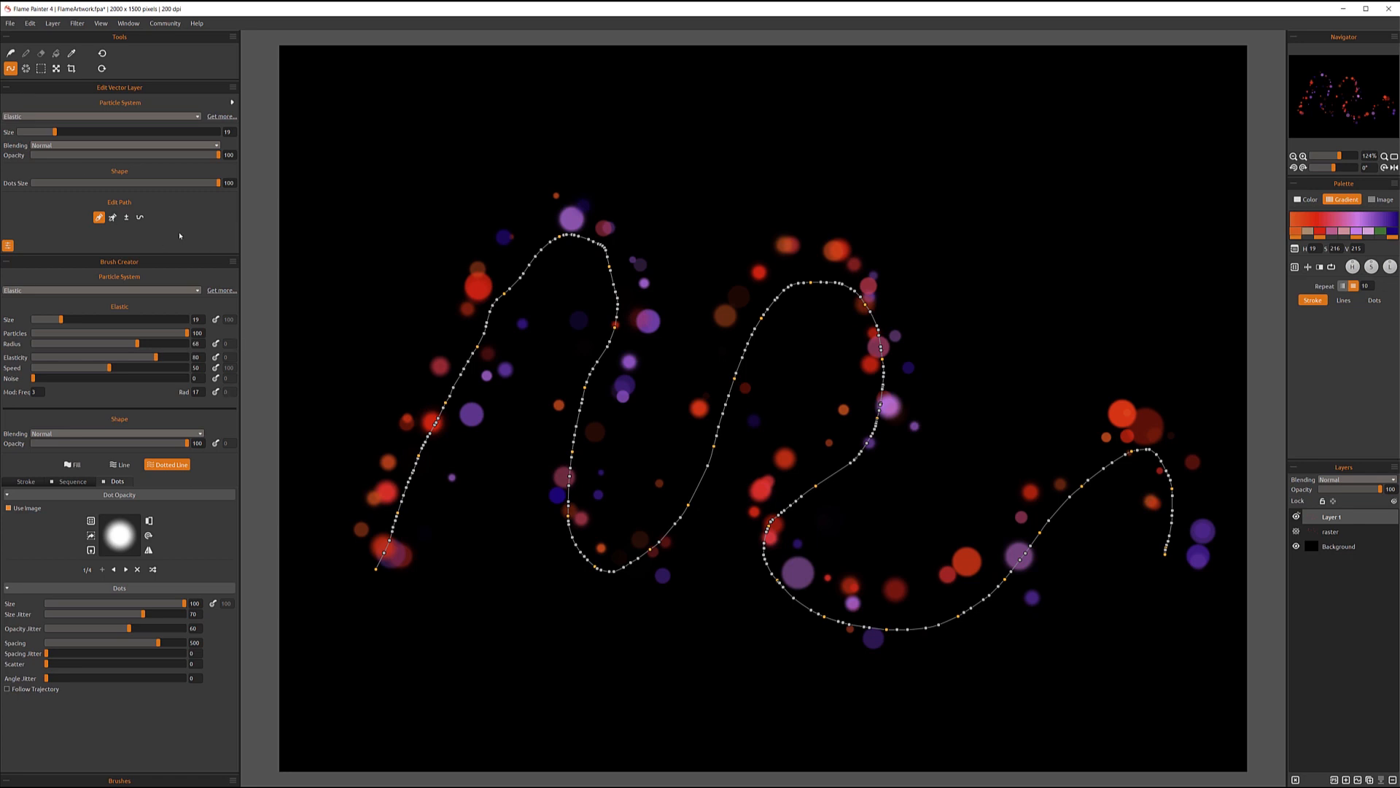
{"action": "mouse_move", "coordinate": [236, 450]}
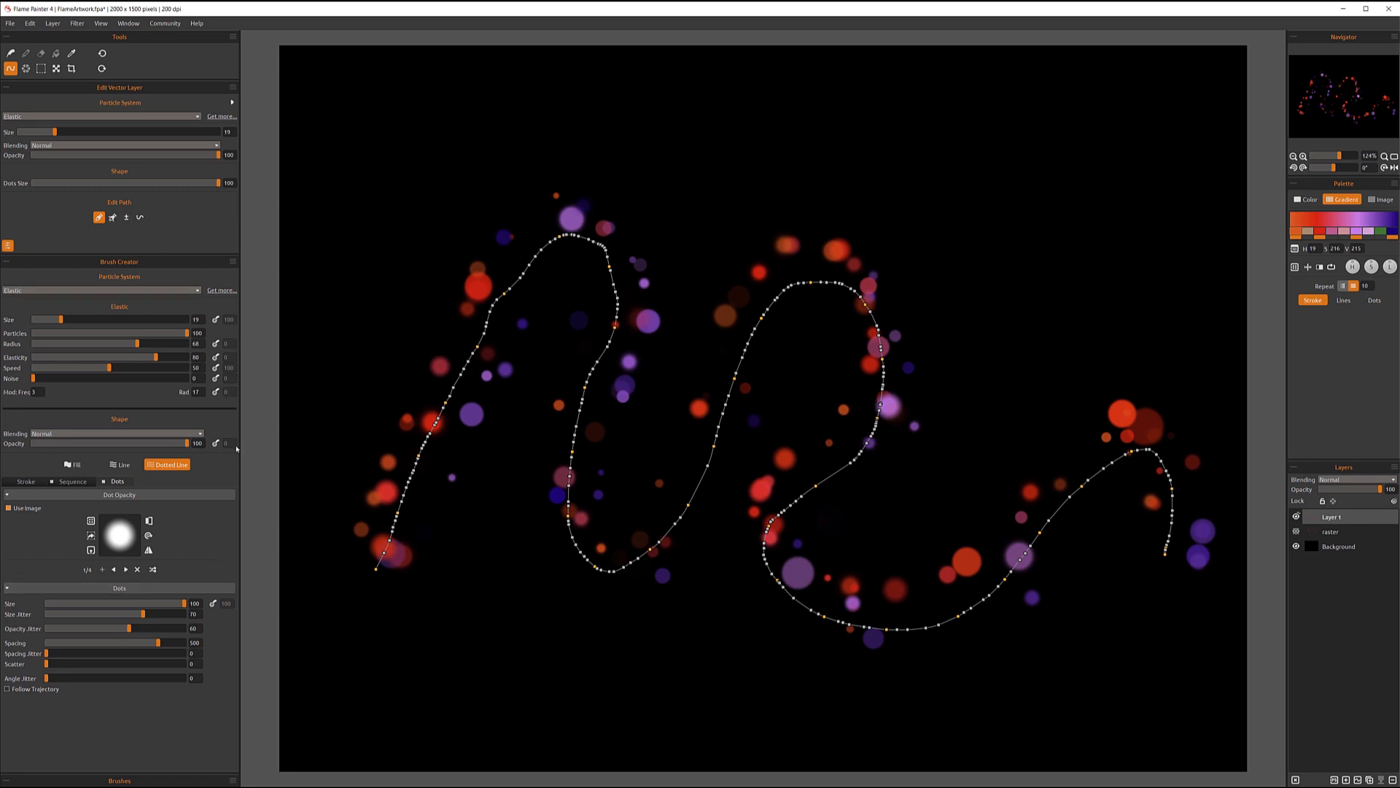
{"action": "mouse_move", "coordinate": [623, 575]}
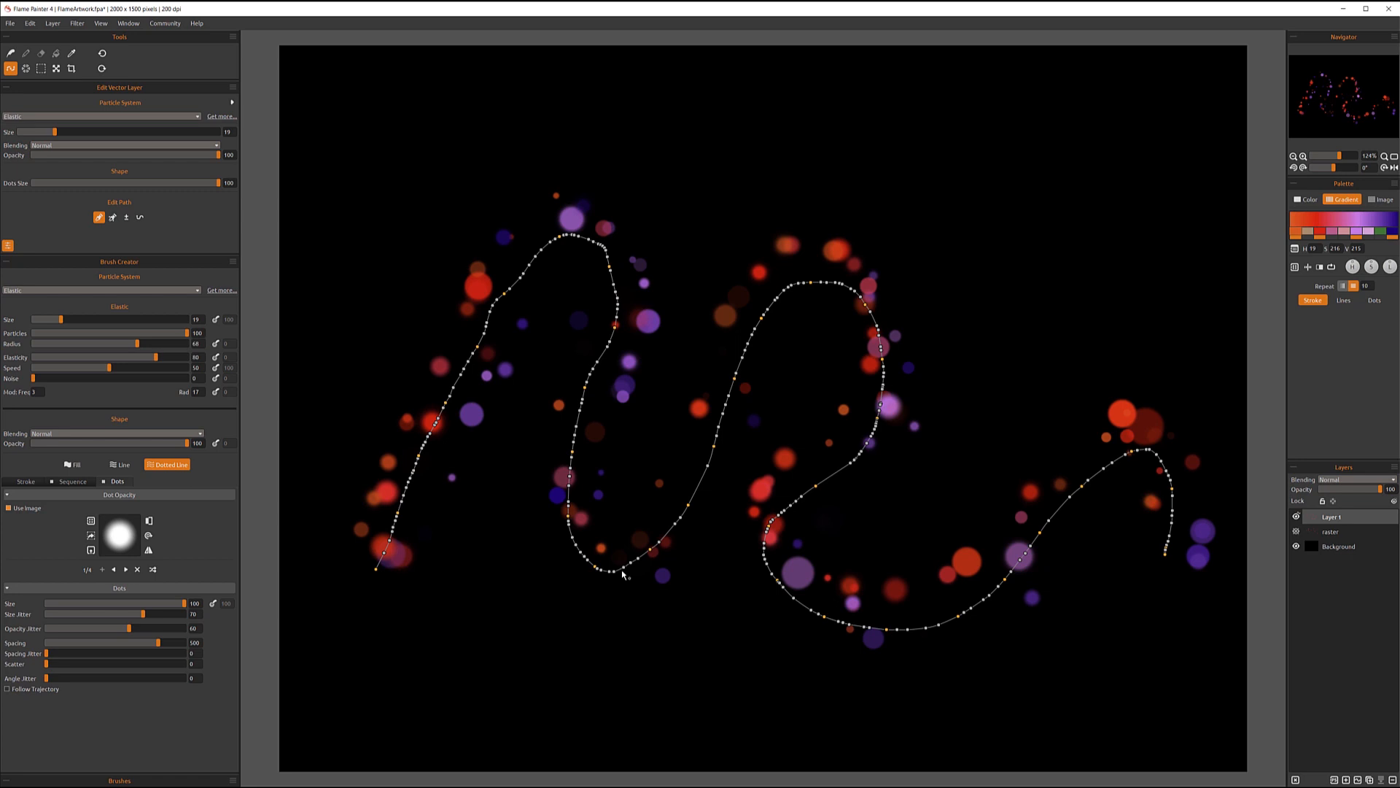
{"action": "mouse_move", "coordinate": [188, 179]}
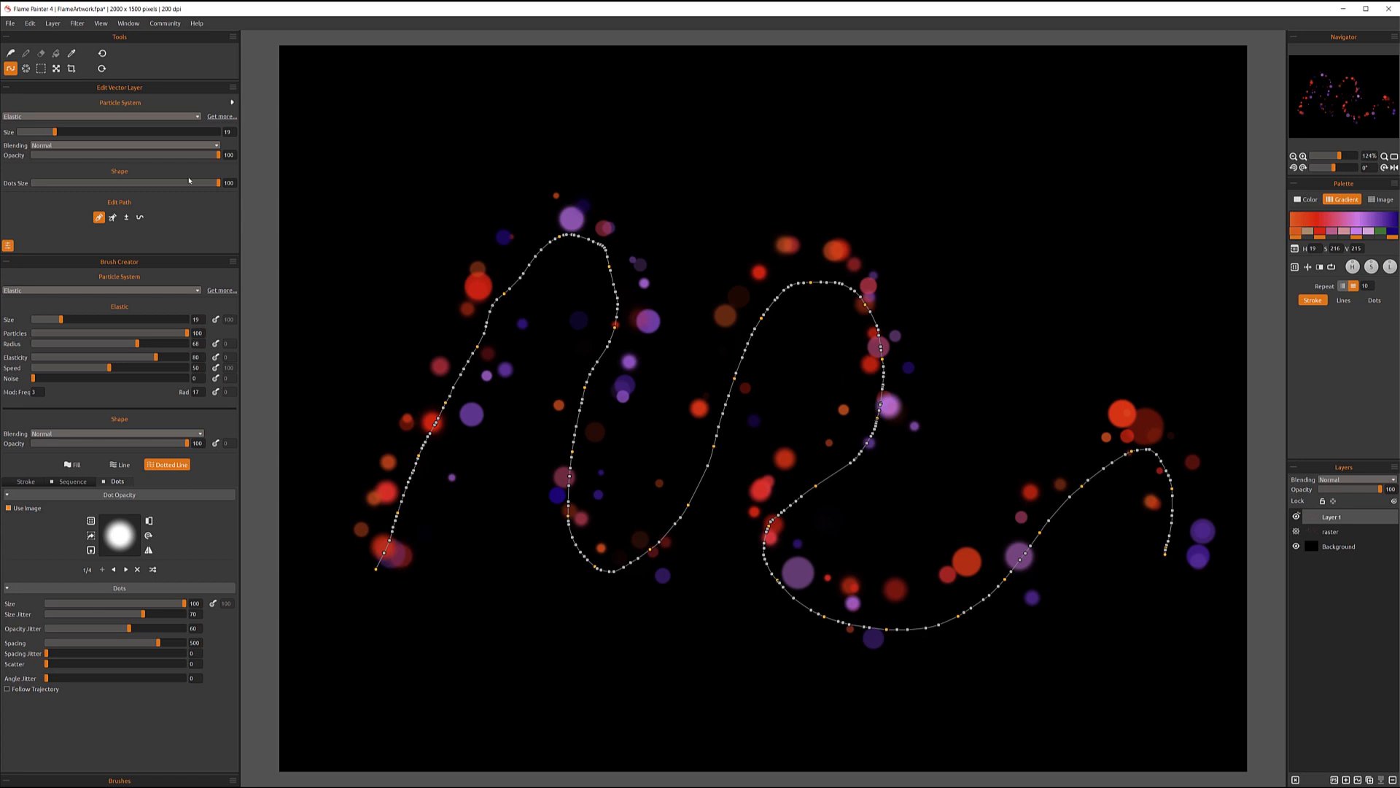
Step: Set dot size to 90 and choose triangle and other geometric shapes from the Image Library
{"action": "left_click_drag", "start_coordinate": [202, 183], "coordinate": [152, 184]}
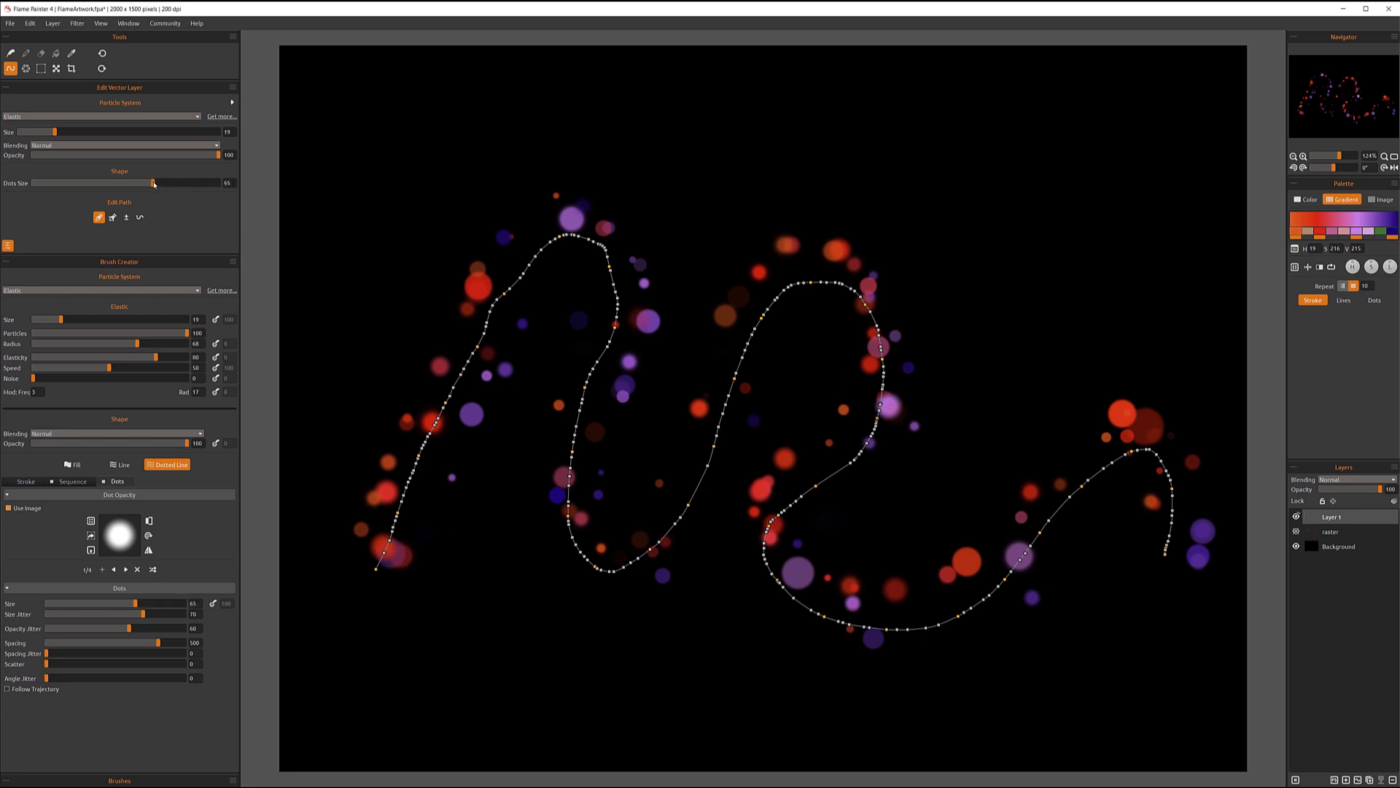
{"action": "left_click_drag", "start_coordinate": [152, 183], "coordinate": [200, 183]}
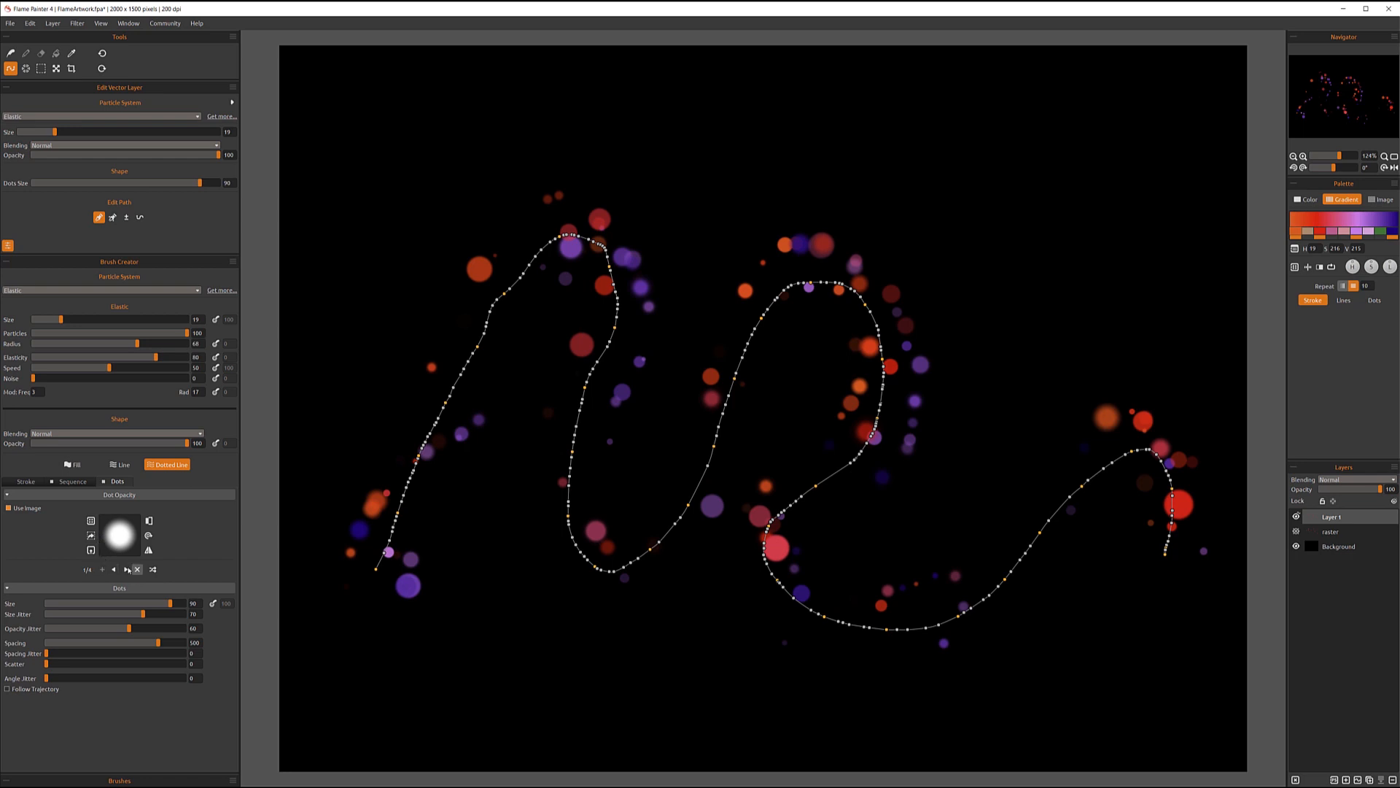
{"action": "left_click", "coordinate": [125, 570]}
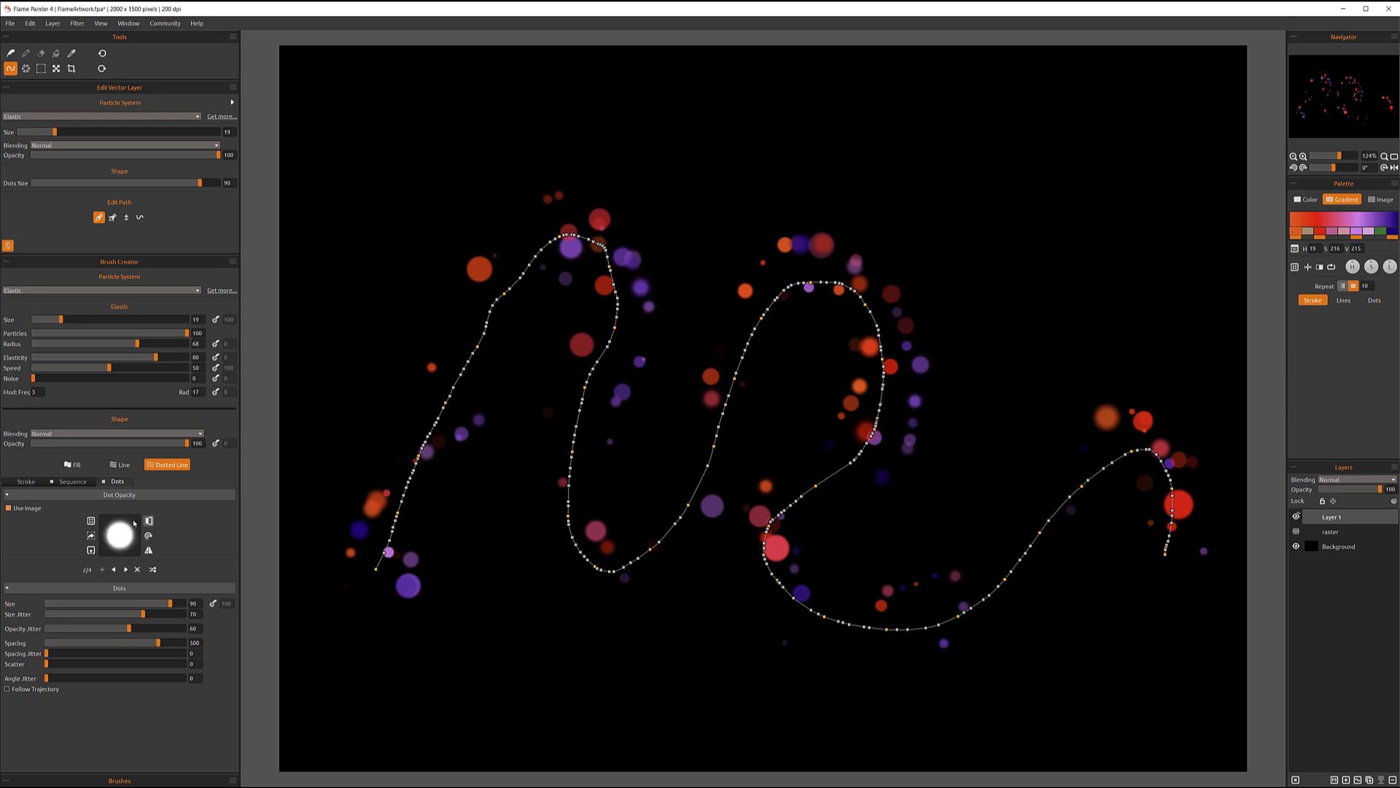
{"action": "left_click", "coordinate": [89, 520]}
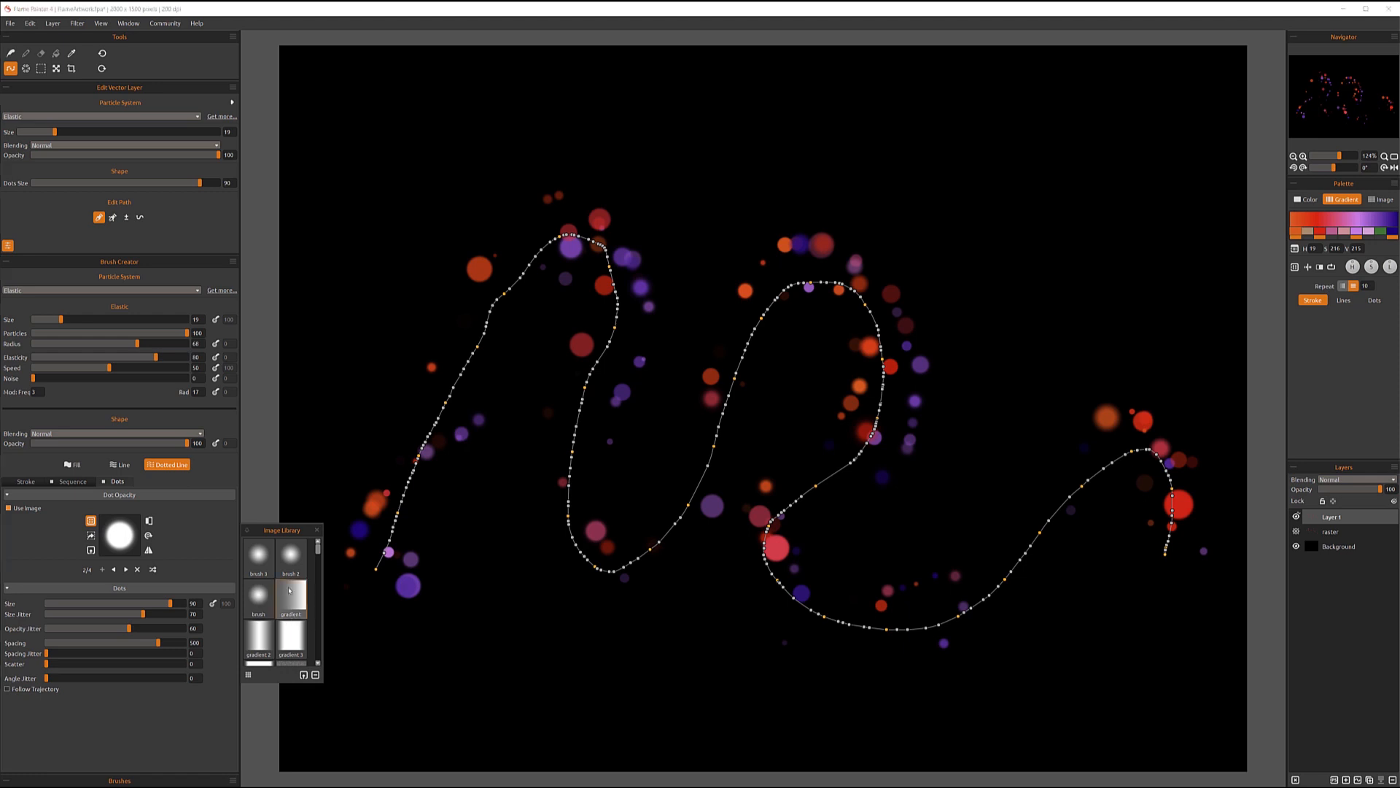
{"action": "left_click", "coordinate": [290, 594]}
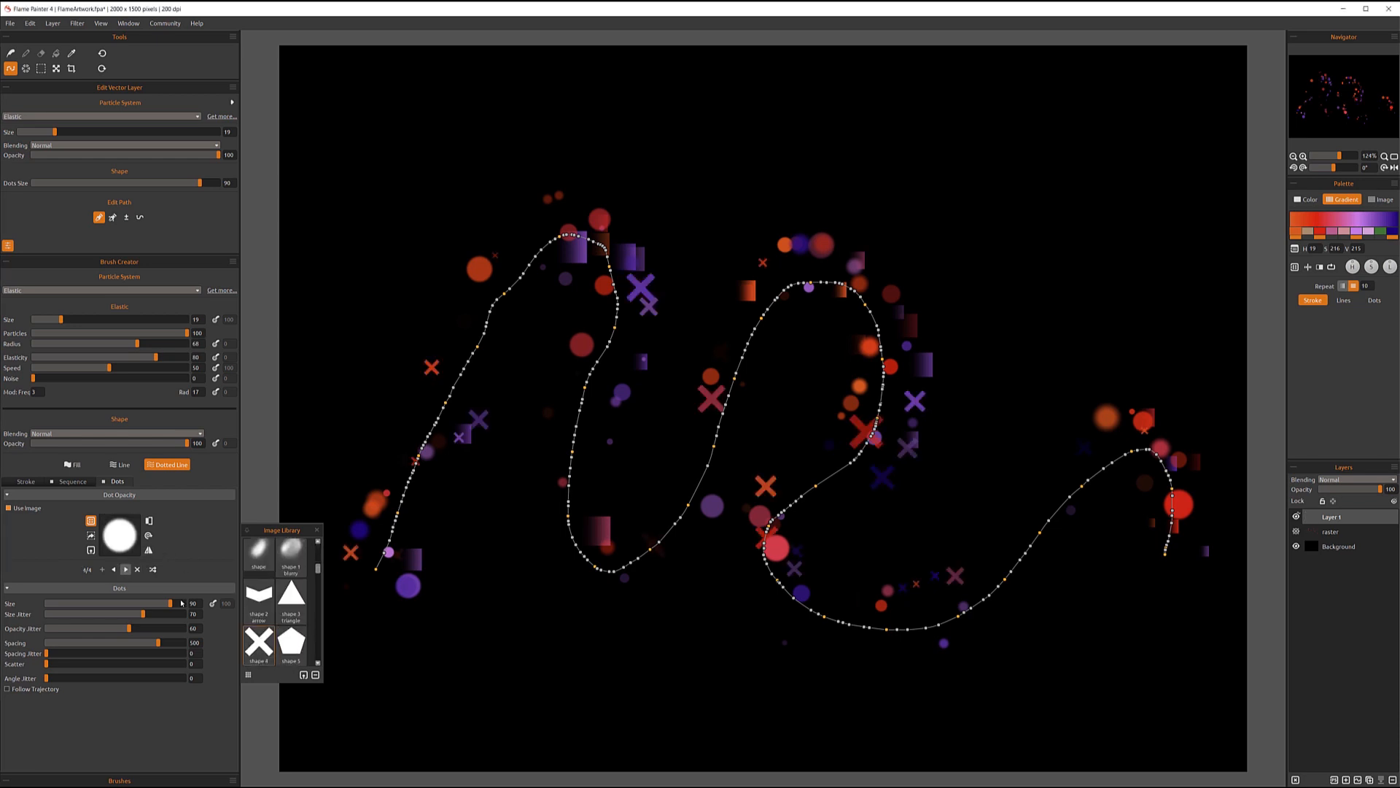
{"action": "left_click", "coordinate": [290, 597]}
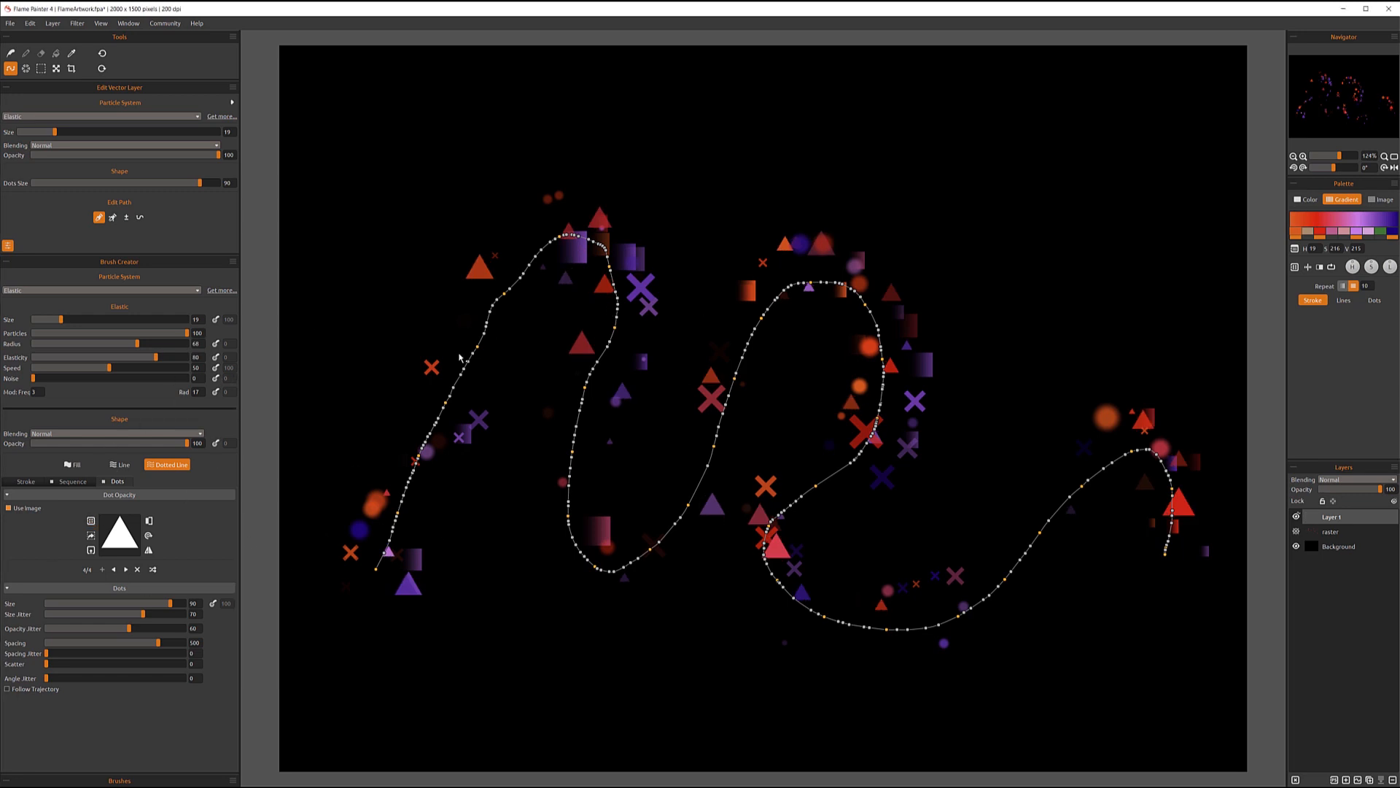
{"action": "mouse_move", "coordinate": [981, 463]}
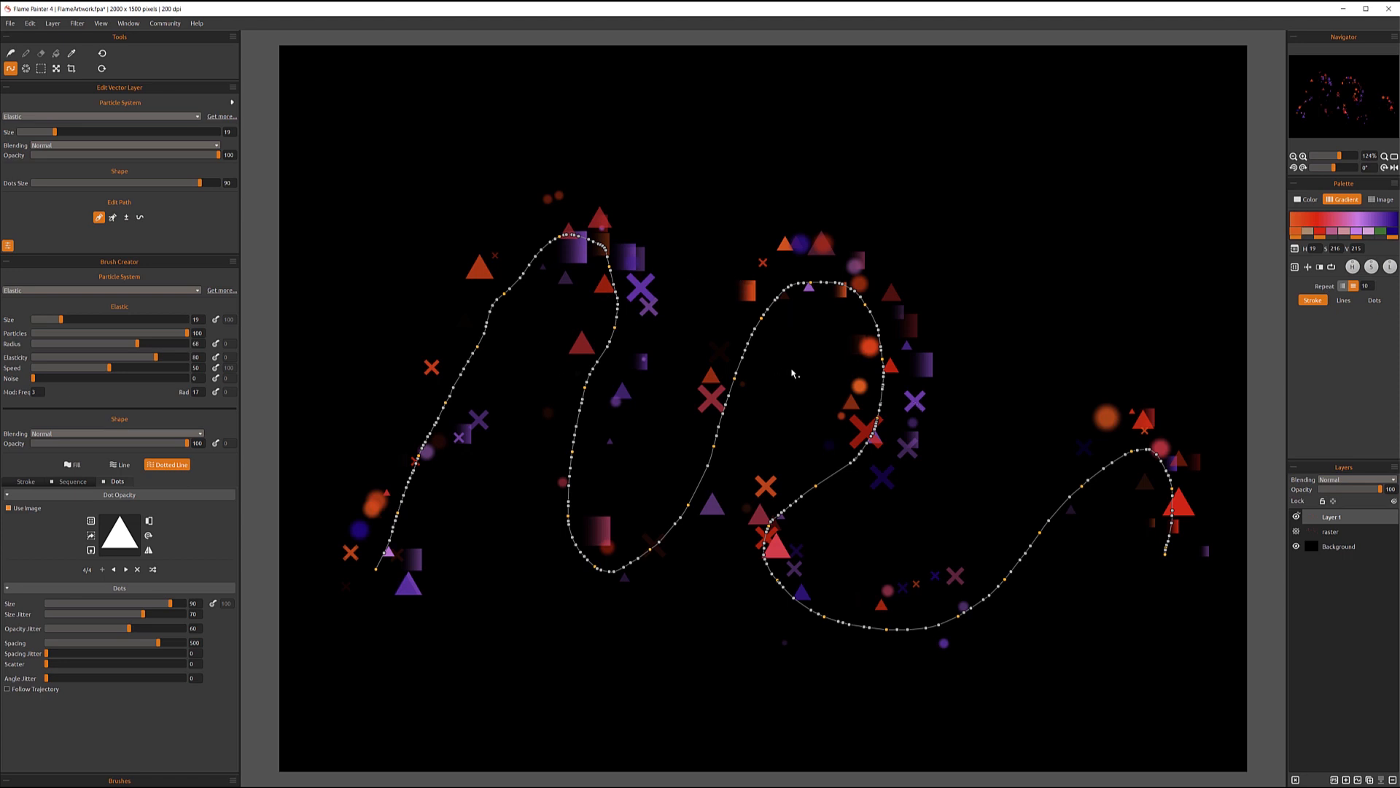
{"action": "mouse_move", "coordinate": [673, 287]}
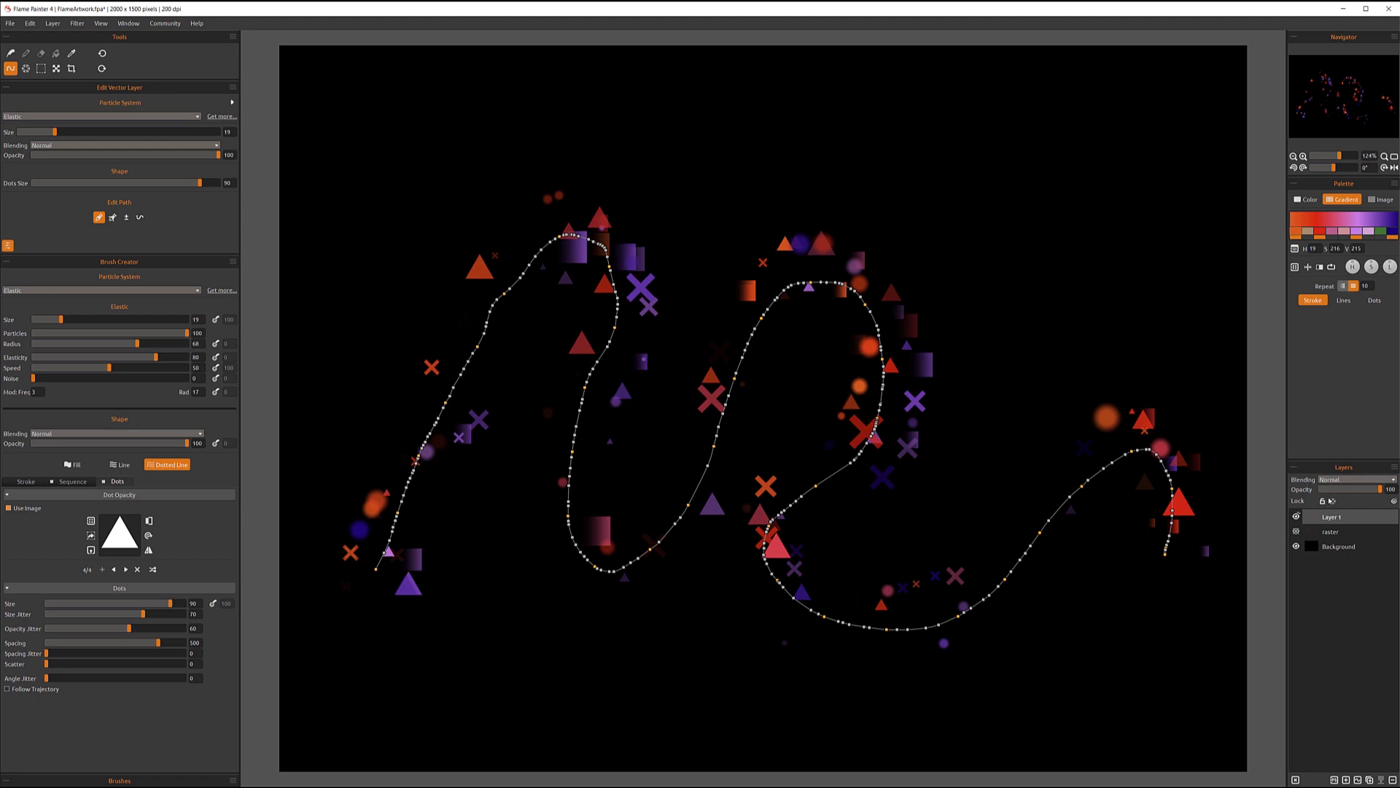
{"action": "mouse_move", "coordinate": [169, 537]}
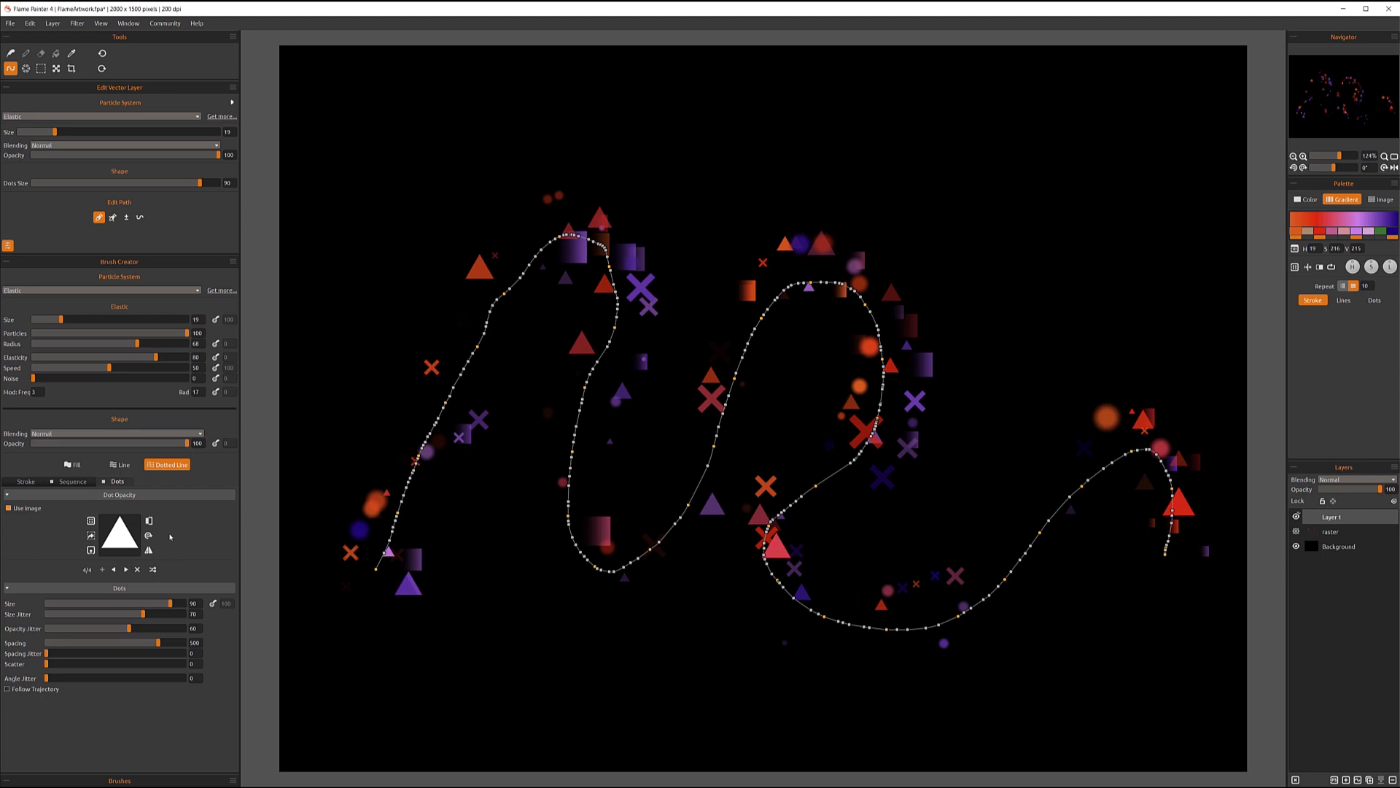
{"action": "mouse_move", "coordinate": [595, 403]}
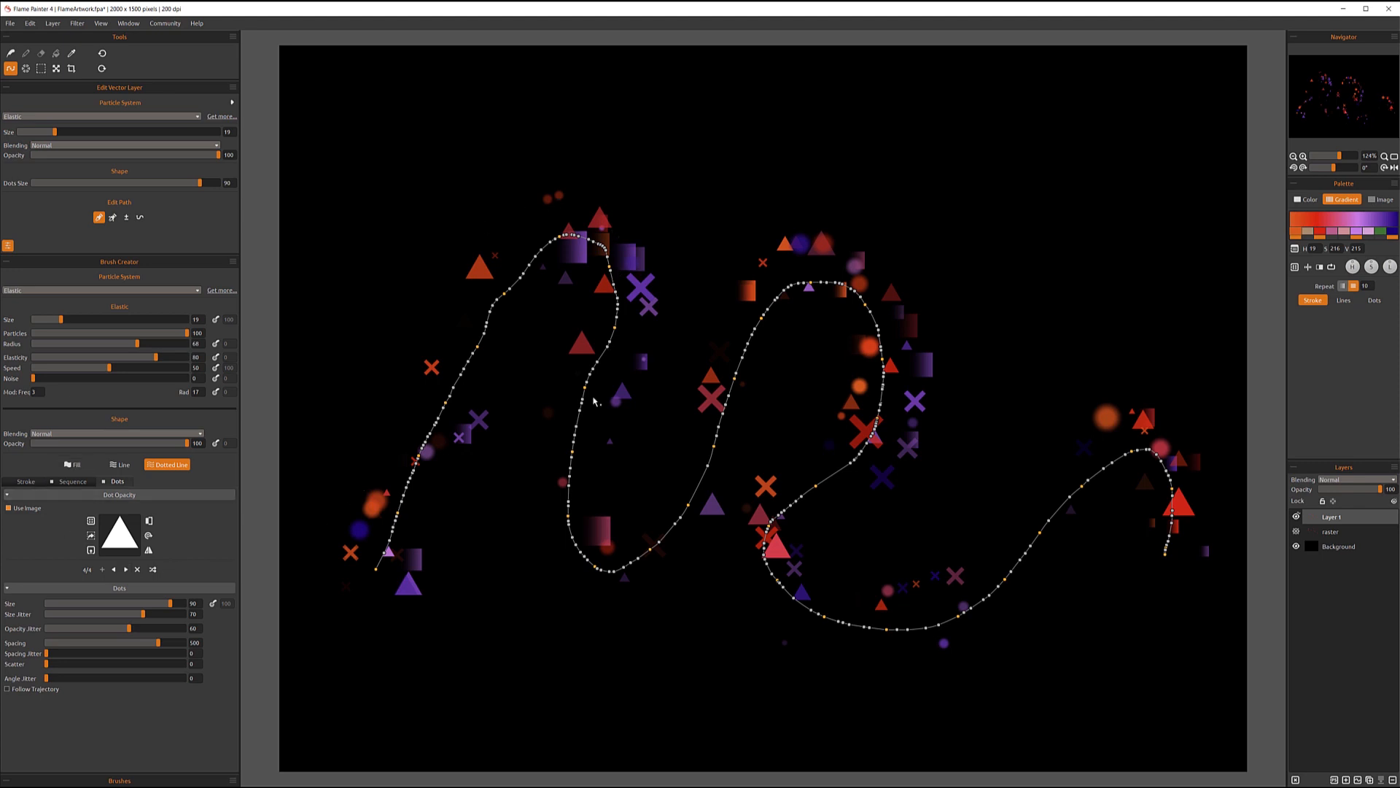
{"action": "mouse_move", "coordinate": [931, 372]}
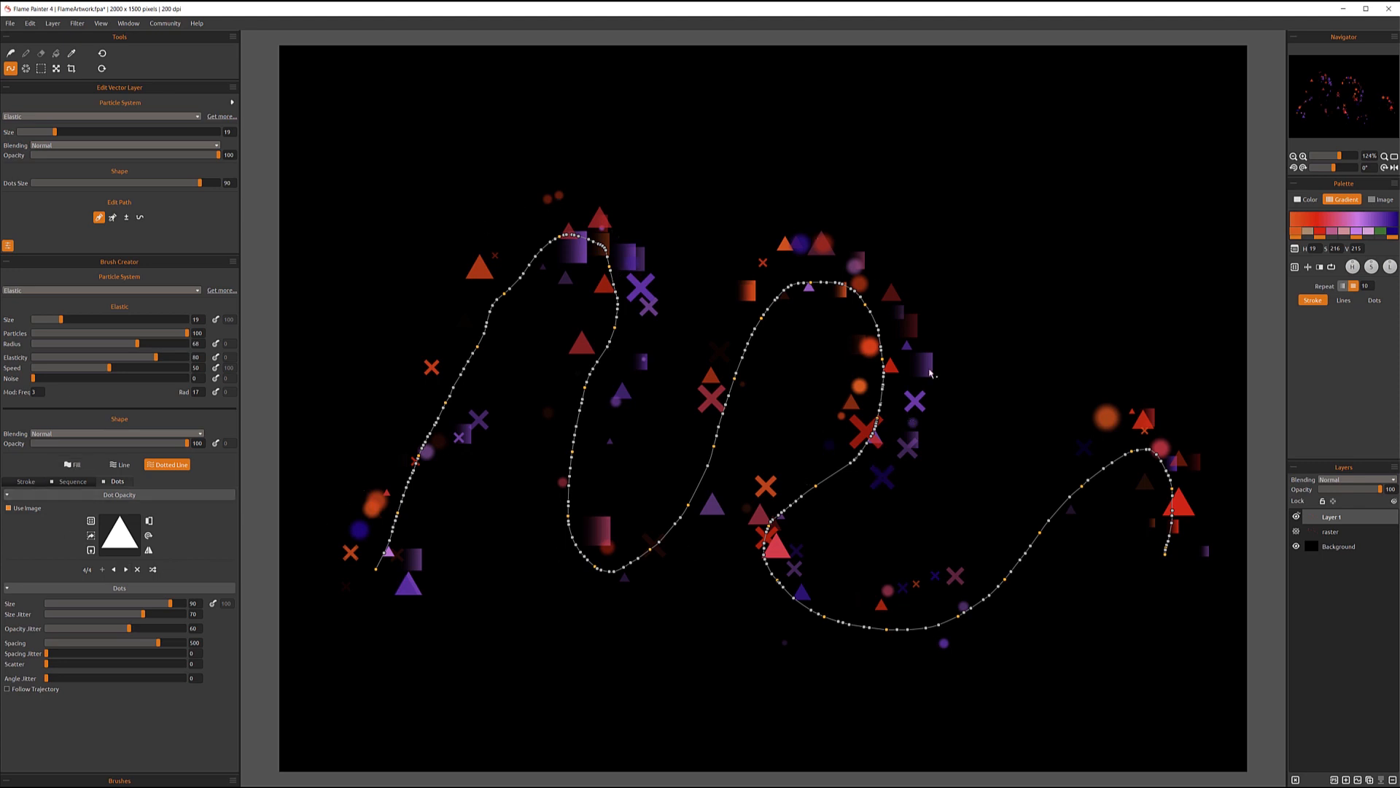
{"action": "mouse_move", "coordinate": [232, 166]}
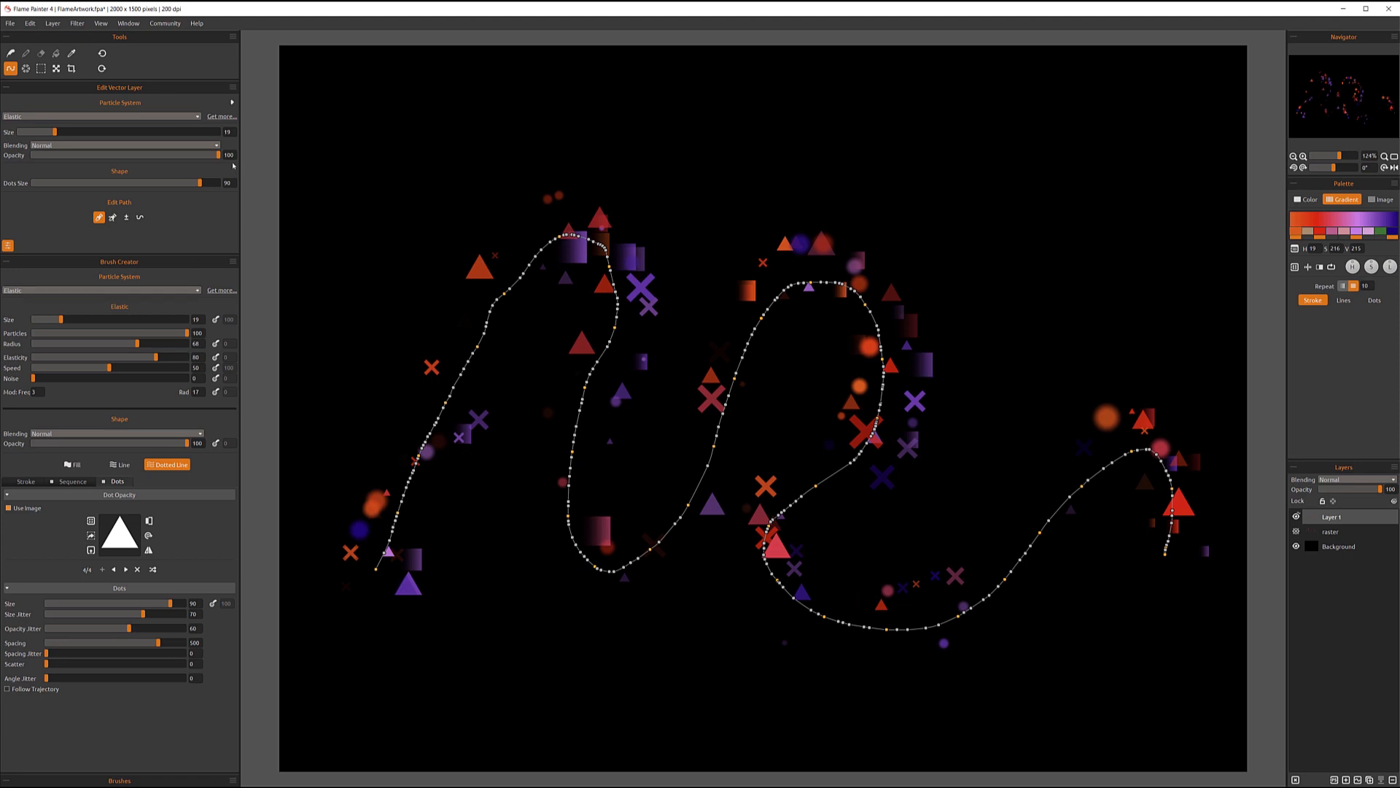
{"action": "mouse_move", "coordinate": [229, 393]}
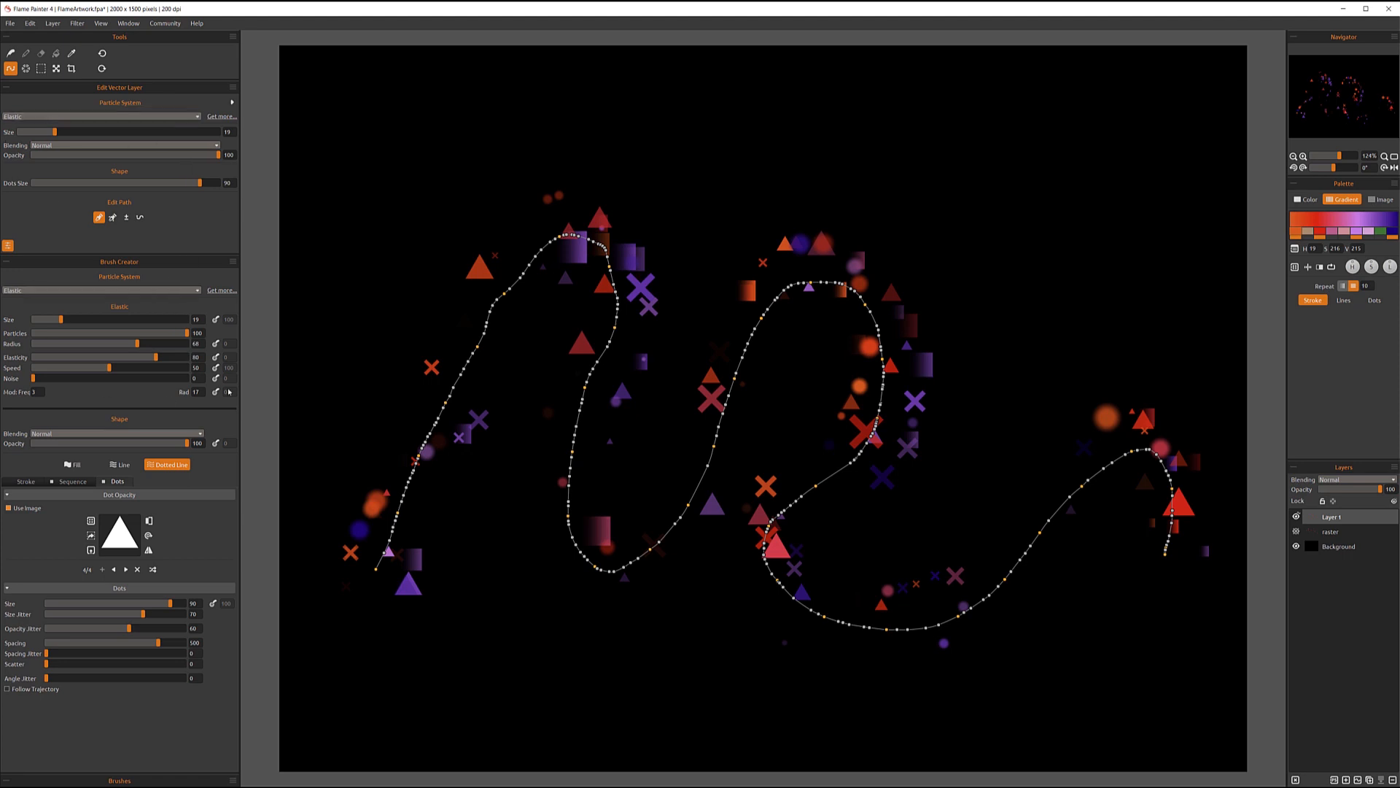
{"action": "mouse_move", "coordinate": [673, 366]}
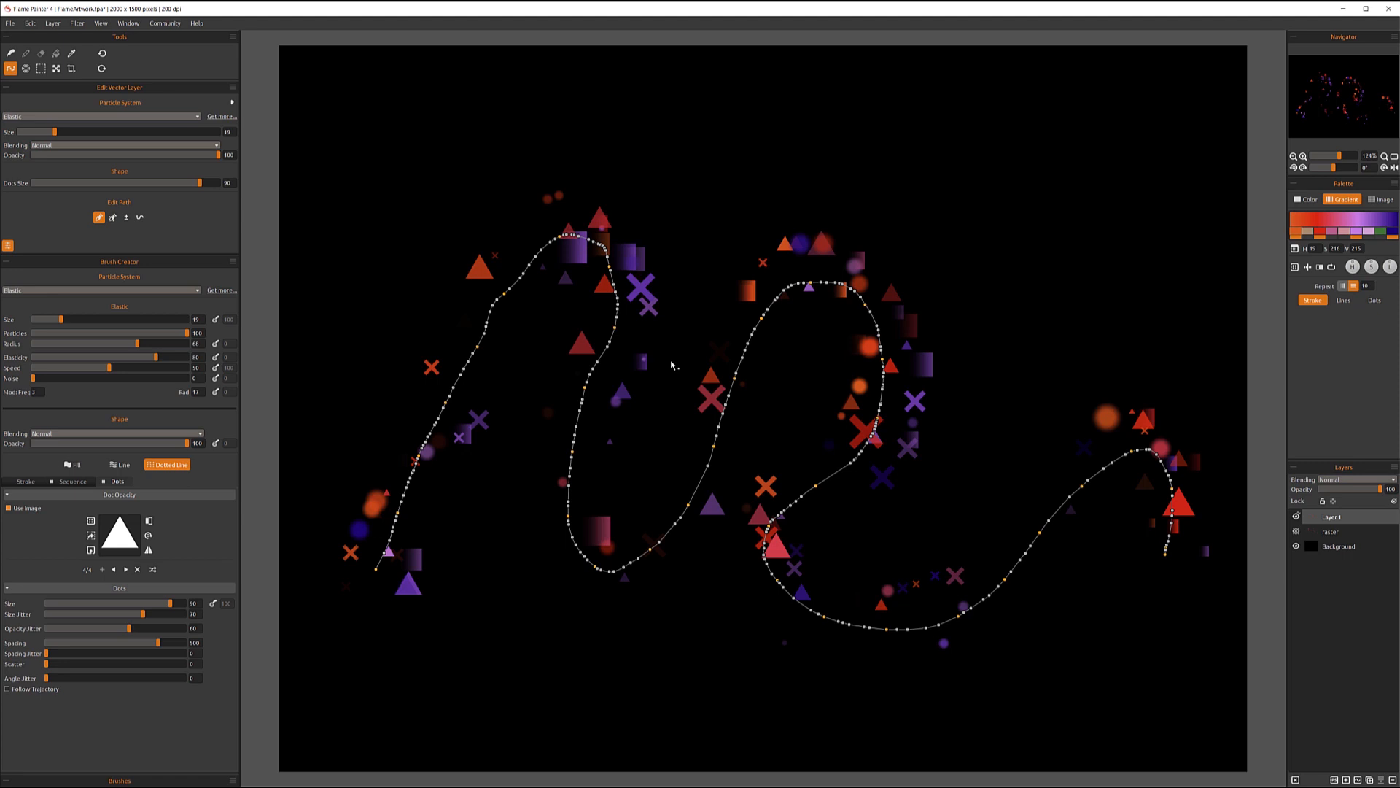
{"action": "mouse_move", "coordinate": [459, 420]}
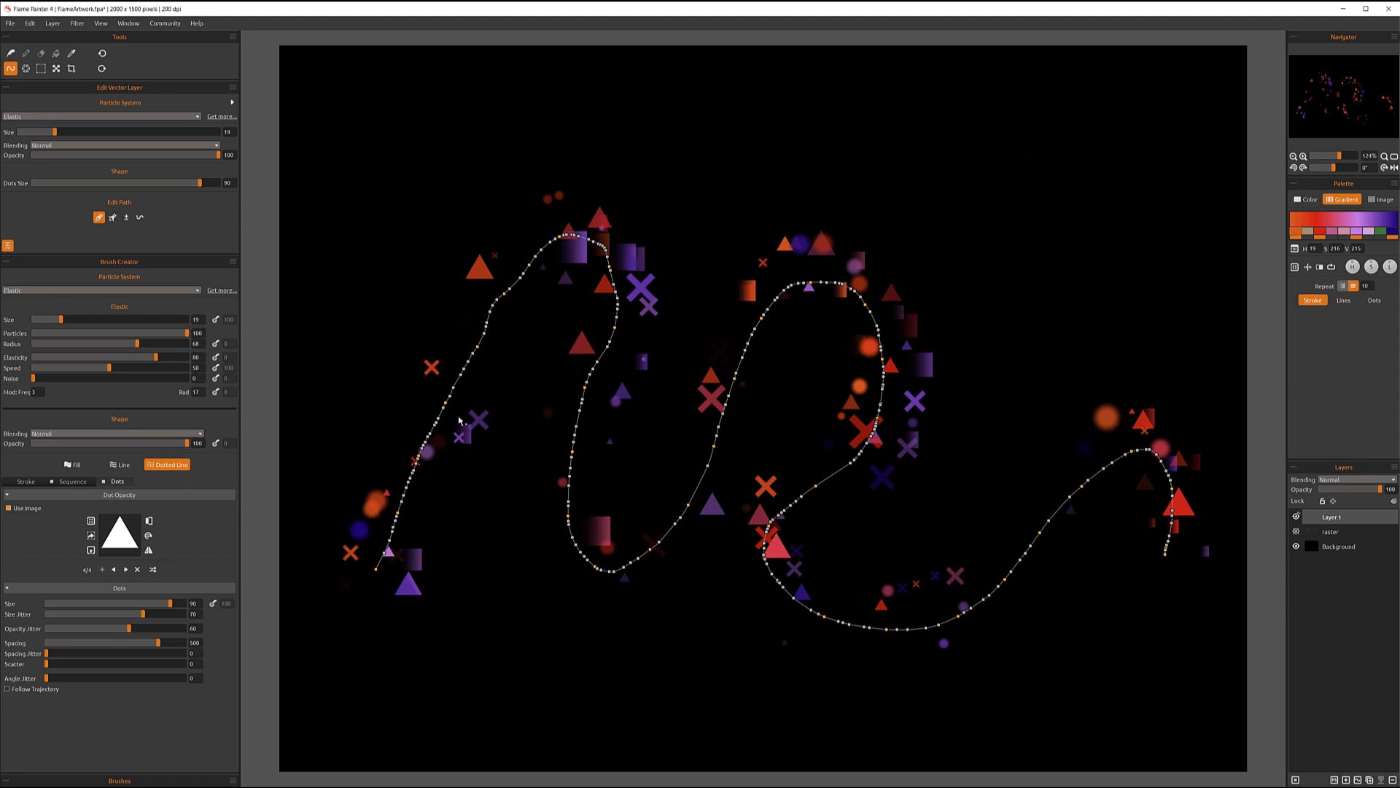
{"action": "mouse_move", "coordinate": [1005, 279]}
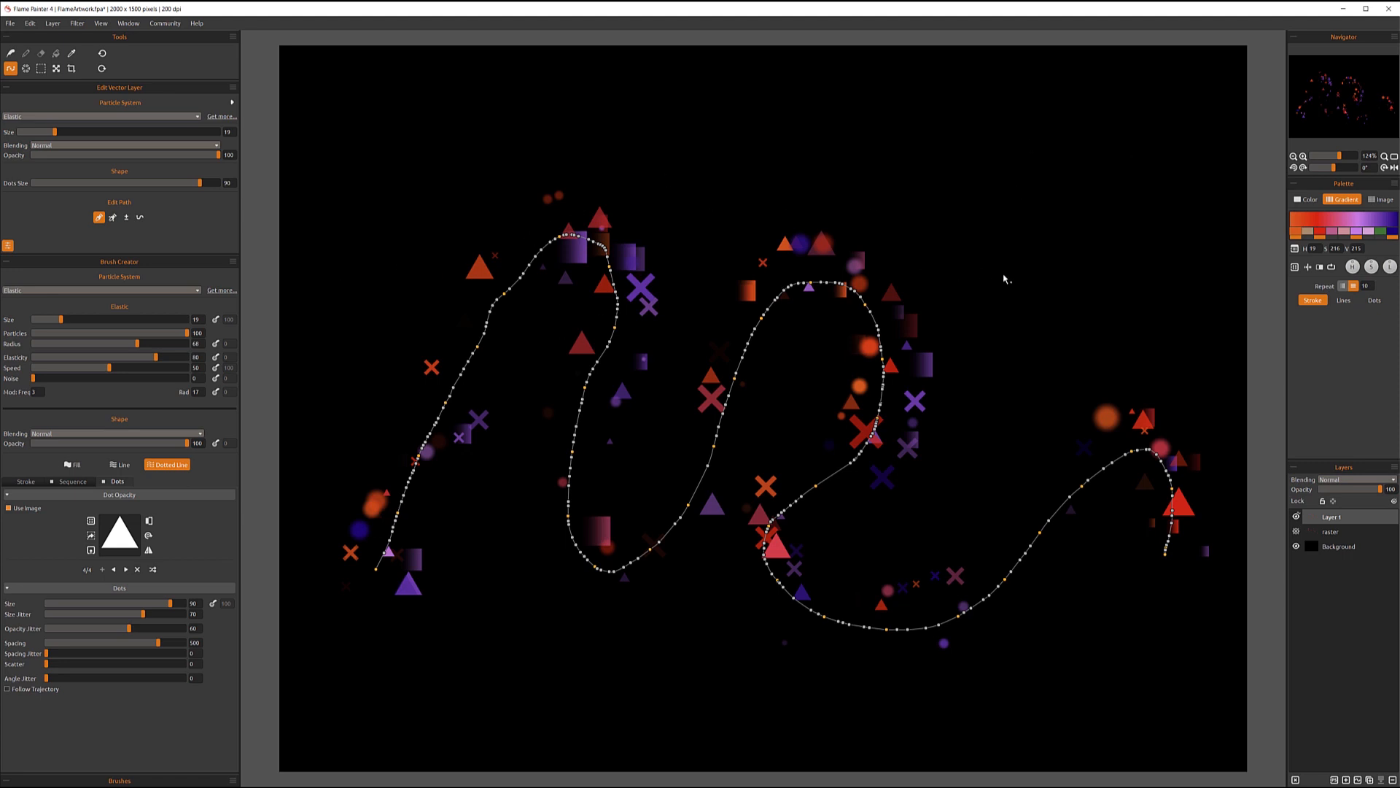
{"action": "mouse_move", "coordinate": [420, 134]}
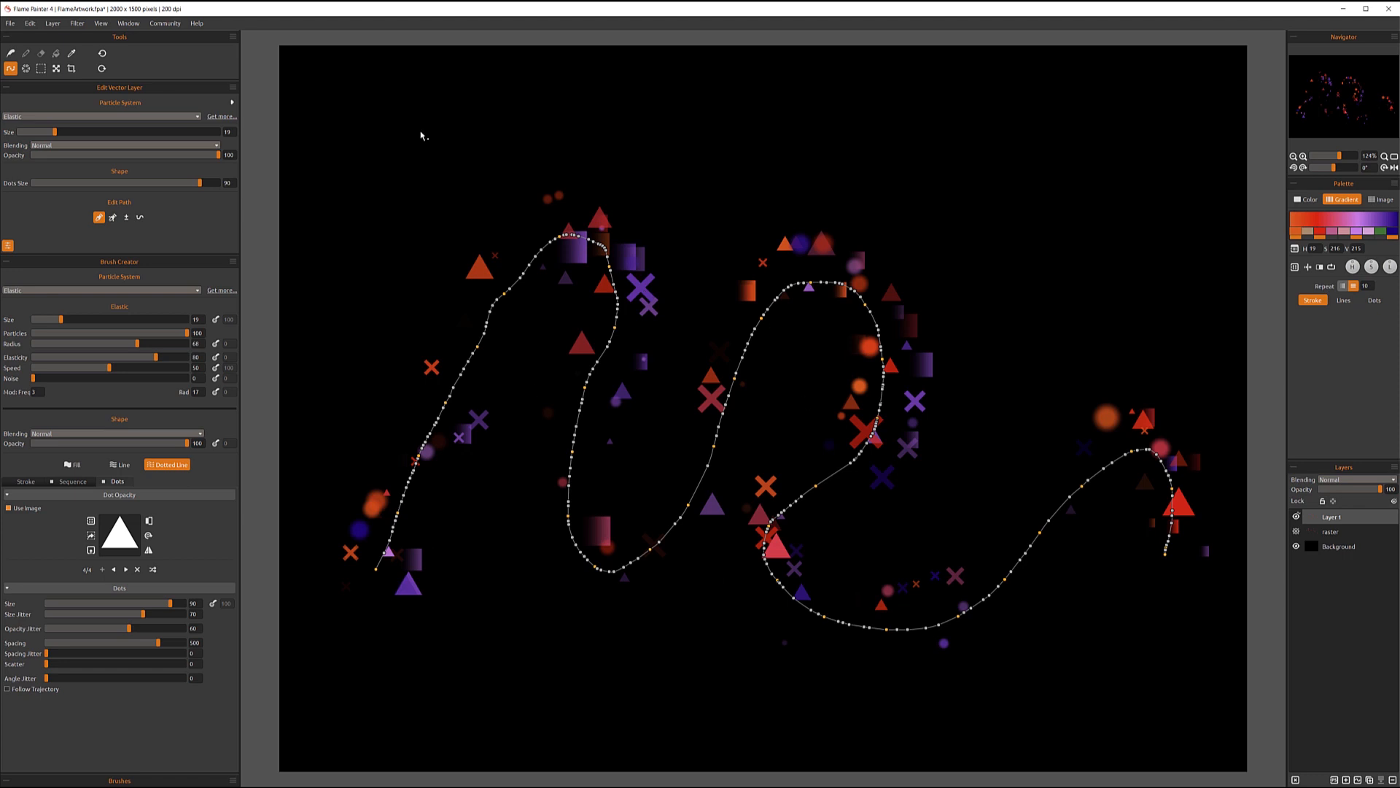
{"action": "mouse_move", "coordinate": [636, 196]}
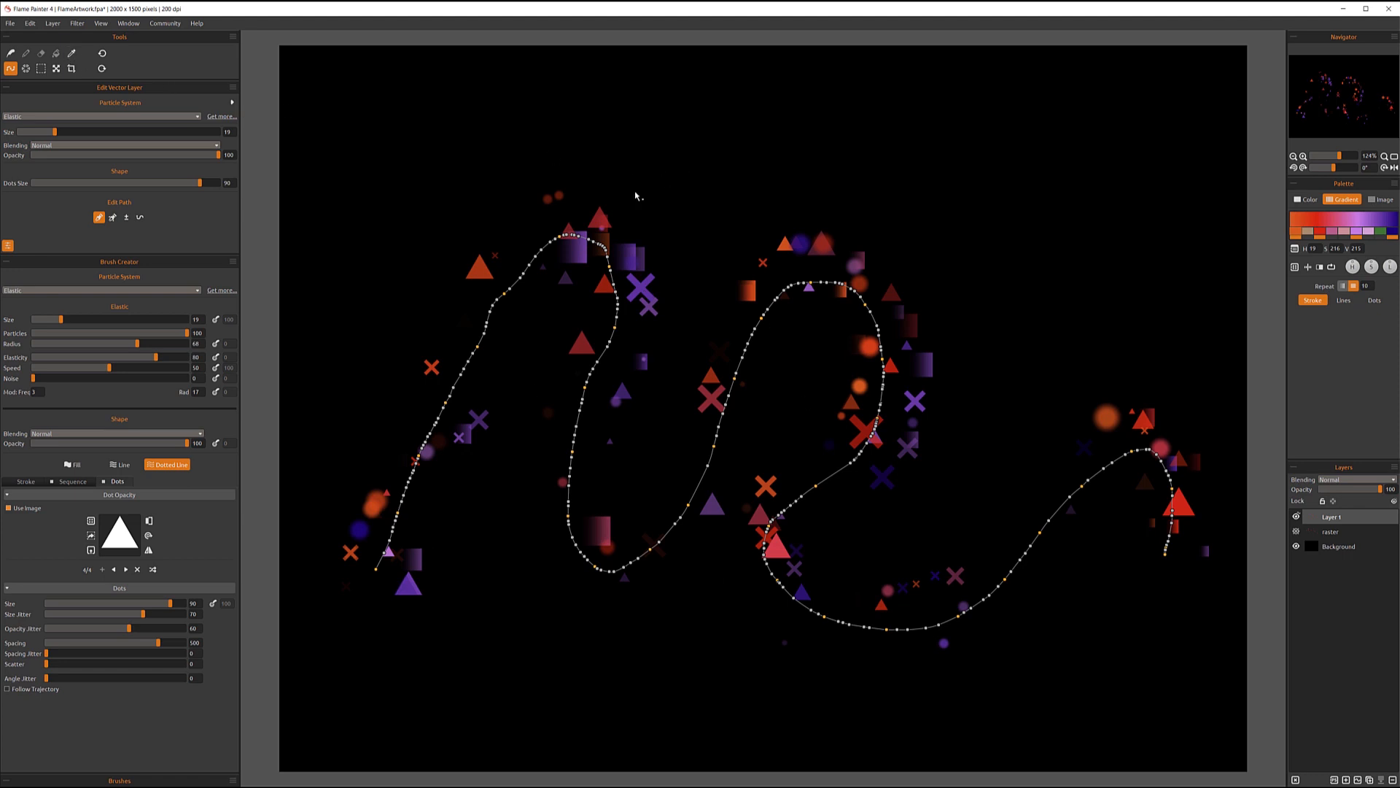
{"action": "mouse_move", "coordinate": [696, 500]}
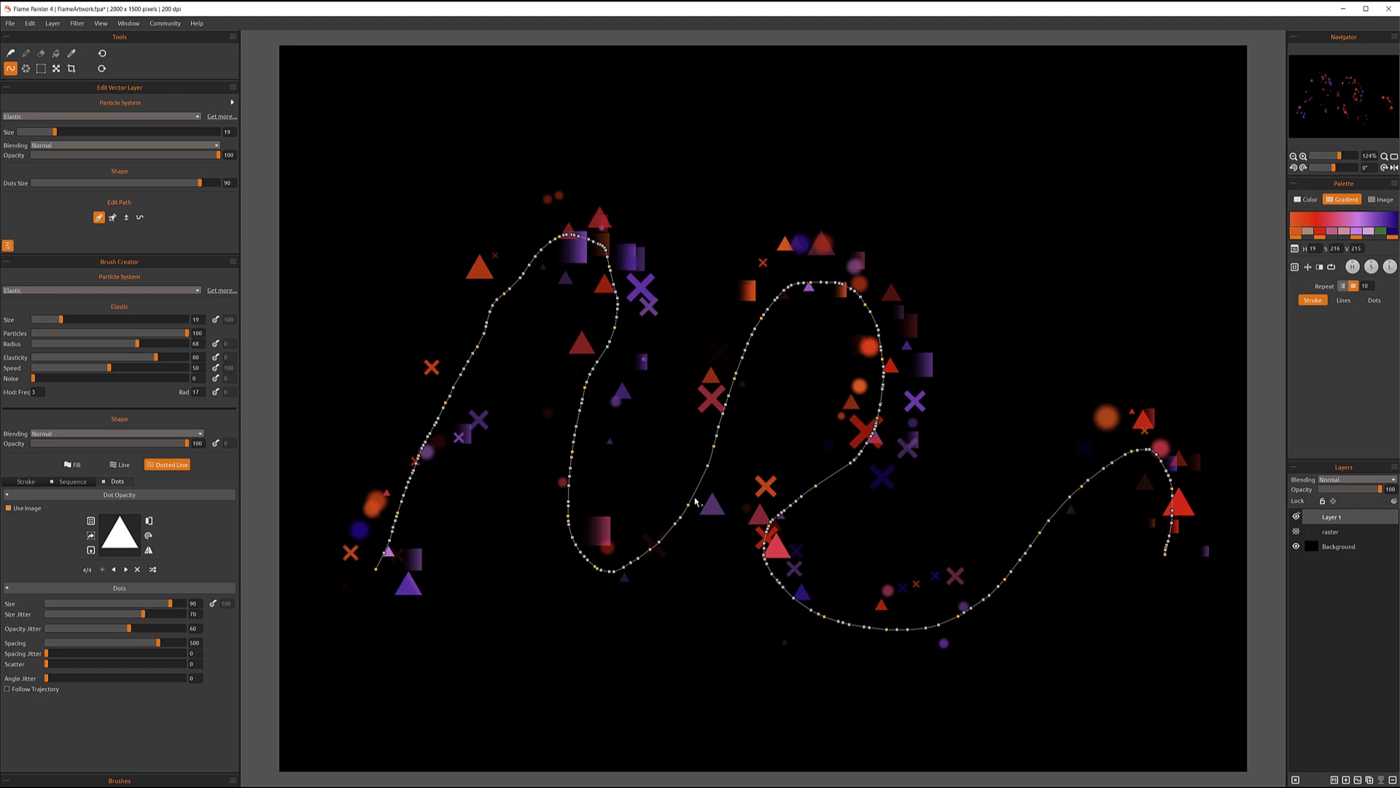
{"action": "mouse_move", "coordinate": [696, 500]}
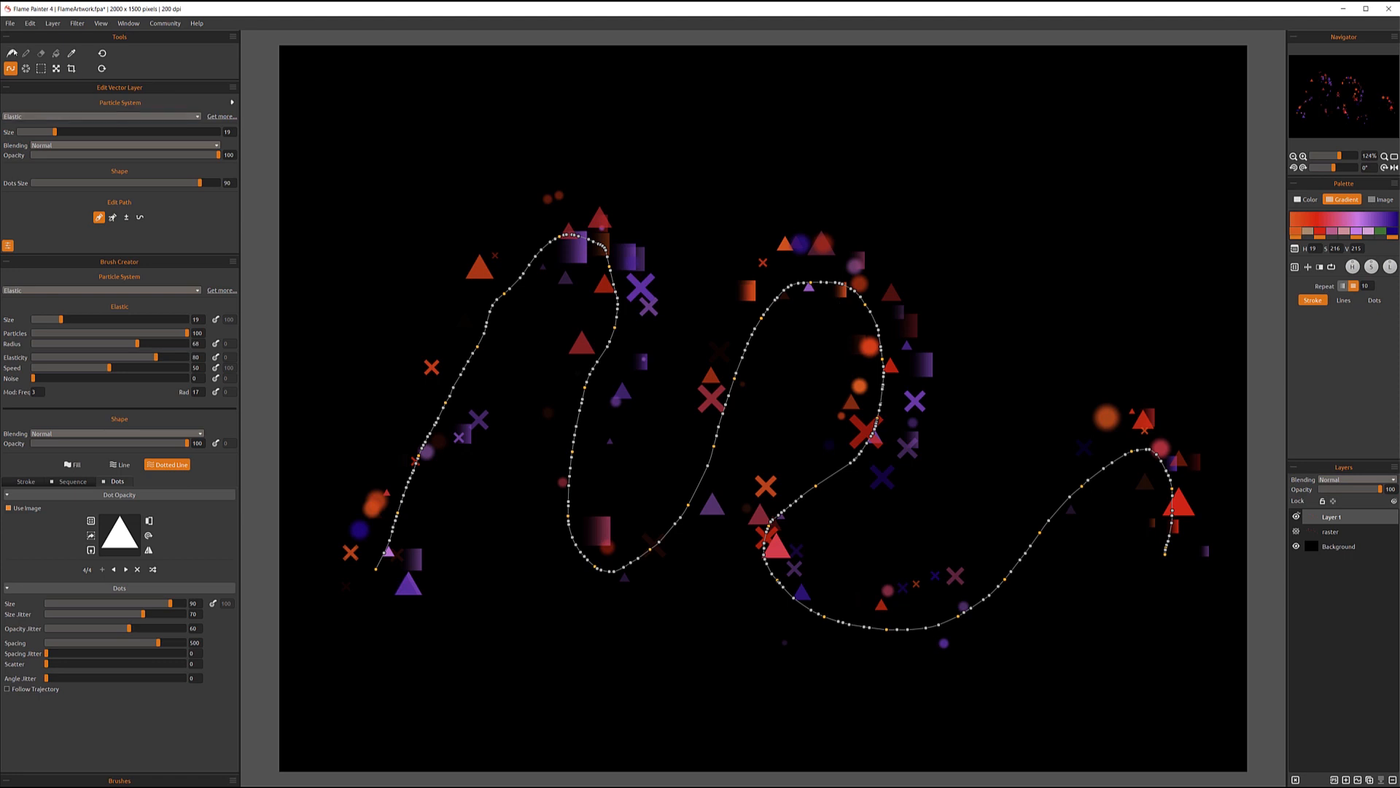
Step: Start a new flame stroke and confirm discarding the previous wavy path
{"action": "left_click", "coordinate": [10, 69]}
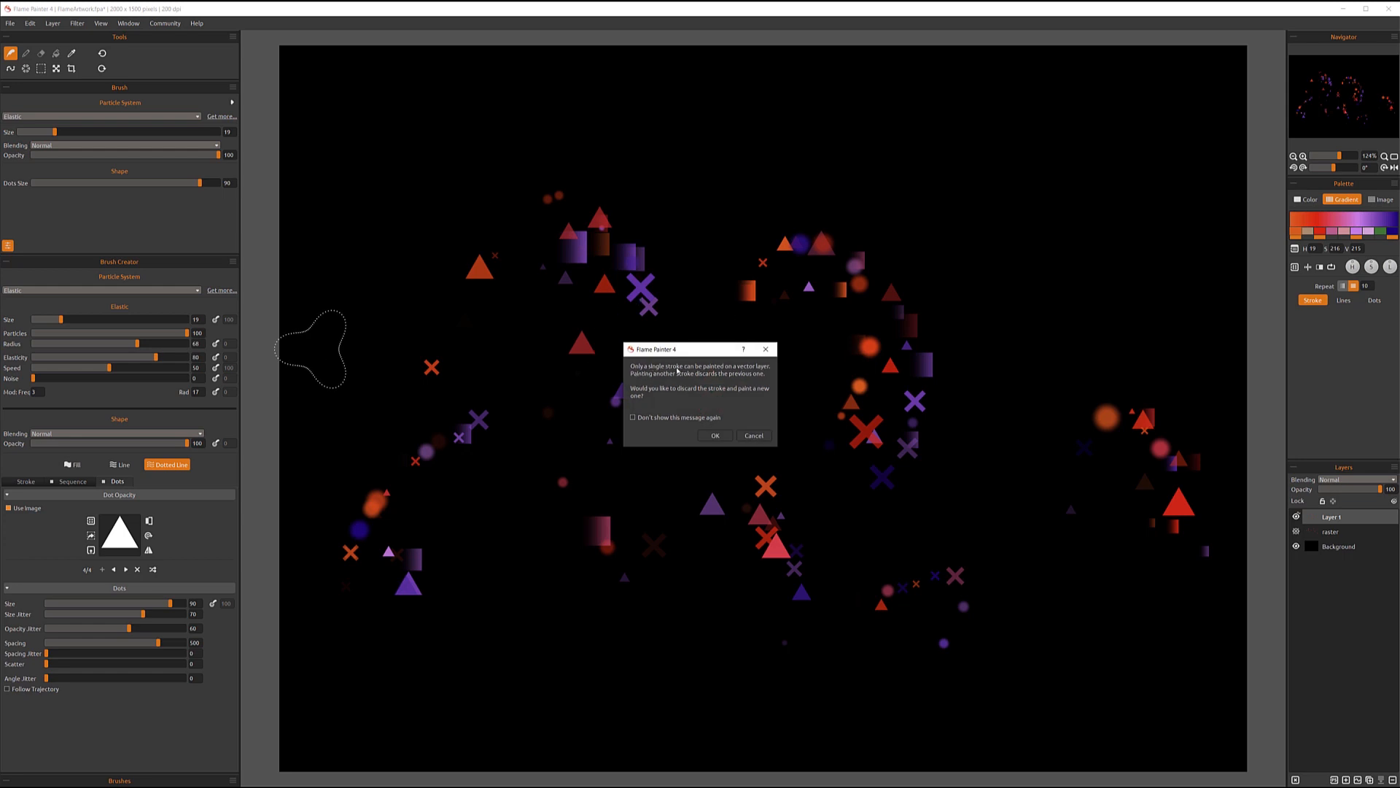
{"action": "mouse_move", "coordinate": [766, 369]}
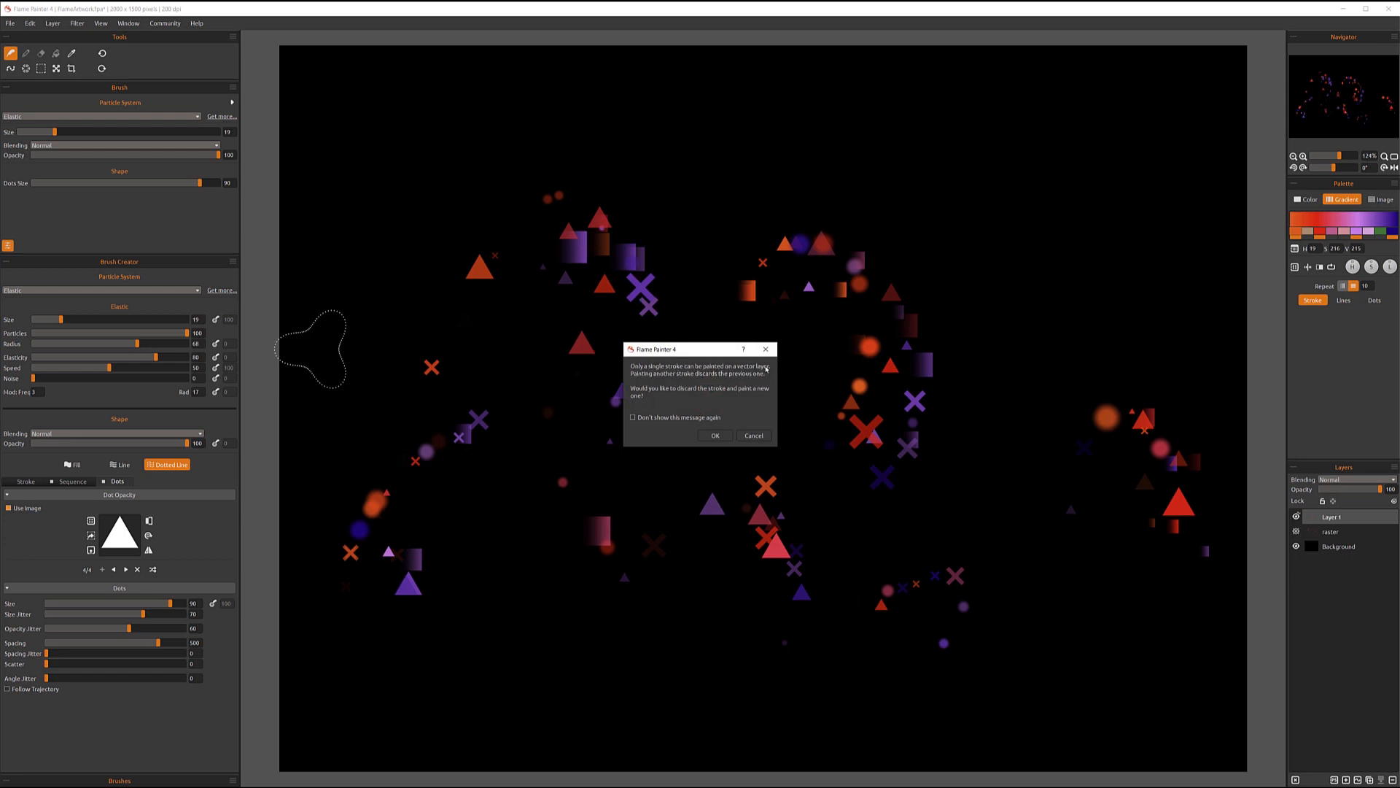
{"action": "mouse_move", "coordinate": [747, 464]}
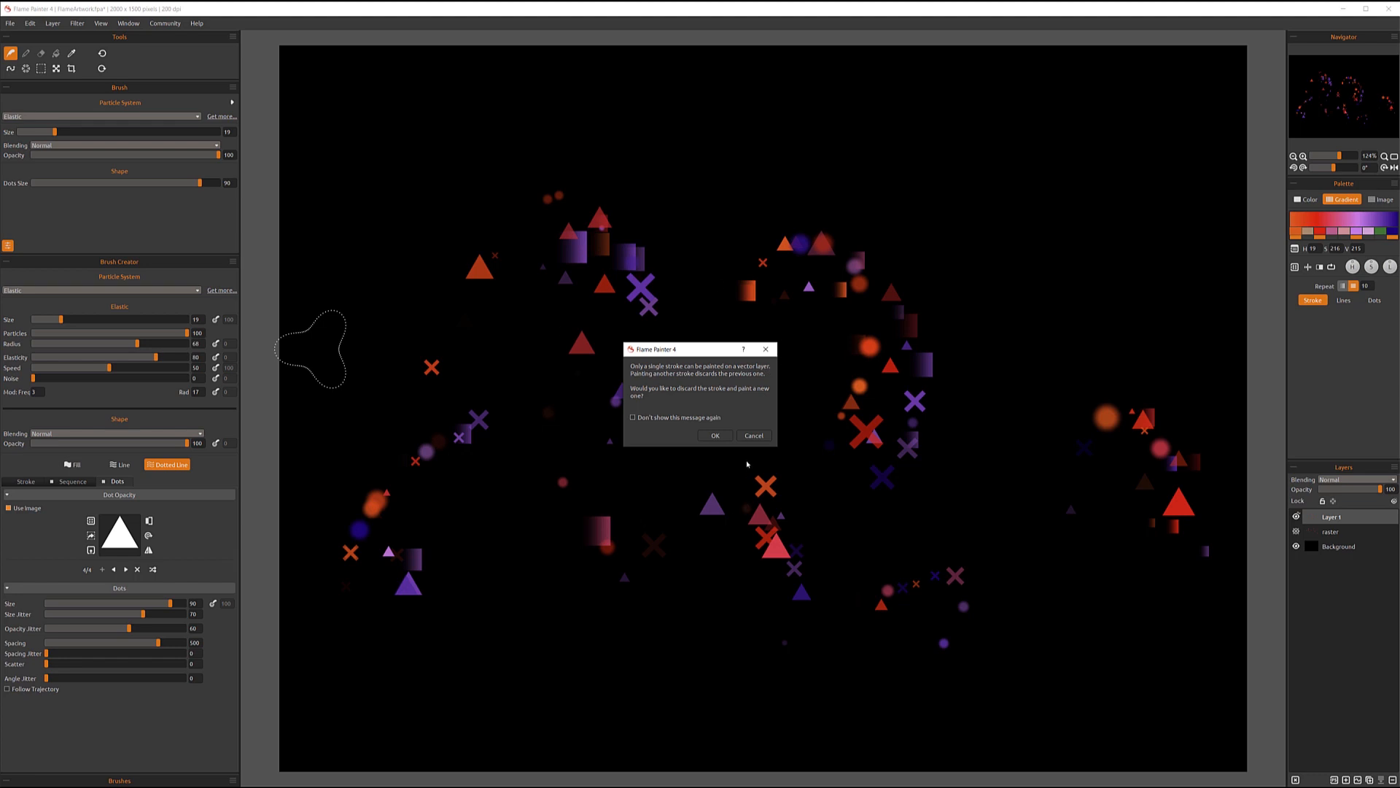
{"action": "left_click", "coordinate": [714, 435]}
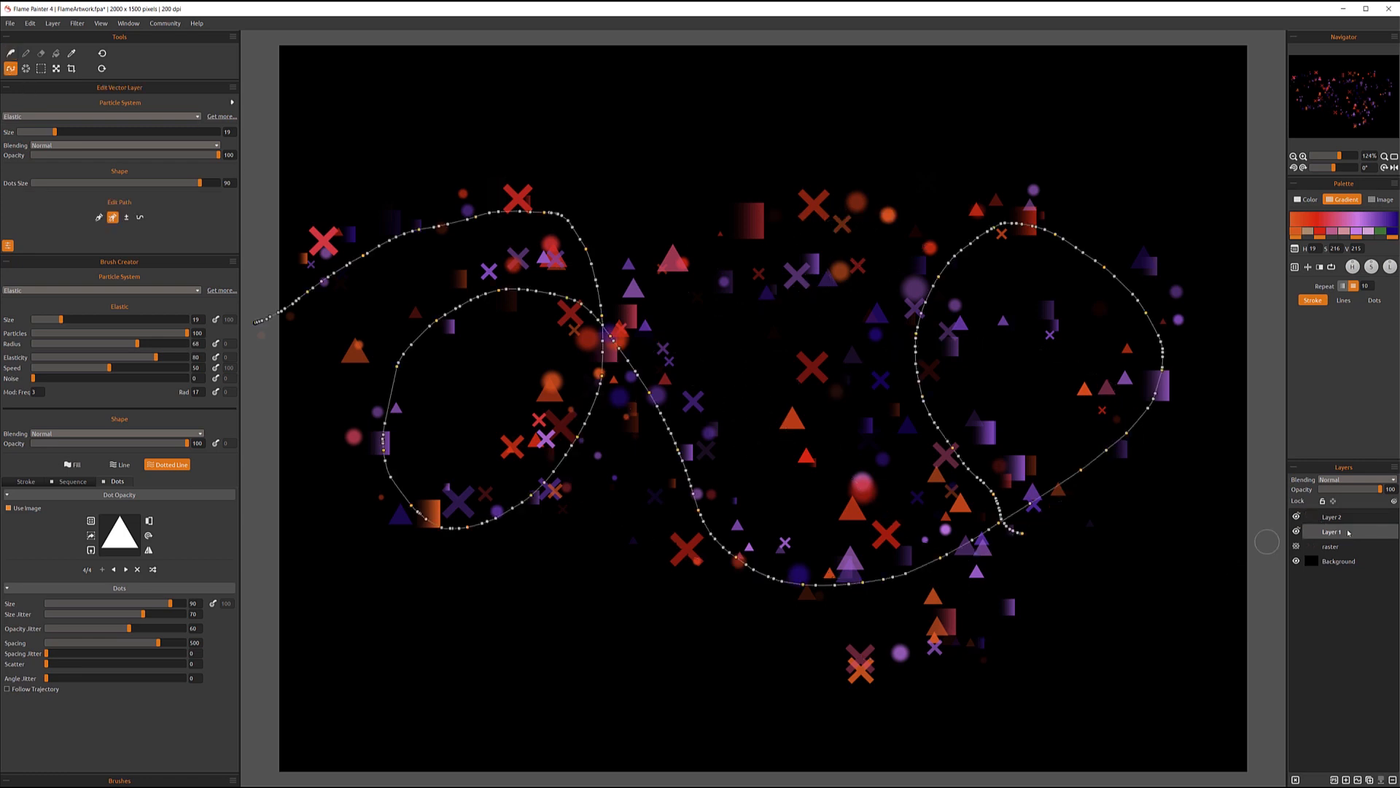
Step: Make Layer 1 active to edit the points of its looping stroke path
{"action": "left_click", "coordinate": [1332, 531]}
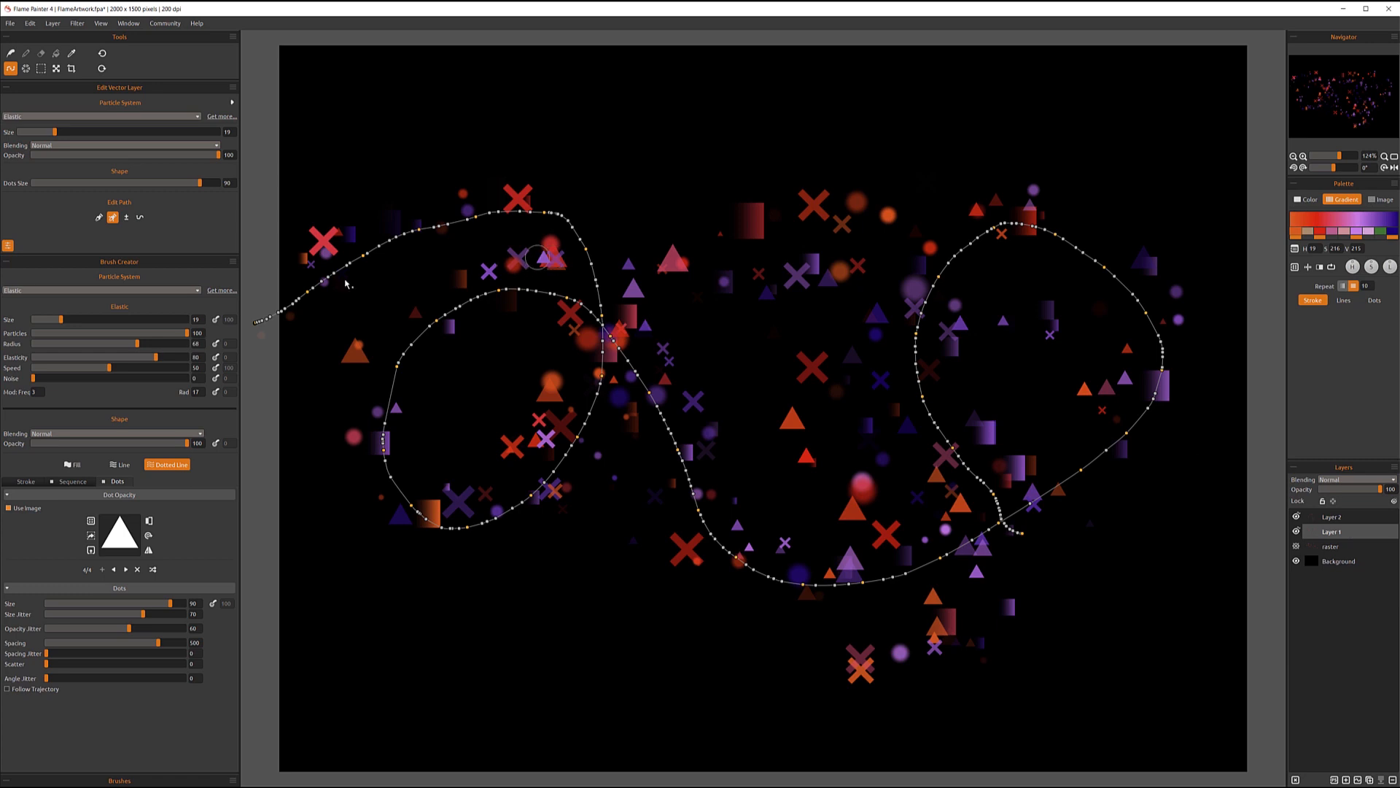
{"action": "mouse_move", "coordinate": [309, 285]}
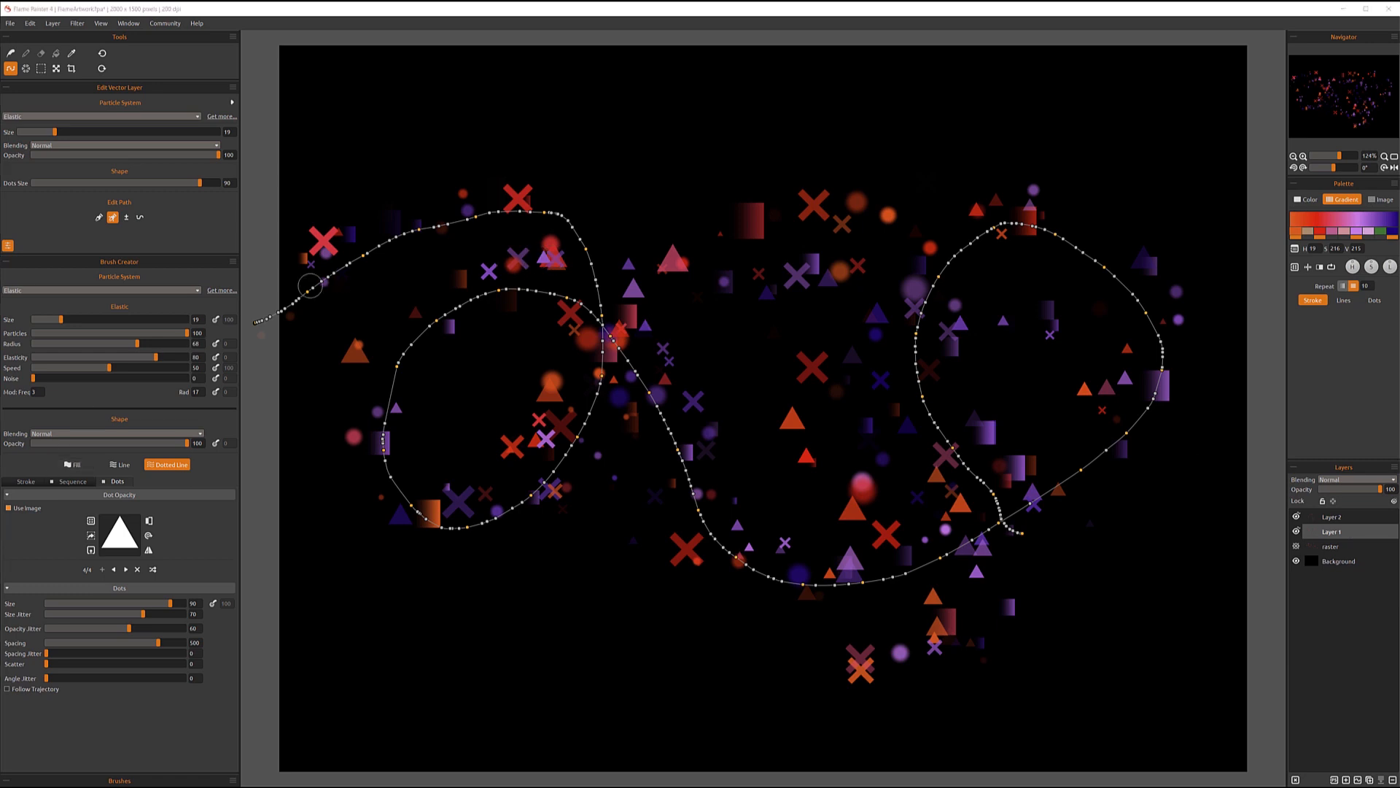
{"action": "mouse_move", "coordinate": [1088, 451]}
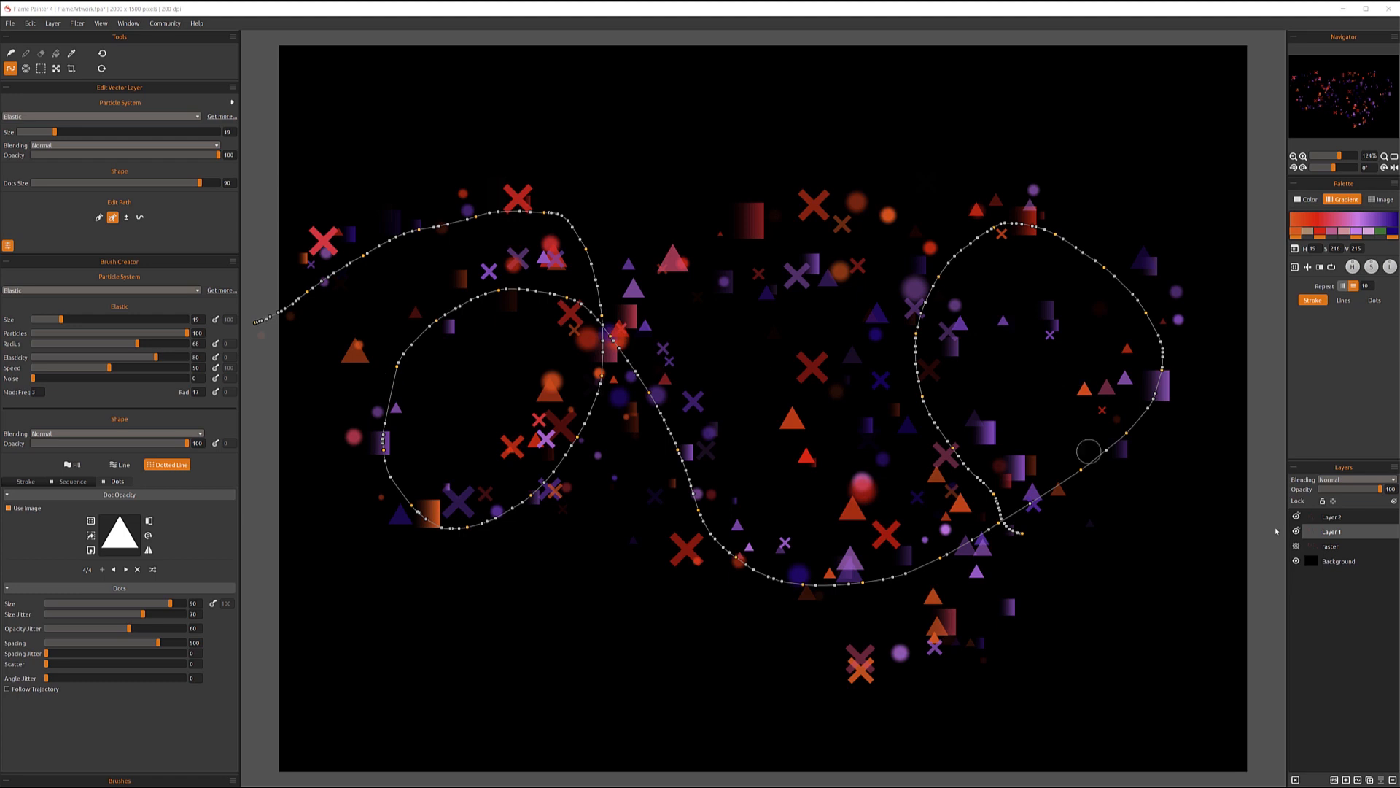
{"action": "mouse_move", "coordinate": [1358, 522]}
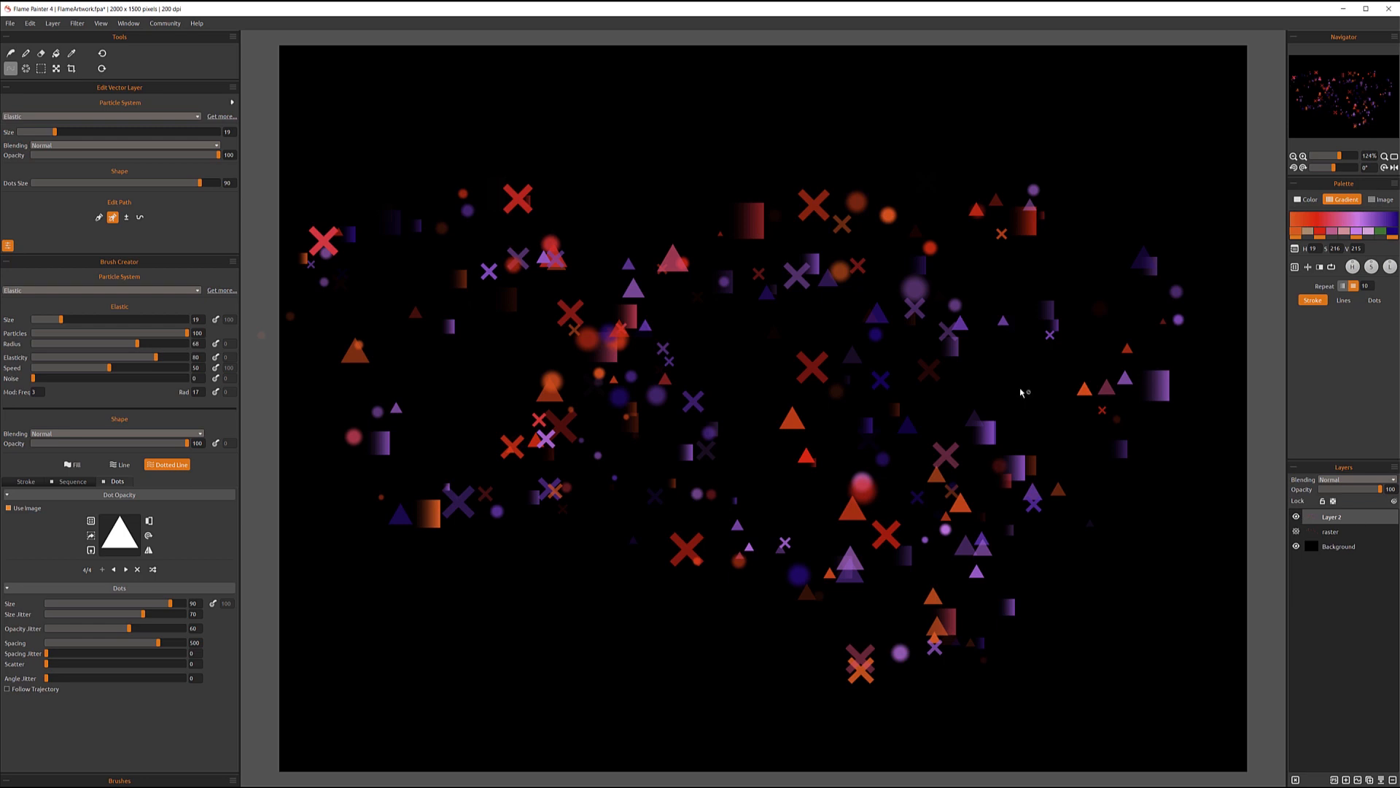
{"action": "mouse_move", "coordinate": [758, 295]}
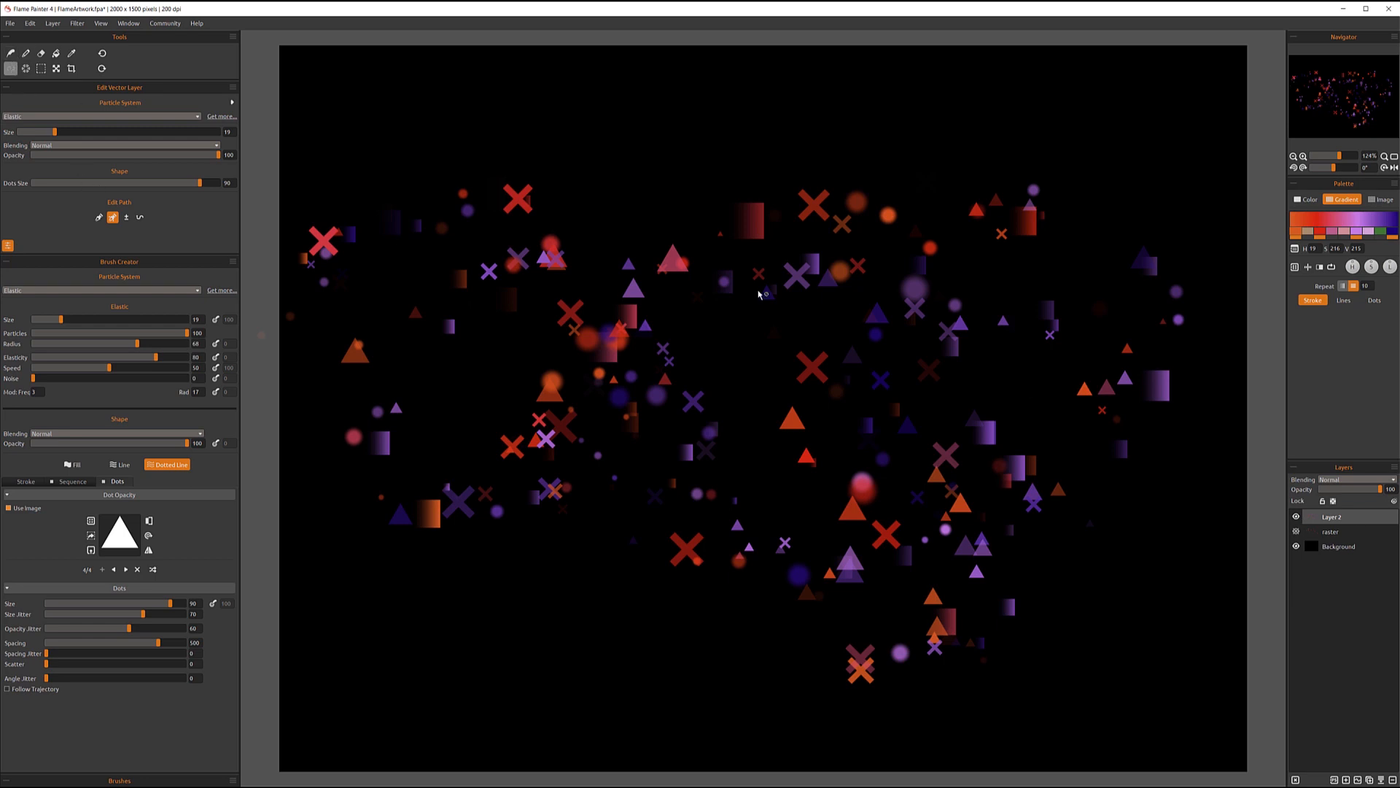
{"action": "mouse_move", "coordinate": [944, 379]}
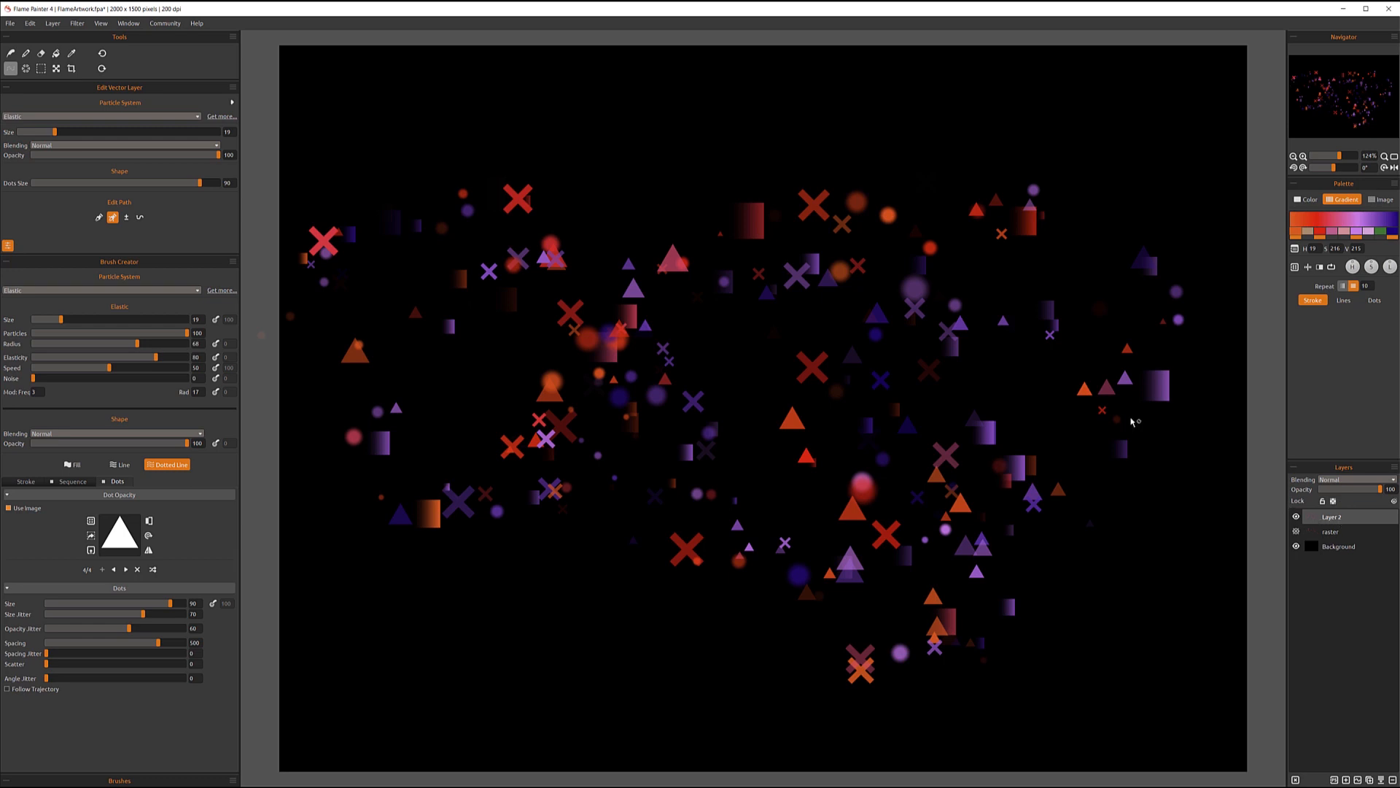
{"action": "mouse_move", "coordinate": [1224, 503]}
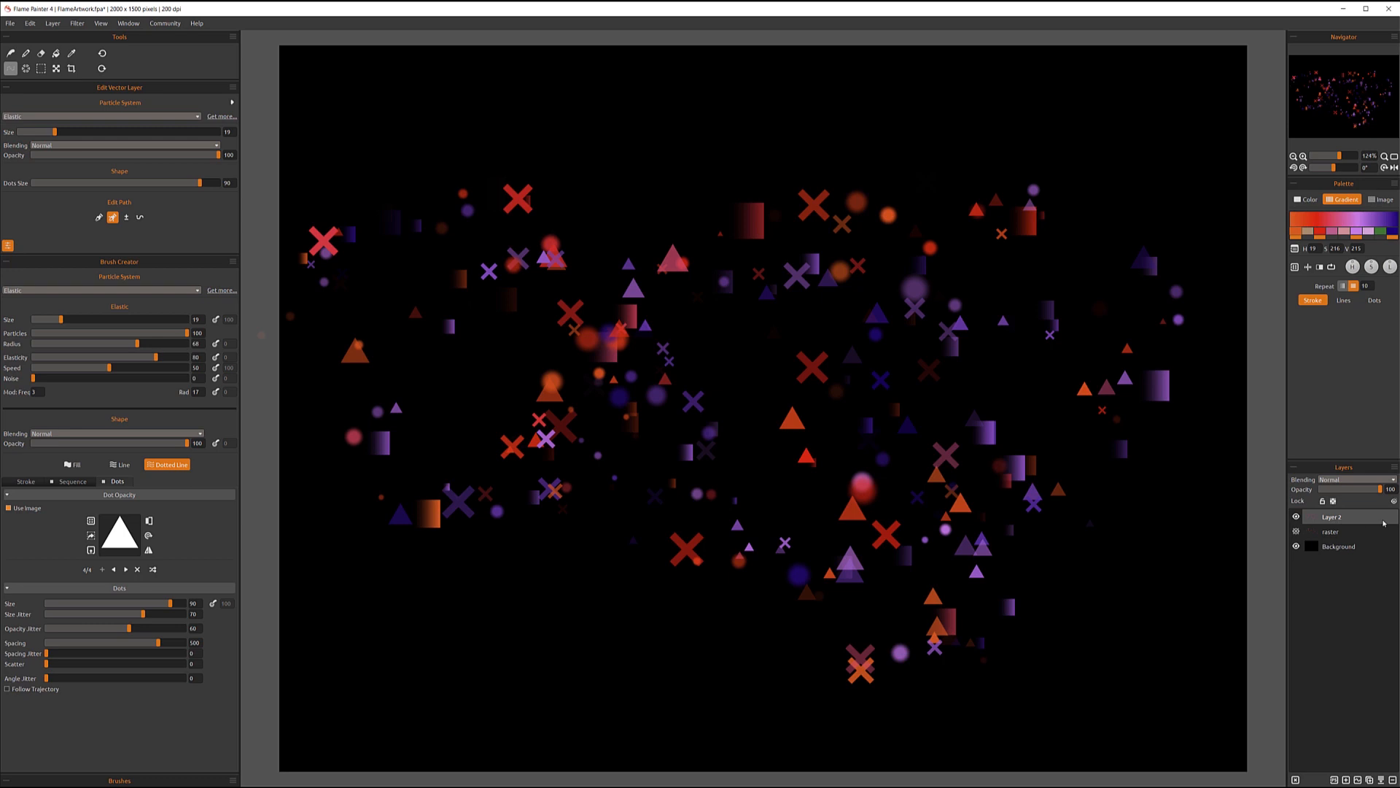
Step: Remove Layer 1, leaving Layer 2 with the scattered shape particles above raster
{"action": "double_click", "coordinate": [1332, 517]}
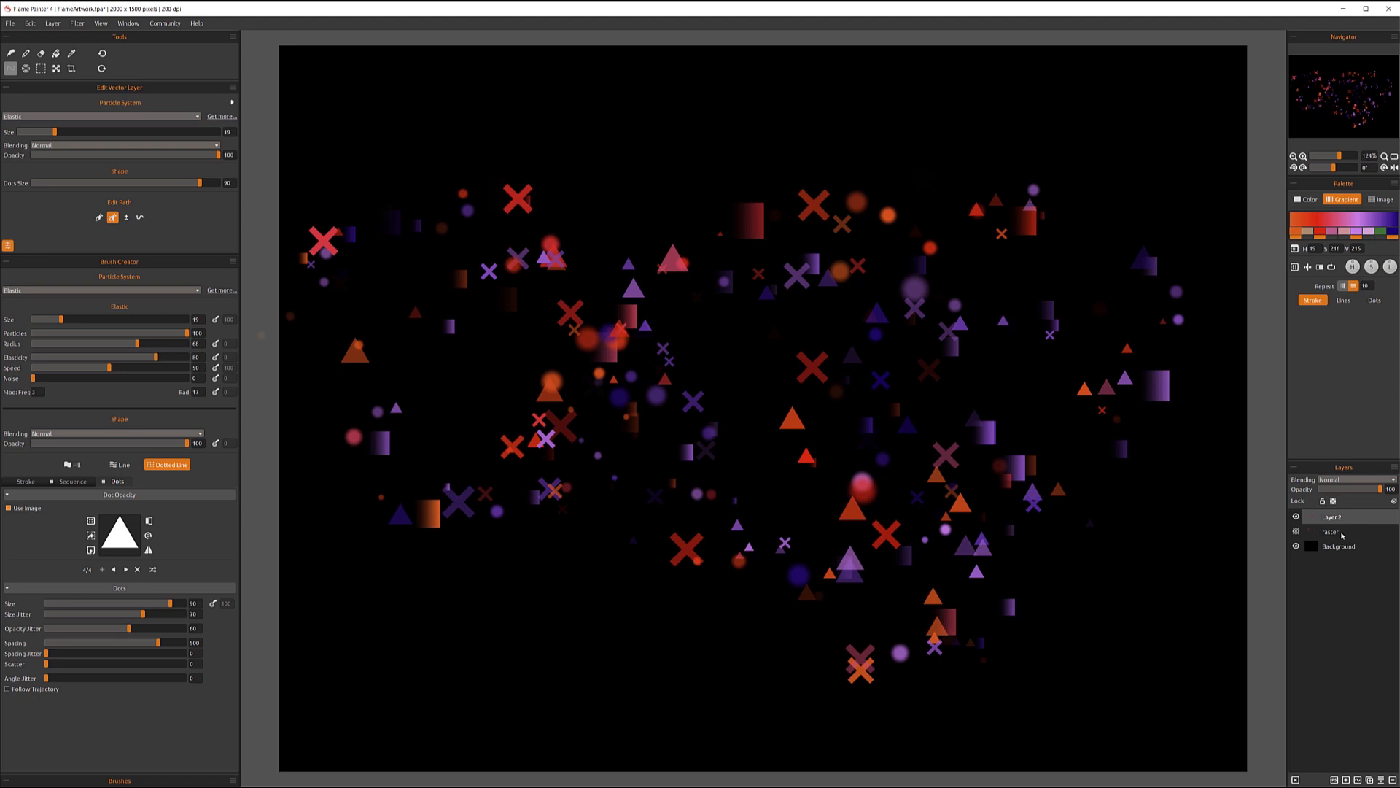
{"action": "left_click", "coordinate": [1294, 531]}
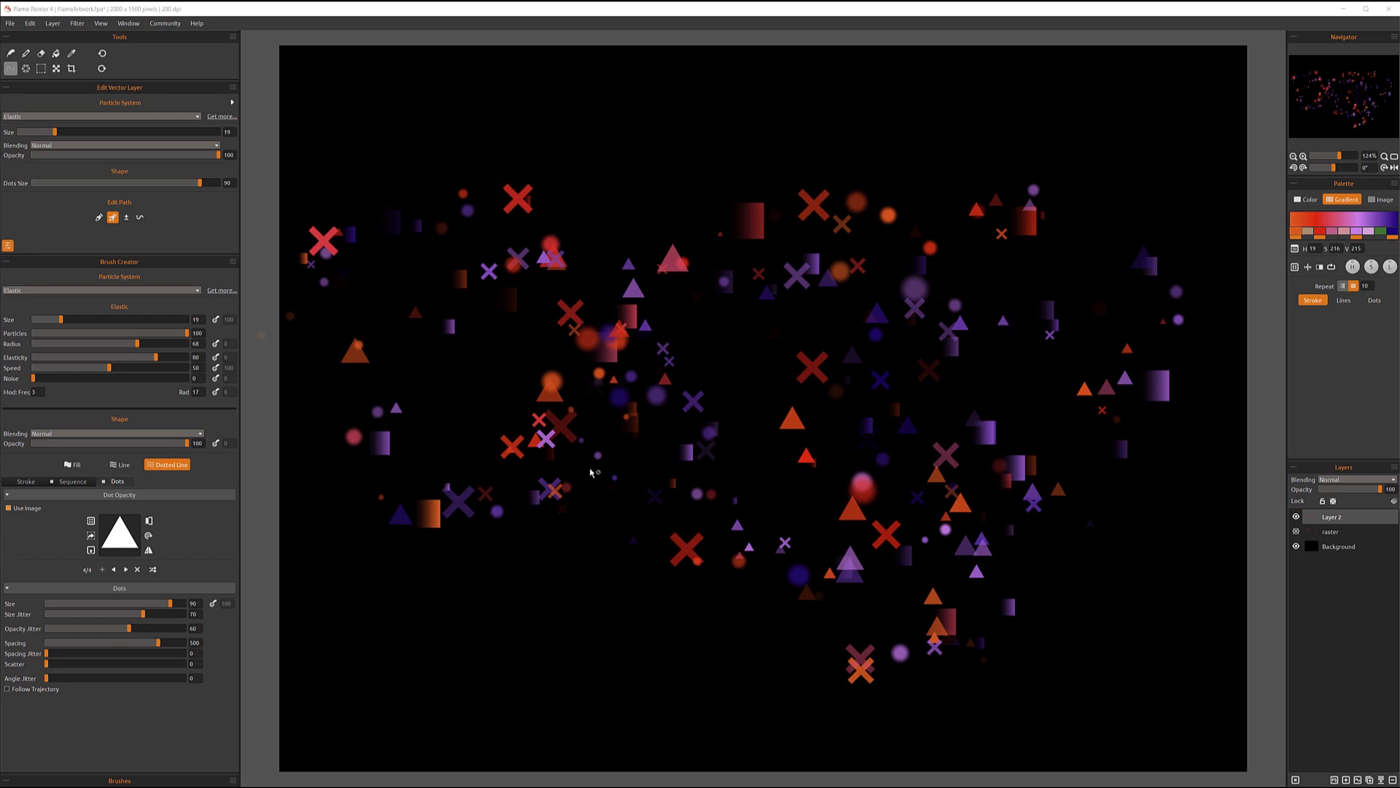
{"action": "mouse_move", "coordinate": [1284, 527]}
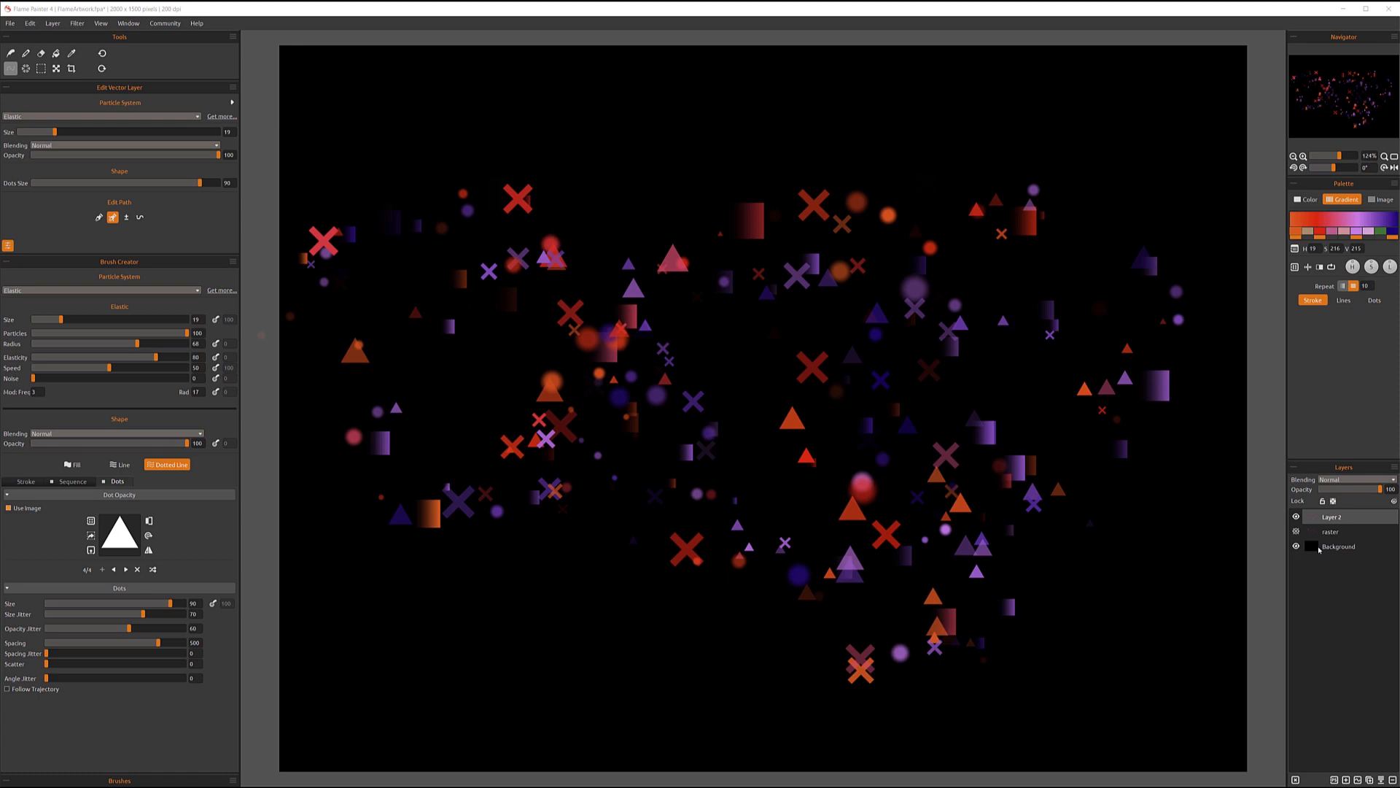
{"action": "mouse_move", "coordinate": [1327, 552]}
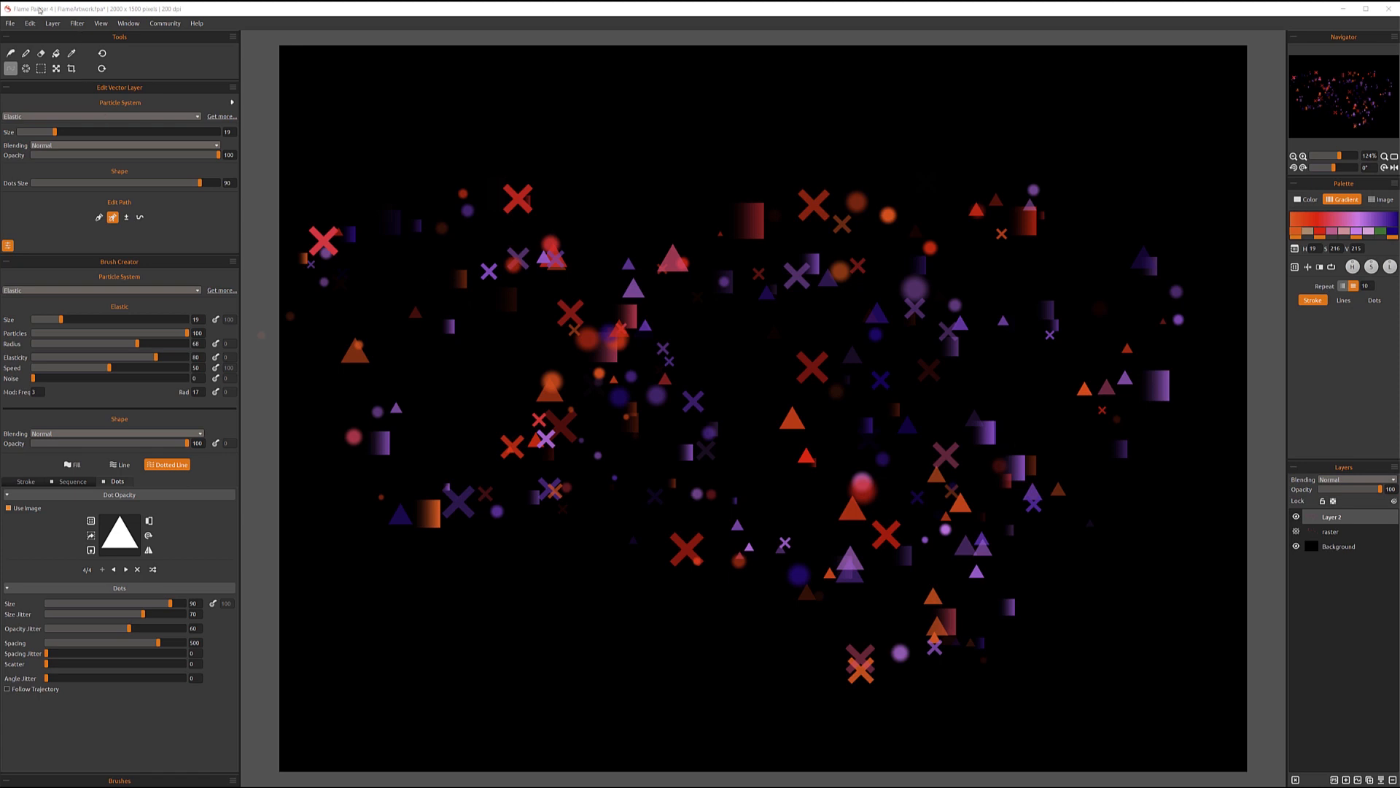
Step: Import the butterfly JPG as a new layer and move Layer 2 to the bottom
{"action": "left_click", "coordinate": [10, 22]}
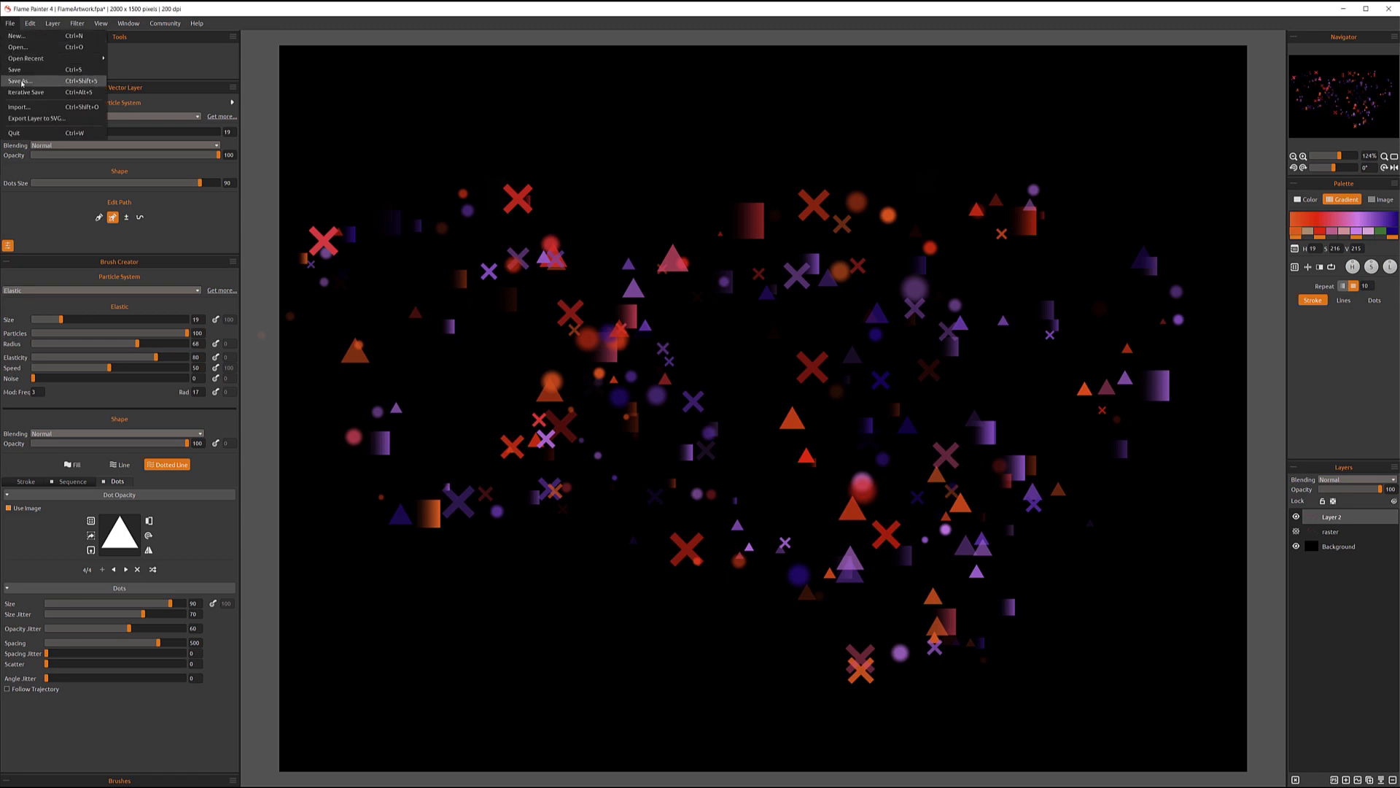
{"action": "mouse_move", "coordinate": [21, 107]}
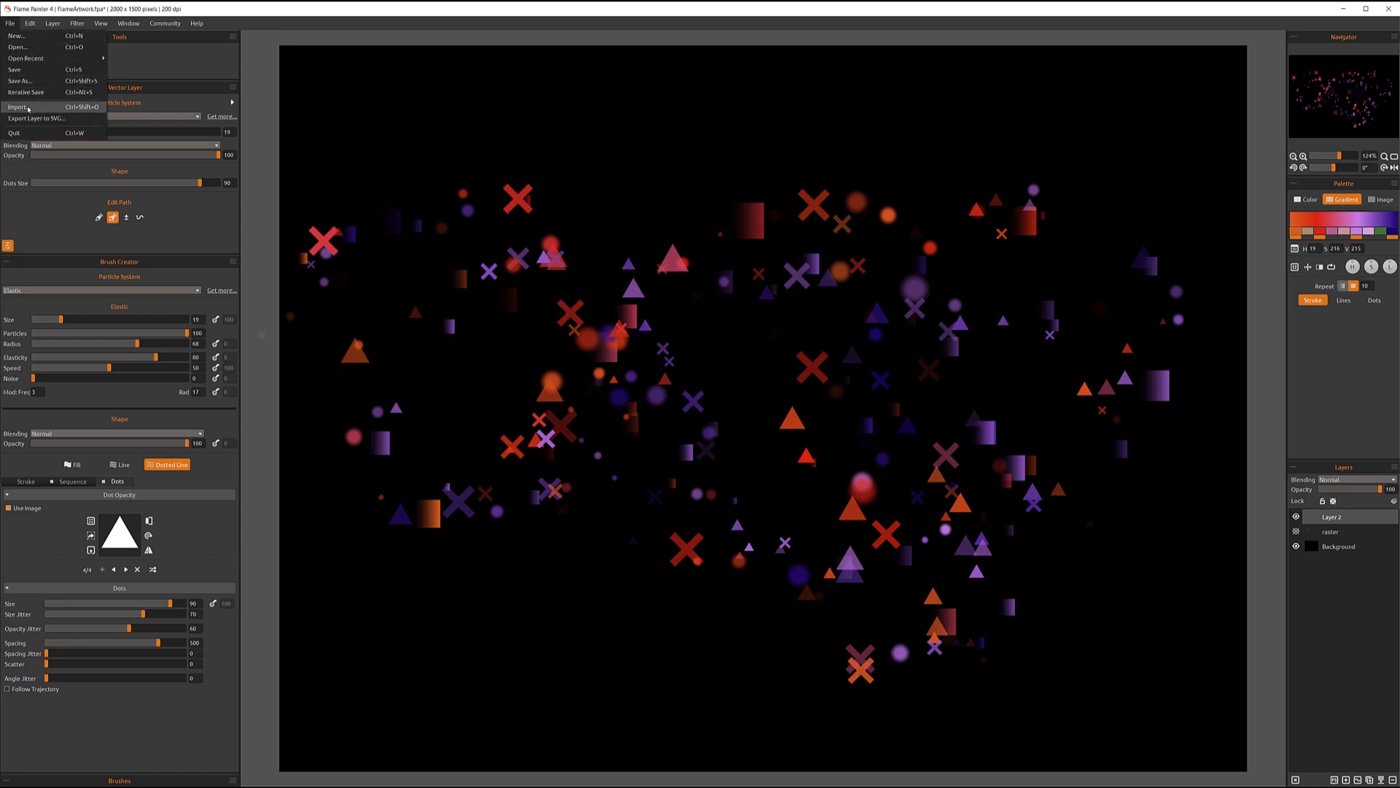
{"action": "left_click", "coordinate": [18, 107]}
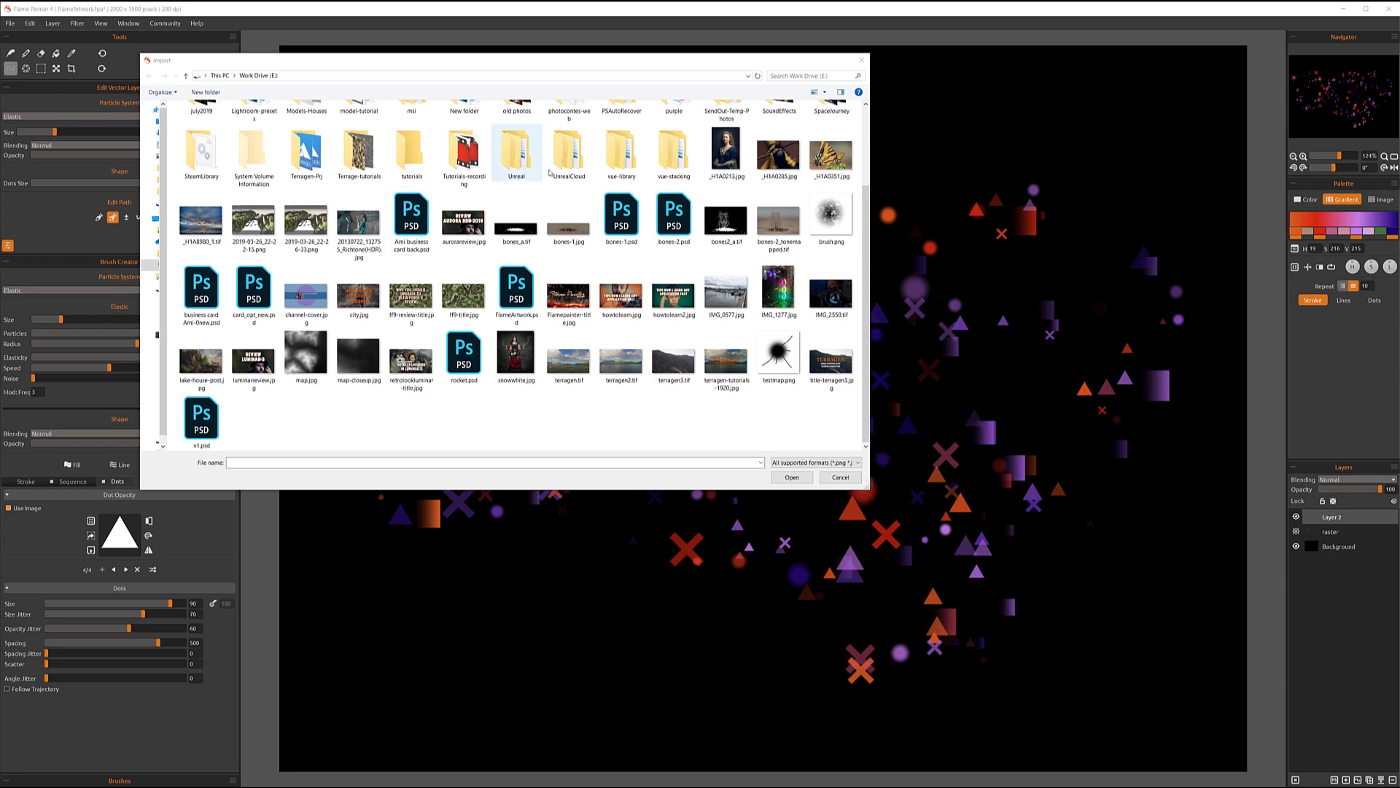
{"action": "left_click", "coordinate": [830, 152]}
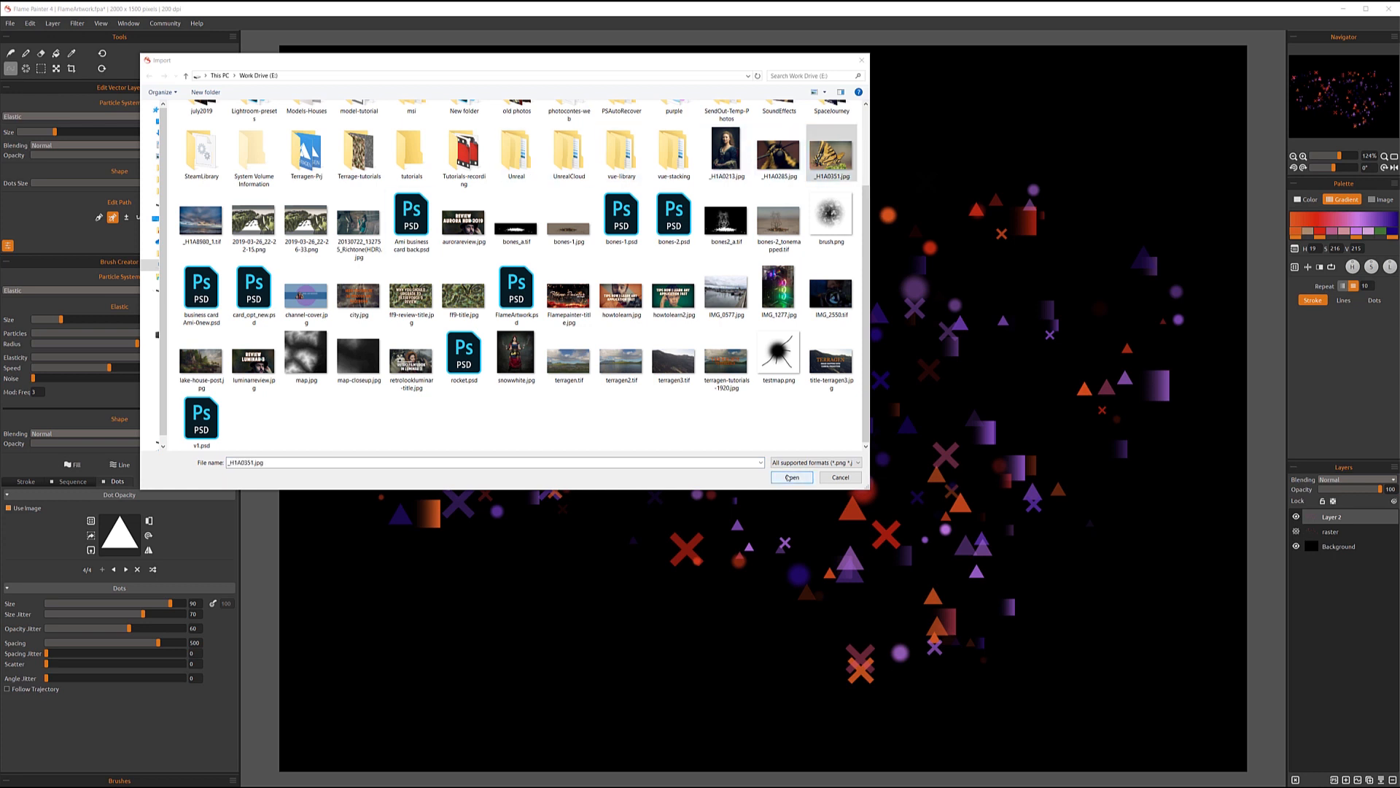
{"action": "left_click", "coordinate": [791, 477]}
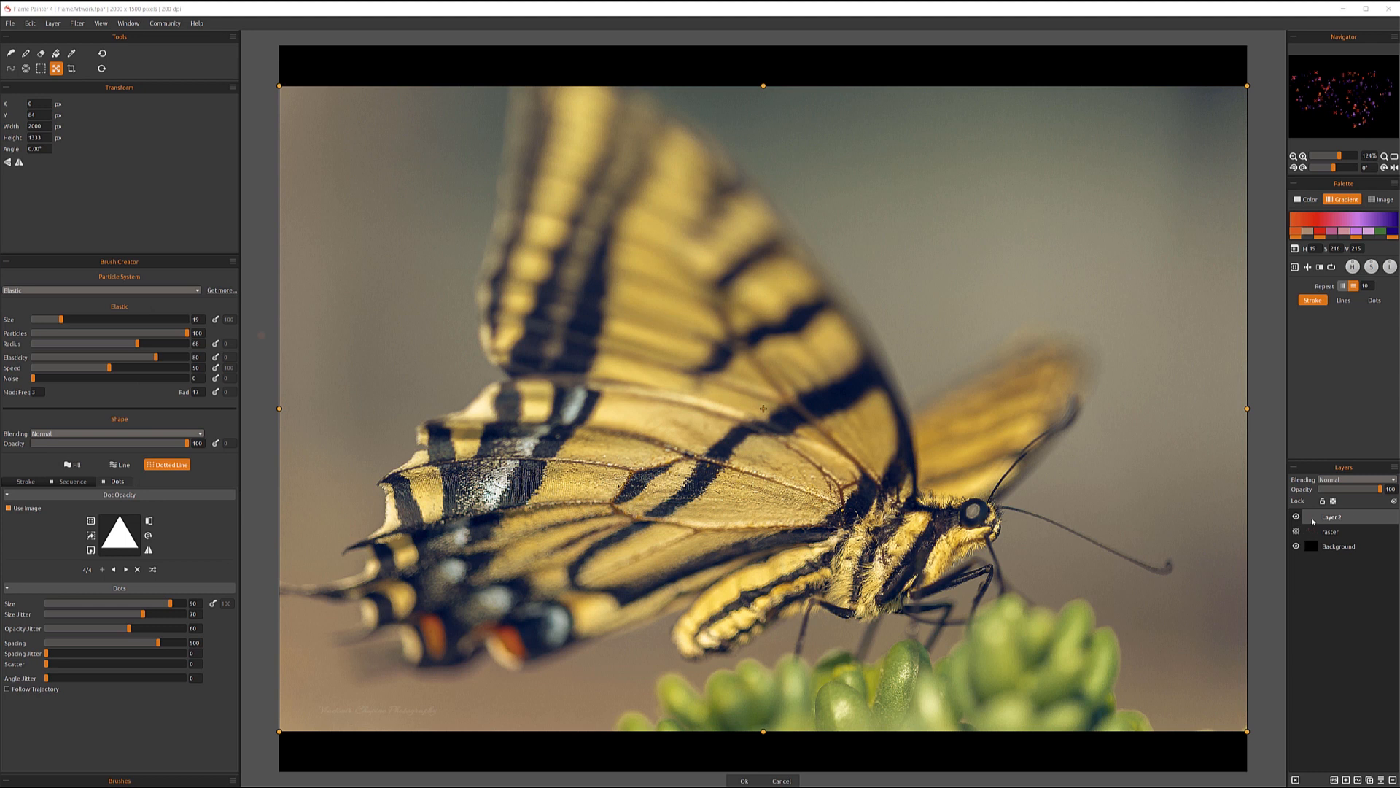
{"action": "left_click", "coordinate": [1339, 546]}
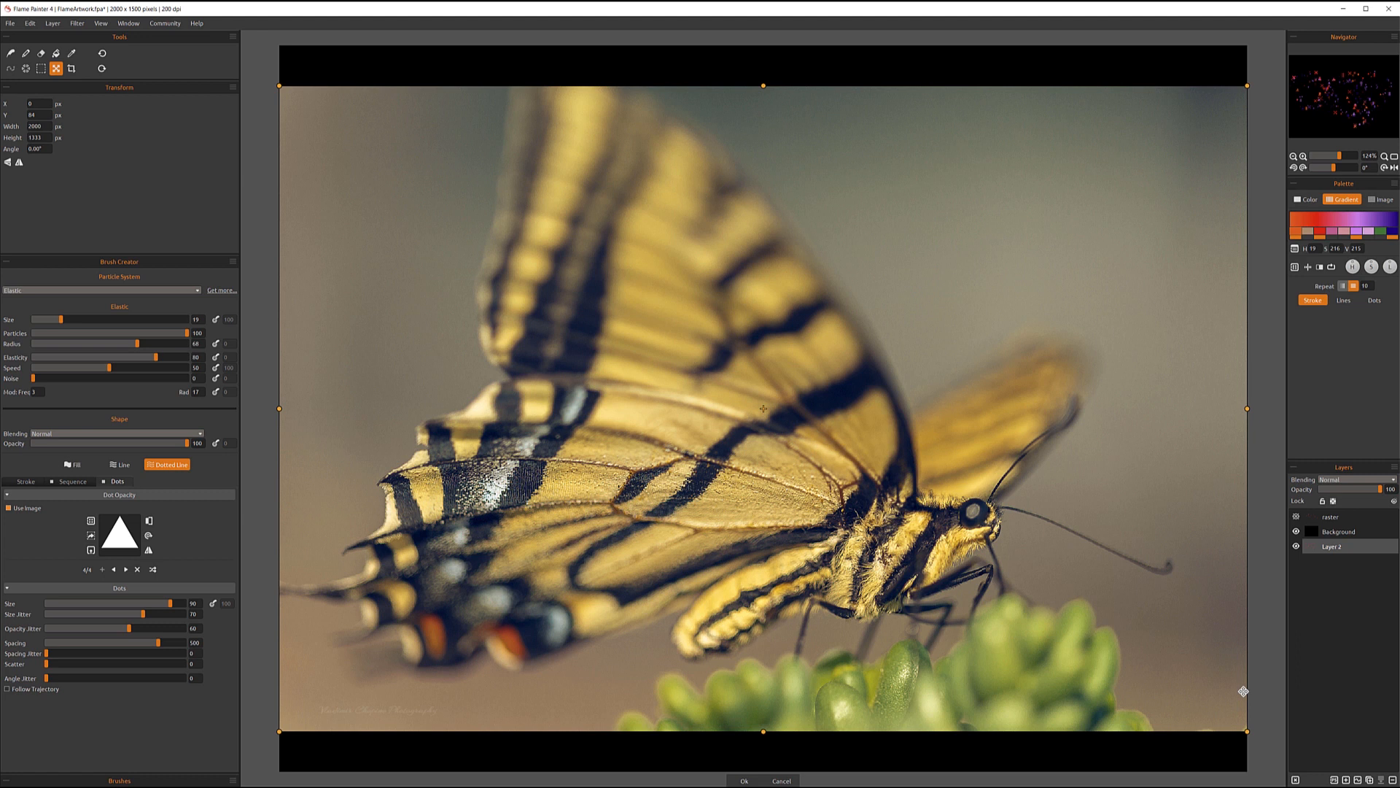
{"action": "mouse_move", "coordinate": [915, 194]}
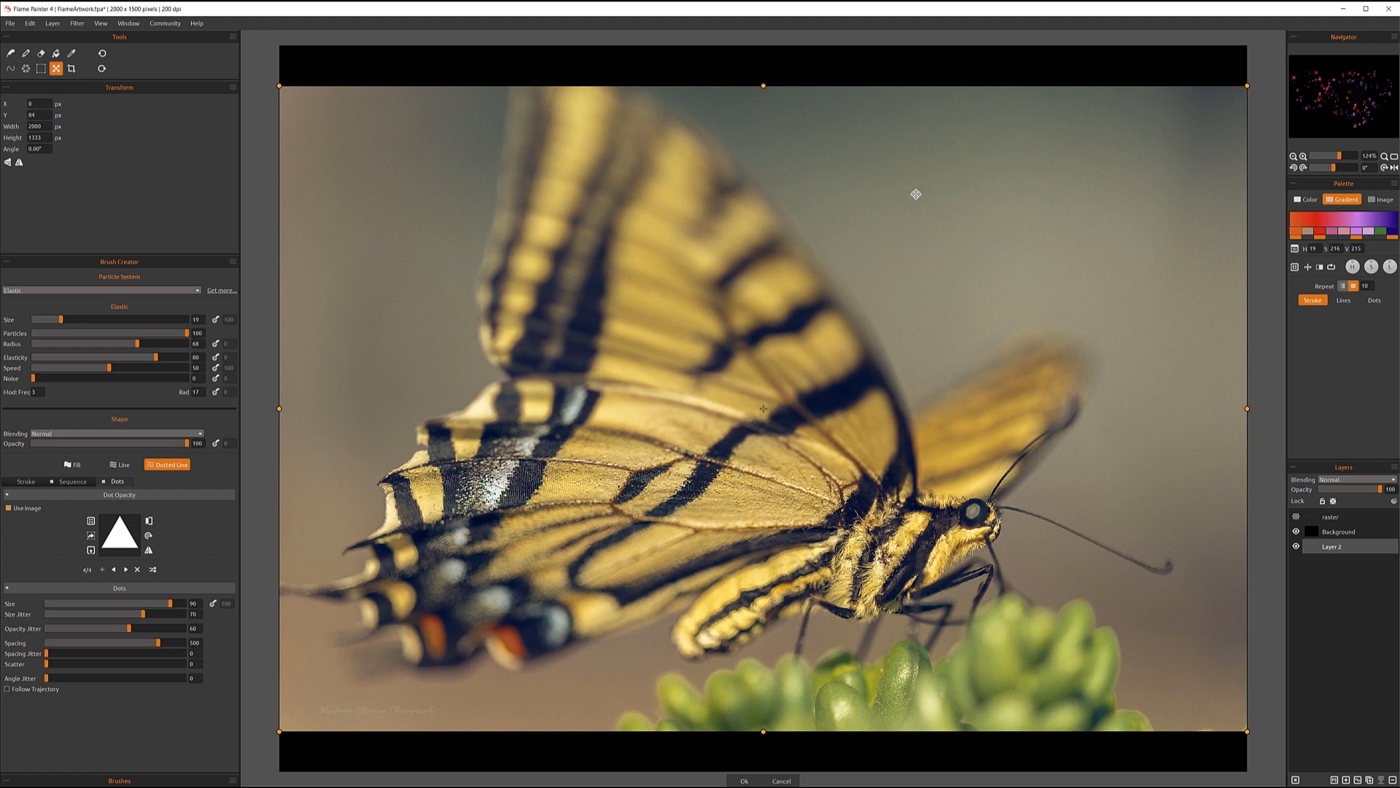
{"action": "mouse_move", "coordinate": [988, 214]}
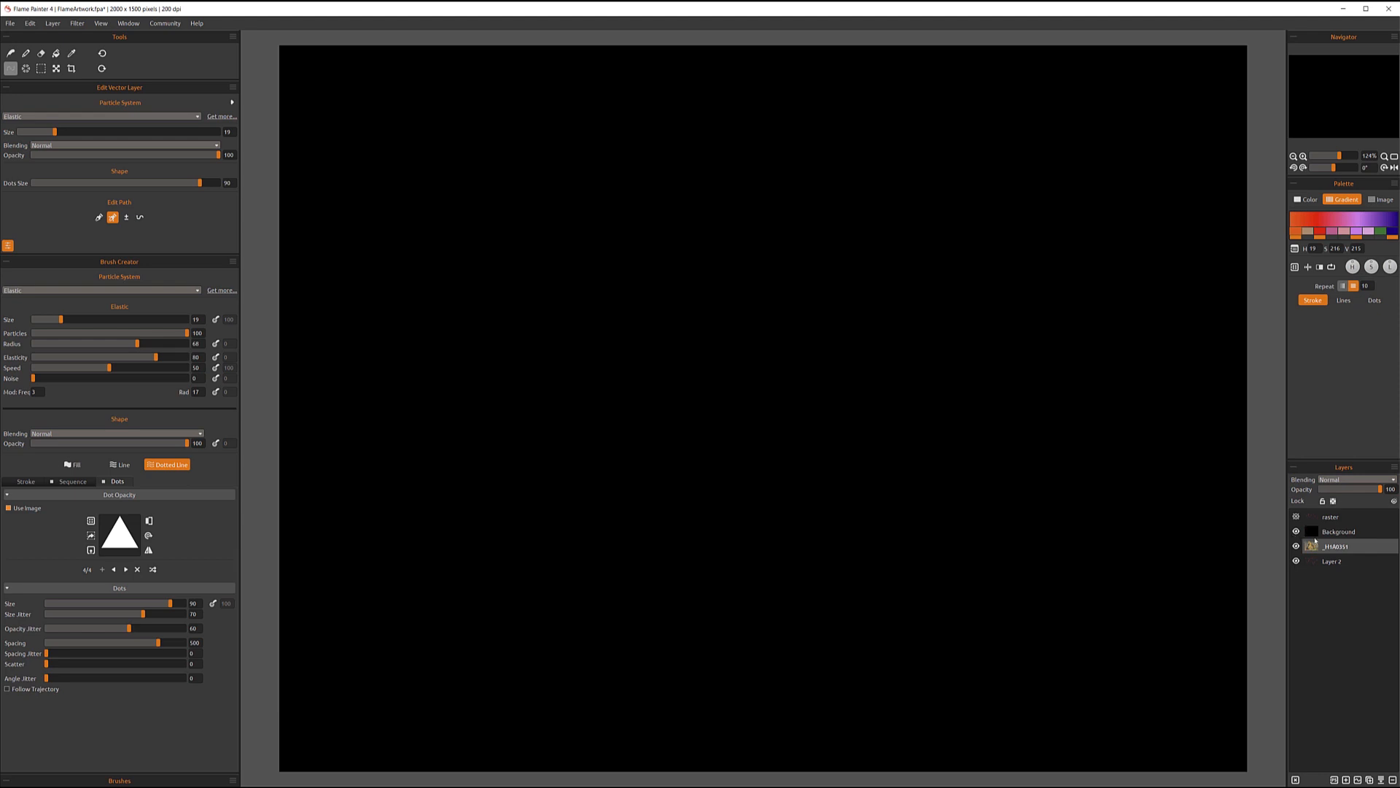
Step: Reorder the photo above Background and delete the raster and Layer 2 layers
{"action": "left_click", "coordinate": [1296, 517]}
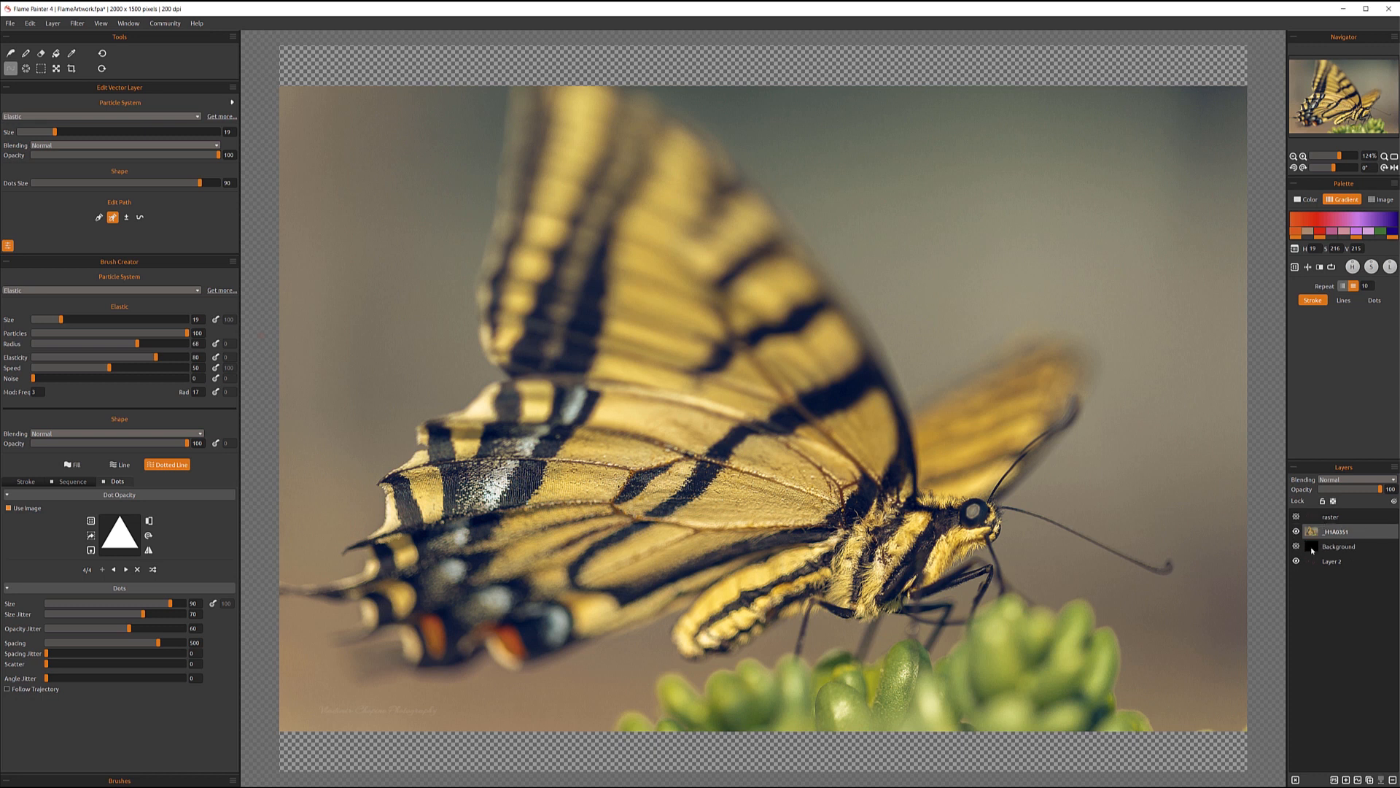
{"action": "left_click", "coordinate": [1338, 560]}
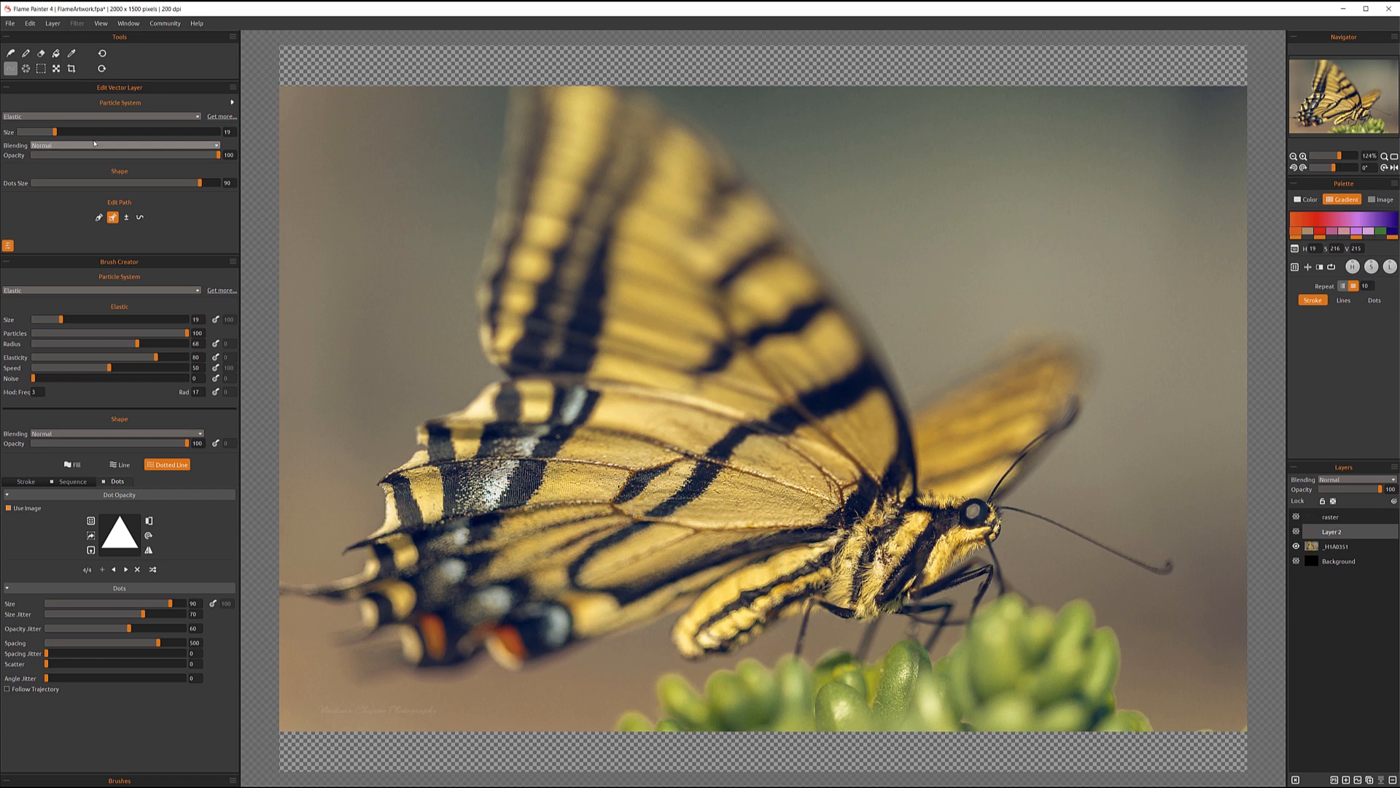
{"action": "left_click", "coordinate": [10, 52]}
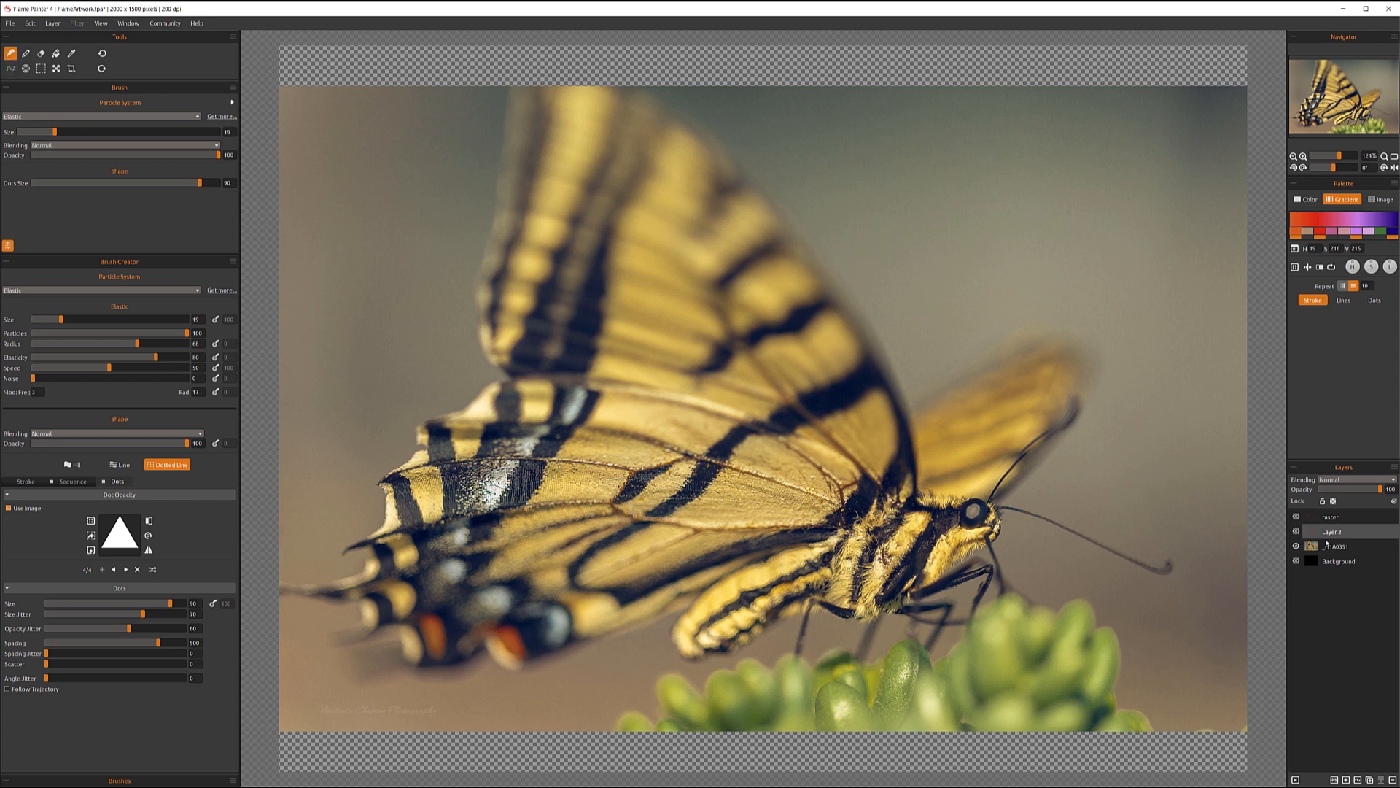
{"action": "left_click", "coordinate": [1331, 516]}
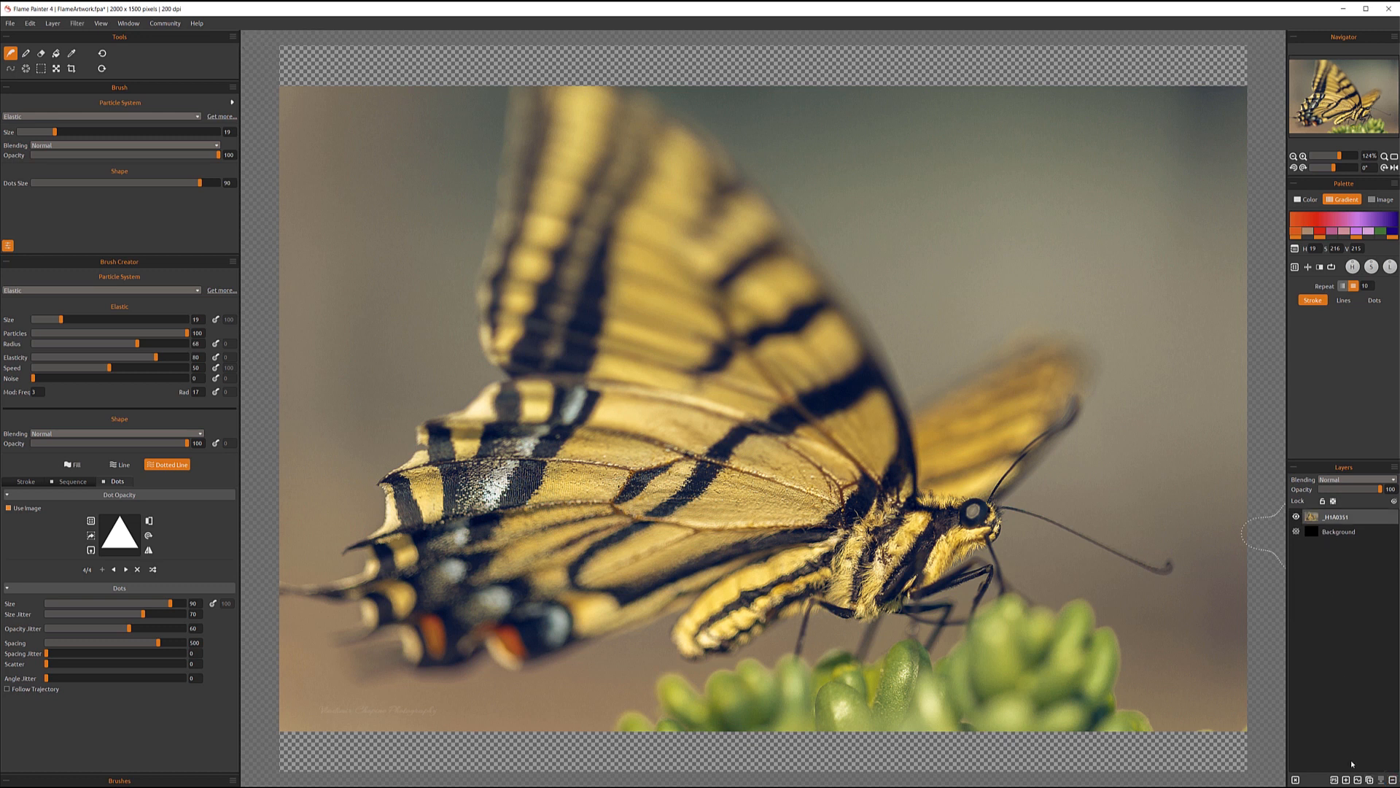
Step: Add a new layer and paint a glowing orange Flame-brush outline around the butterfly
{"action": "left_click", "coordinate": [1301, 779]}
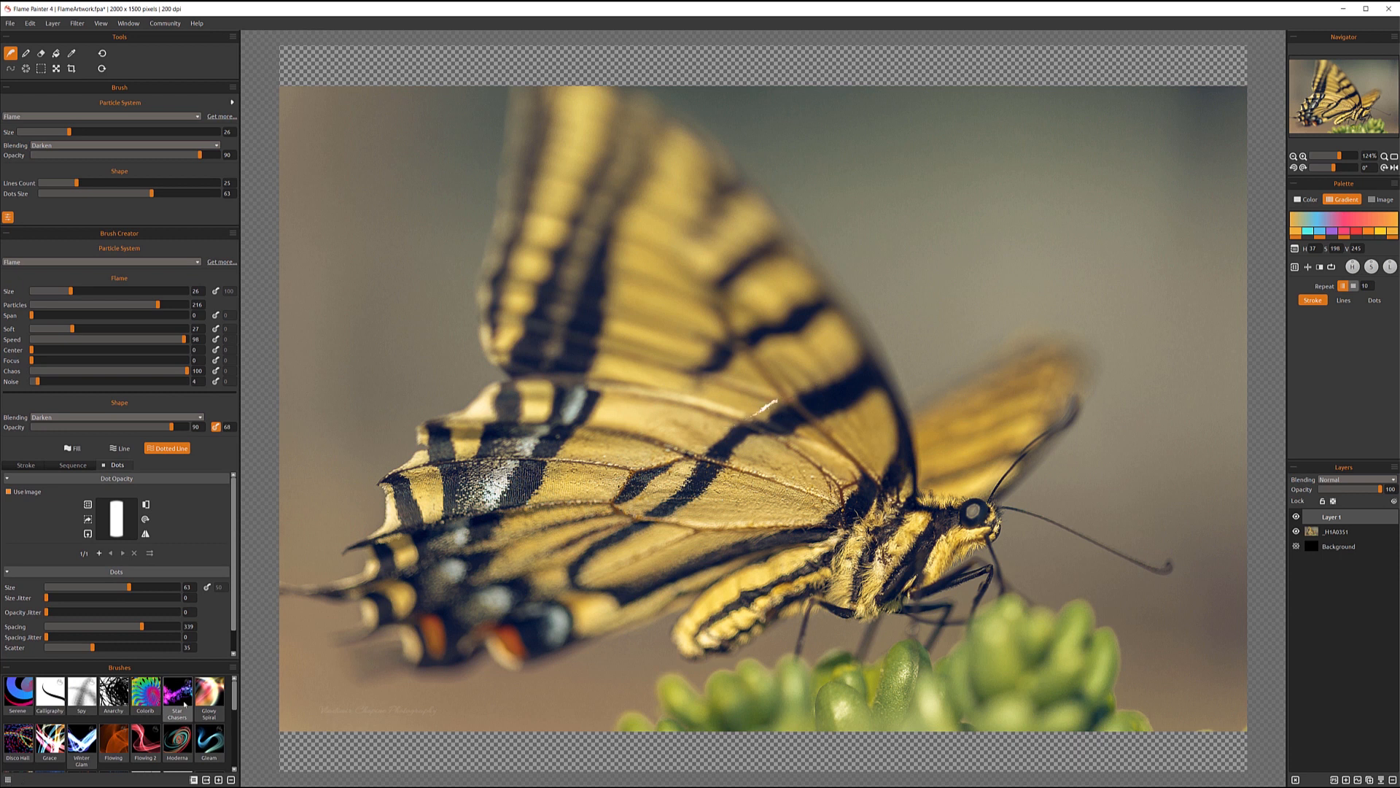
{"action": "scroll", "scroll_direction": "down", "scroll_amount": 3}
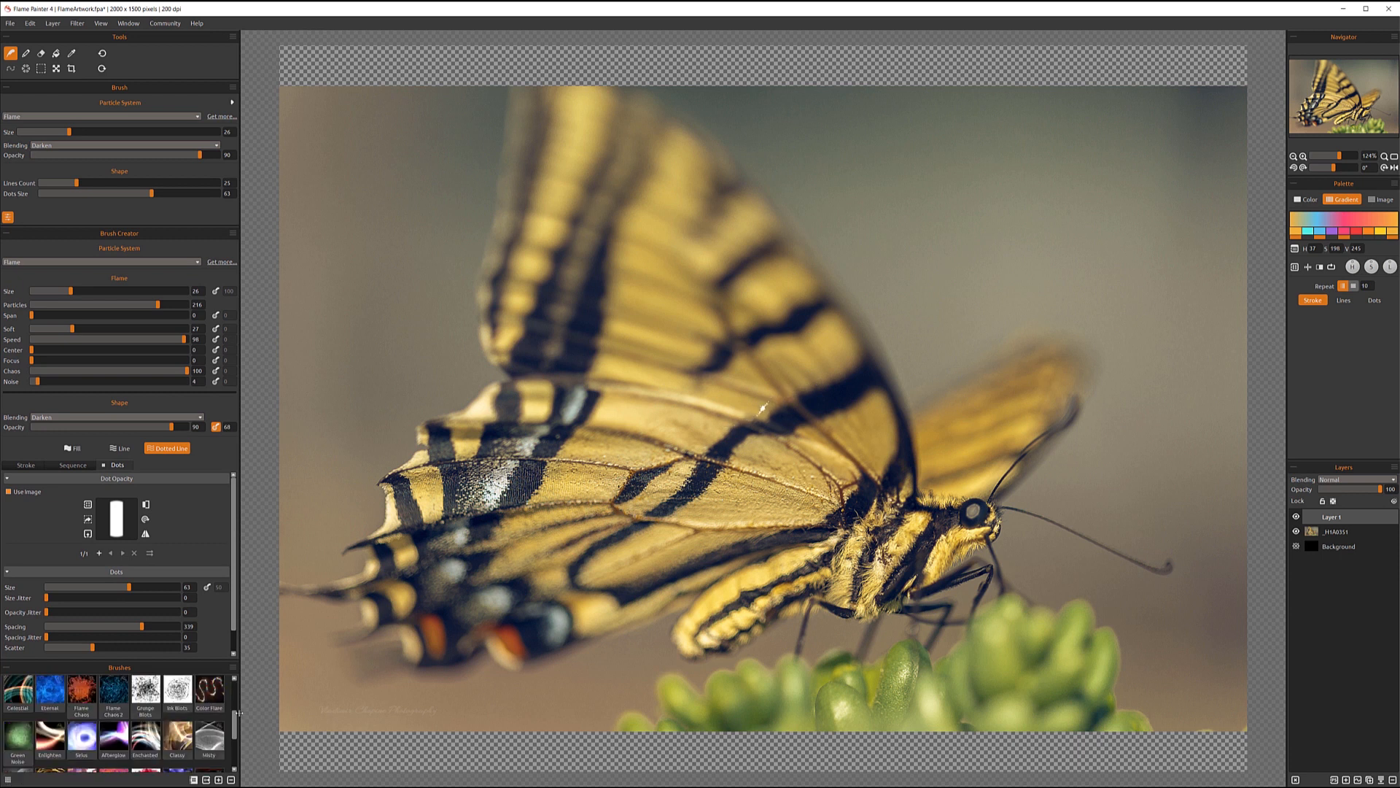
{"action": "scroll", "scroll_direction": "down", "scroll_amount": 3}
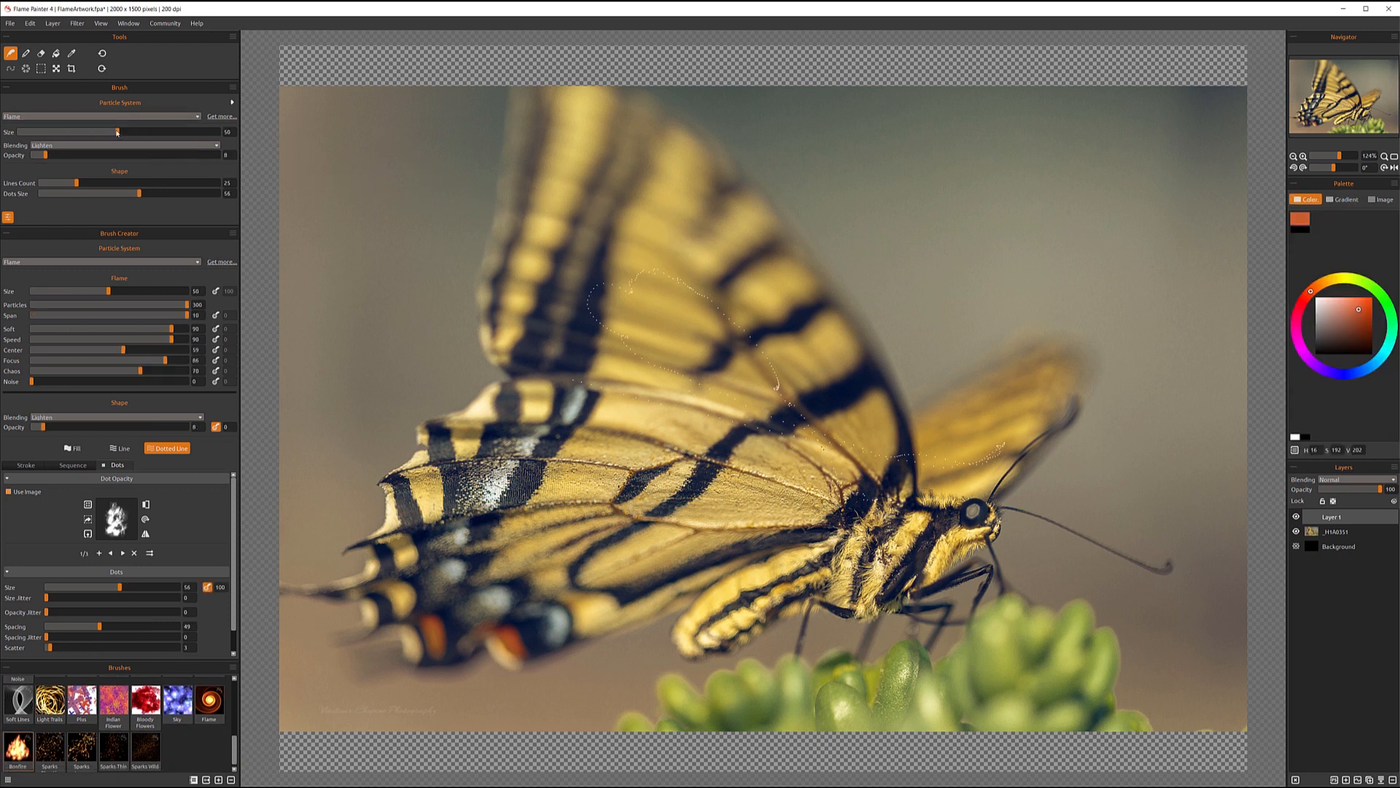
{"action": "left_click_drag", "start_coordinate": [116, 133], "coordinate": [50, 132]}
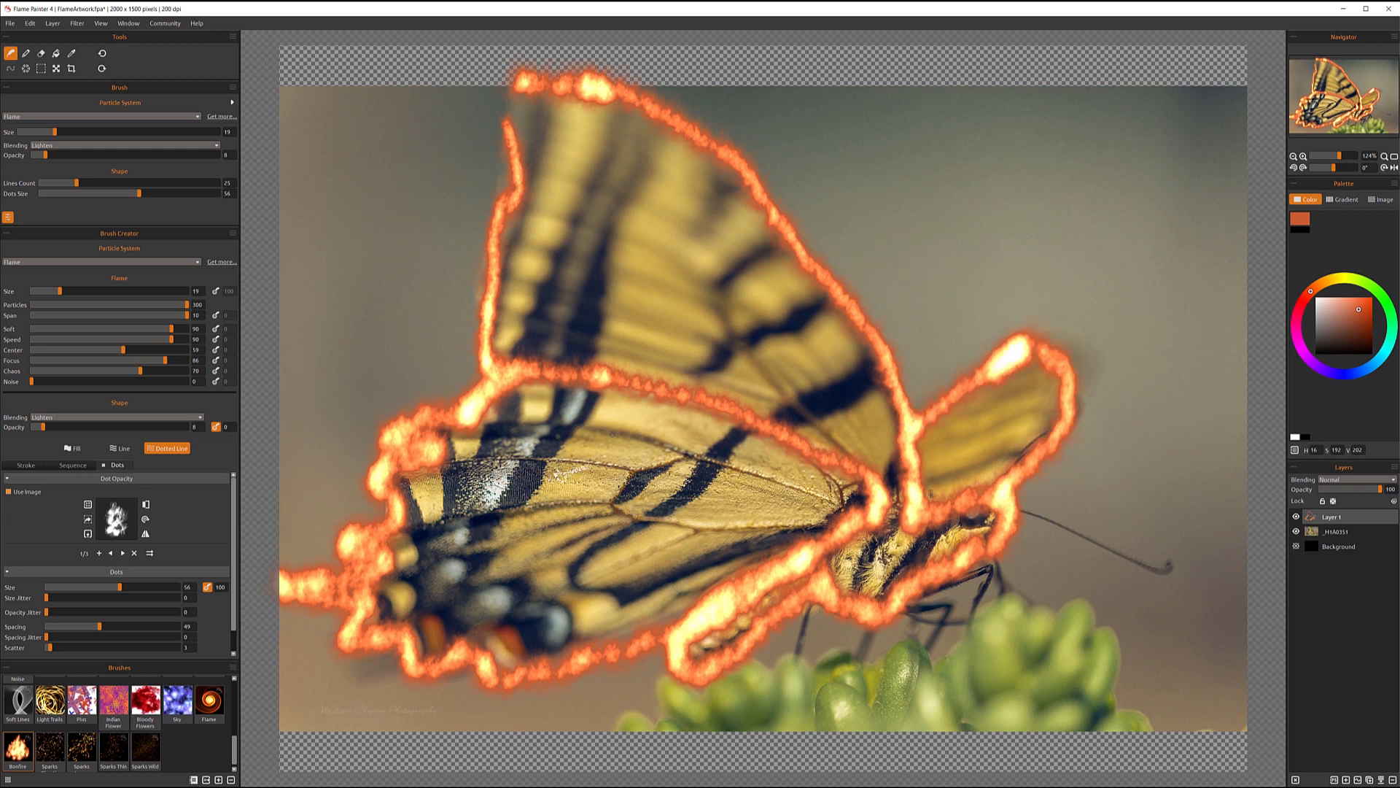
Step: Toggle the photo layer's visibility off and back on, then hide the flame outline Layer 1
{"action": "left_click", "coordinate": [1292, 531]}
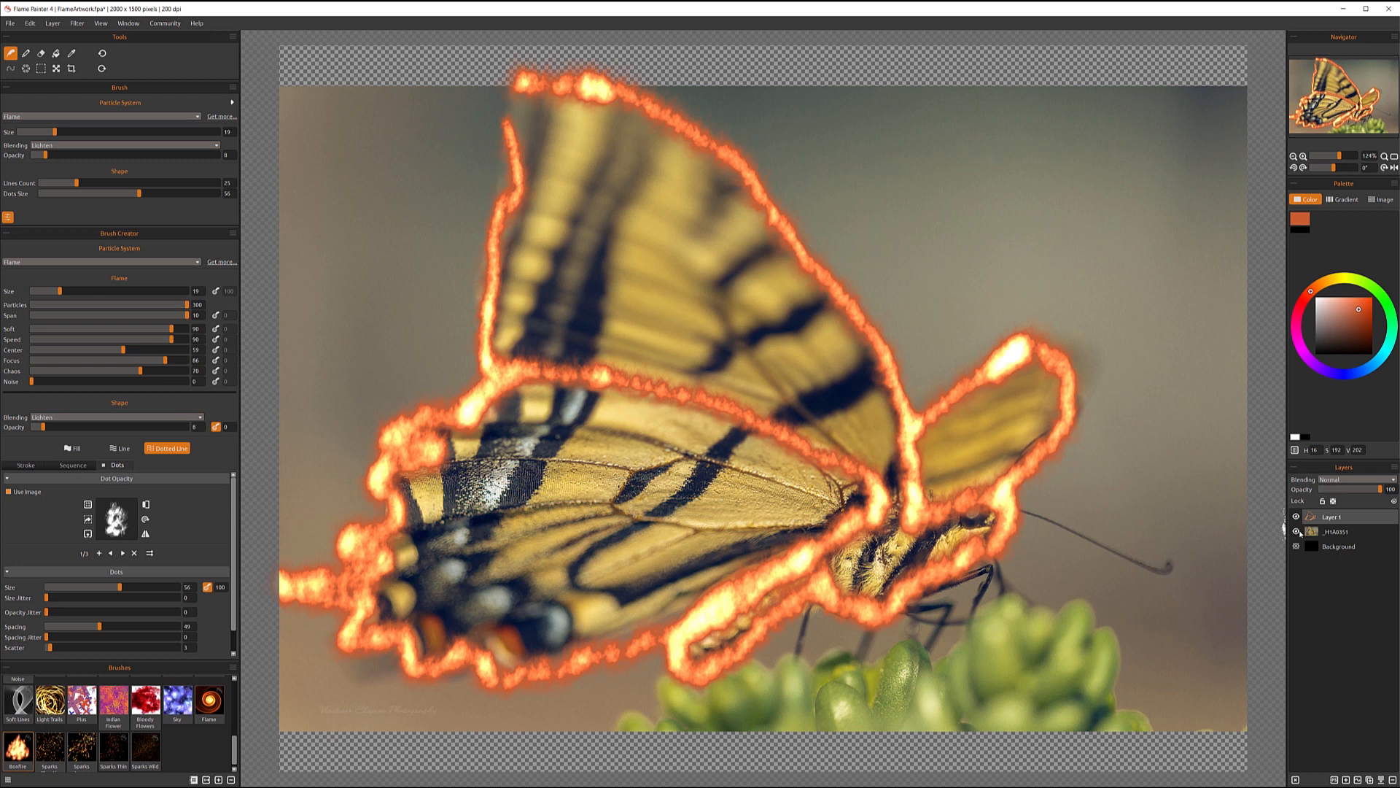
{"action": "left_click", "coordinate": [1295, 547]}
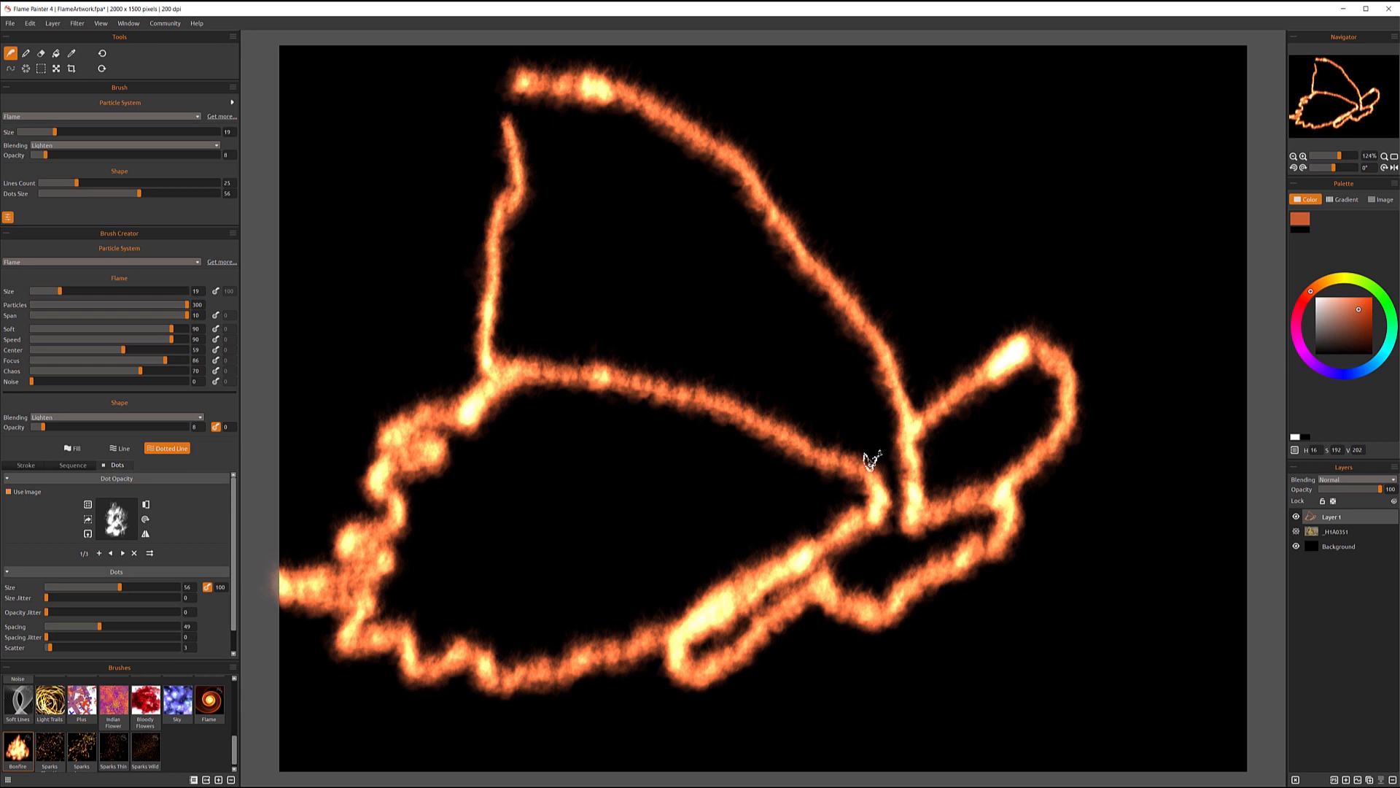
{"action": "mouse_move", "coordinate": [868, 459]}
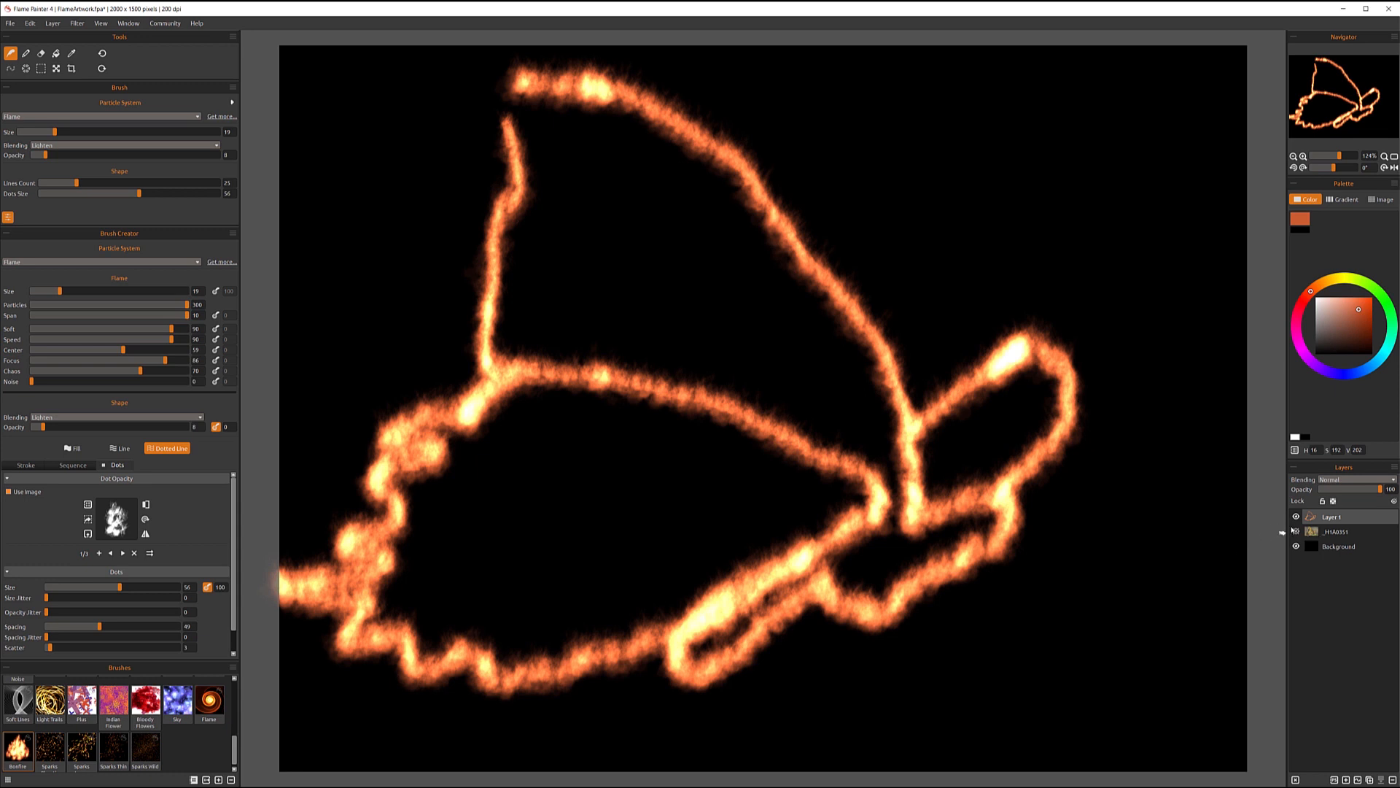
{"action": "left_click", "coordinate": [1294, 545]}
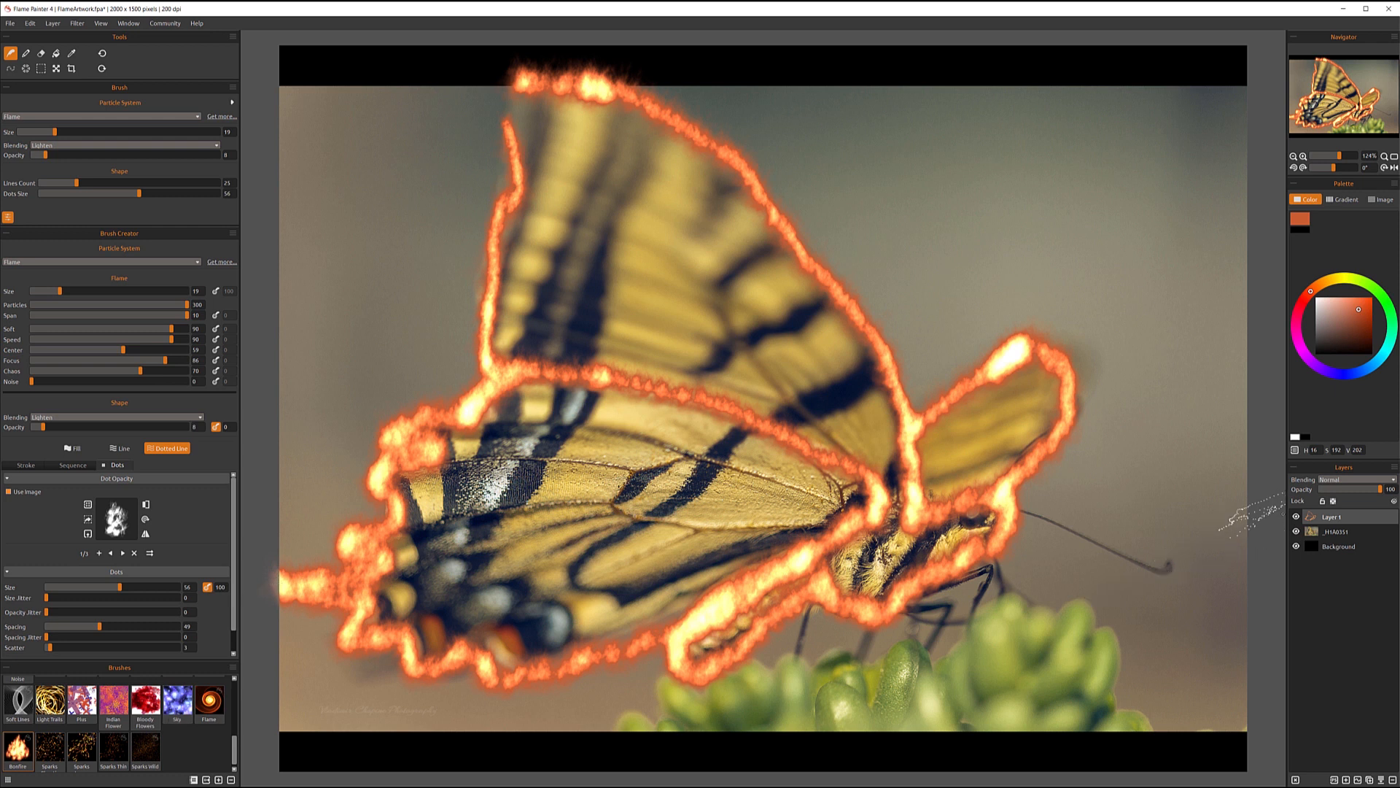
{"action": "left_click", "coordinate": [1295, 517]}
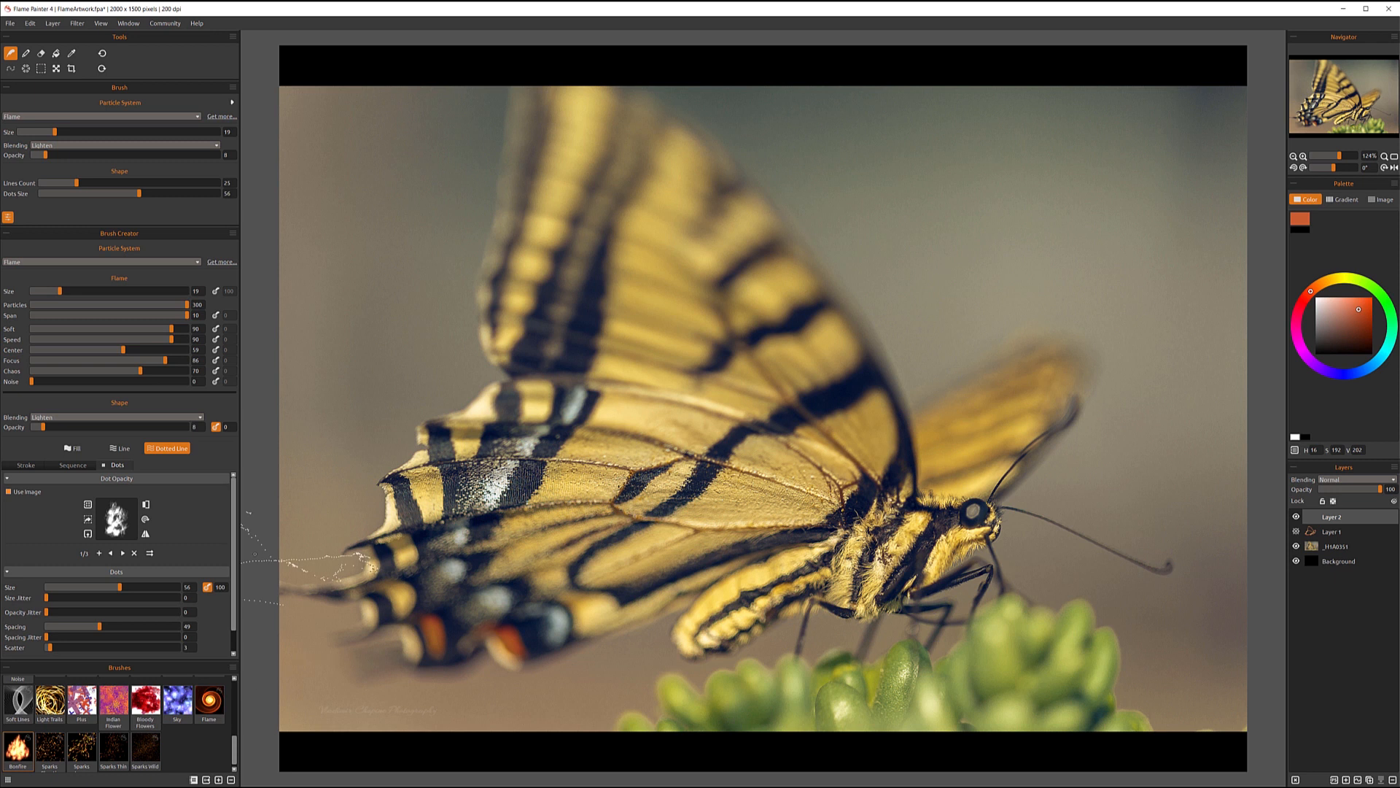
Step: Paint white Clouds-brush fog across the lower half of the photo on Layer 2
{"action": "left_click", "coordinate": [101, 261]}
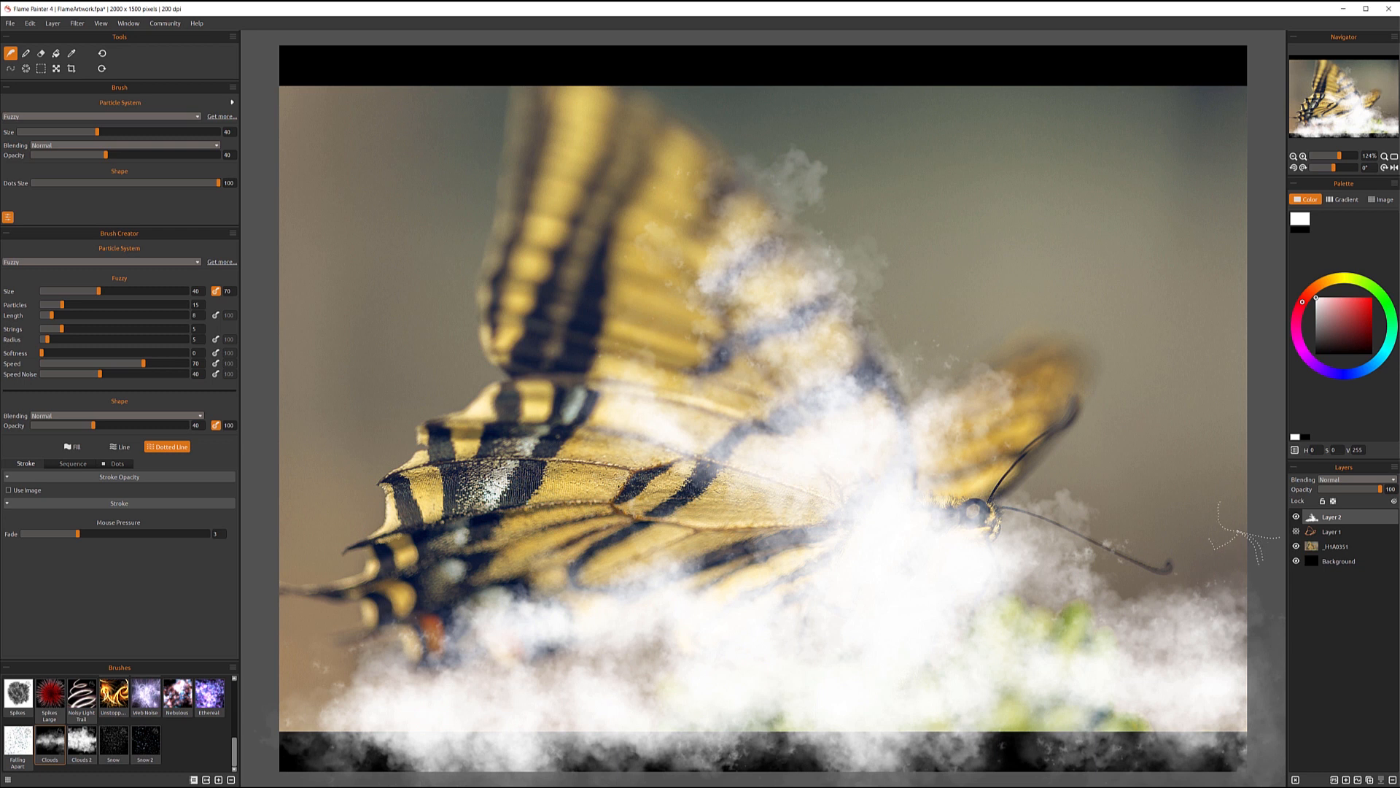
{"action": "left_click", "coordinate": [1357, 479]}
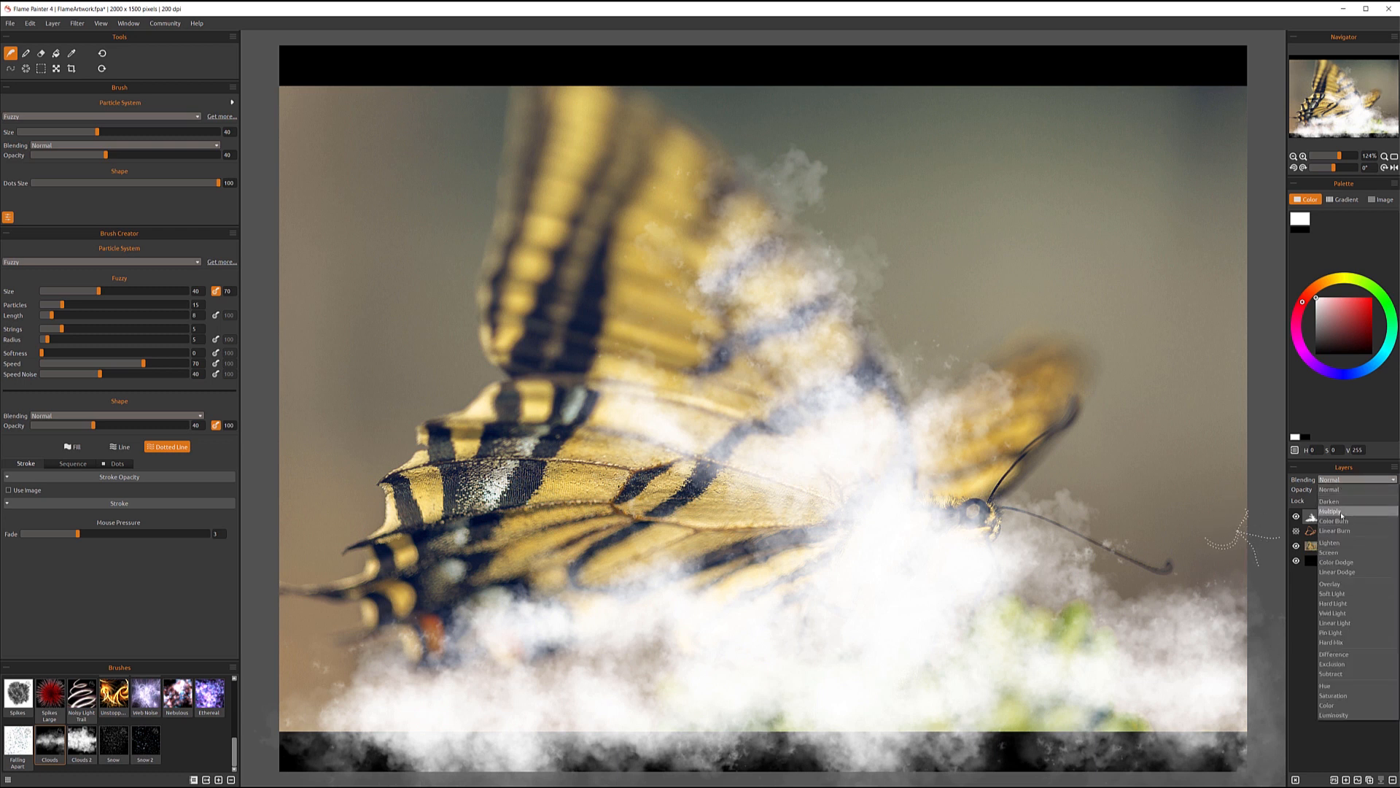
Step: Set Layer 2's blending mode to Soft Light for a subtle haze
{"action": "left_click", "coordinate": [1331, 510]}
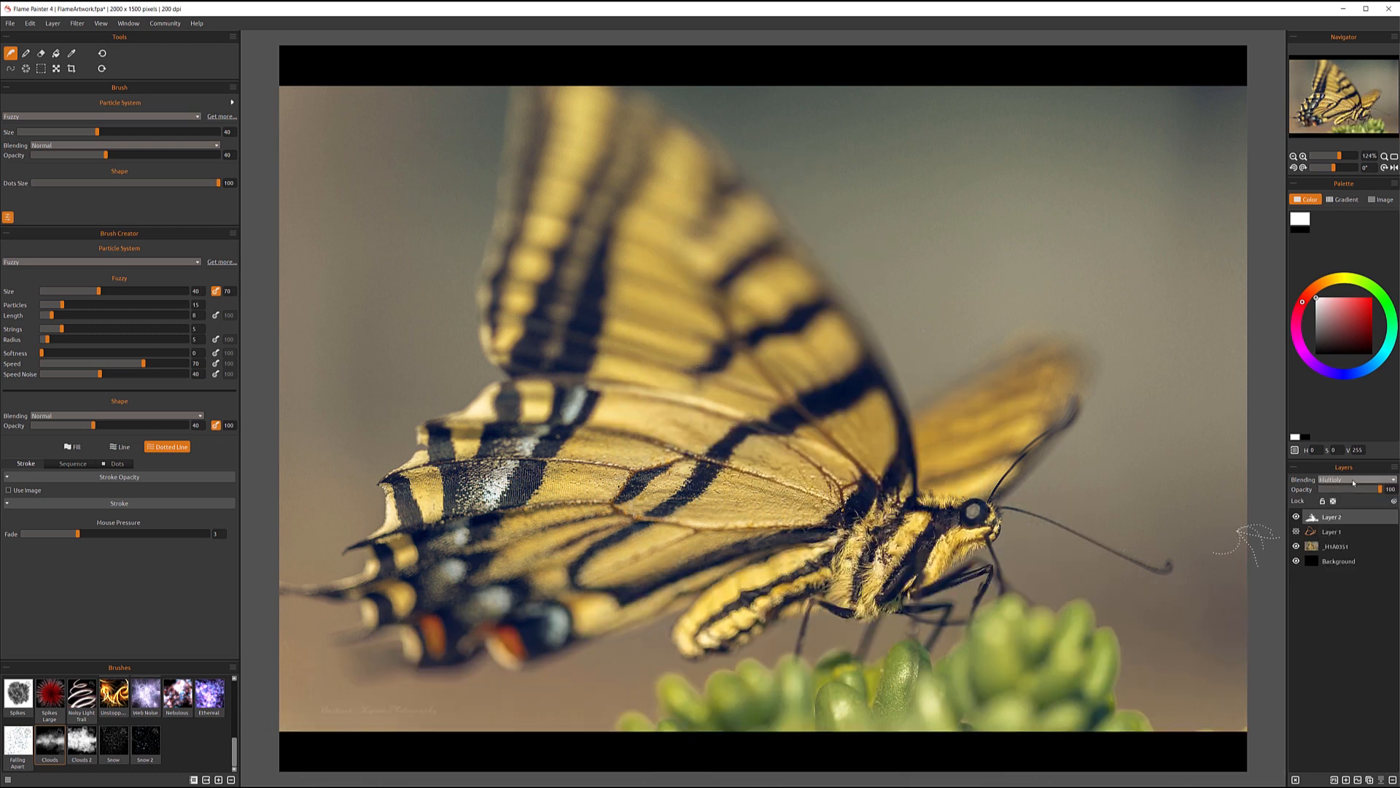
{"action": "left_click", "coordinate": [1350, 480]}
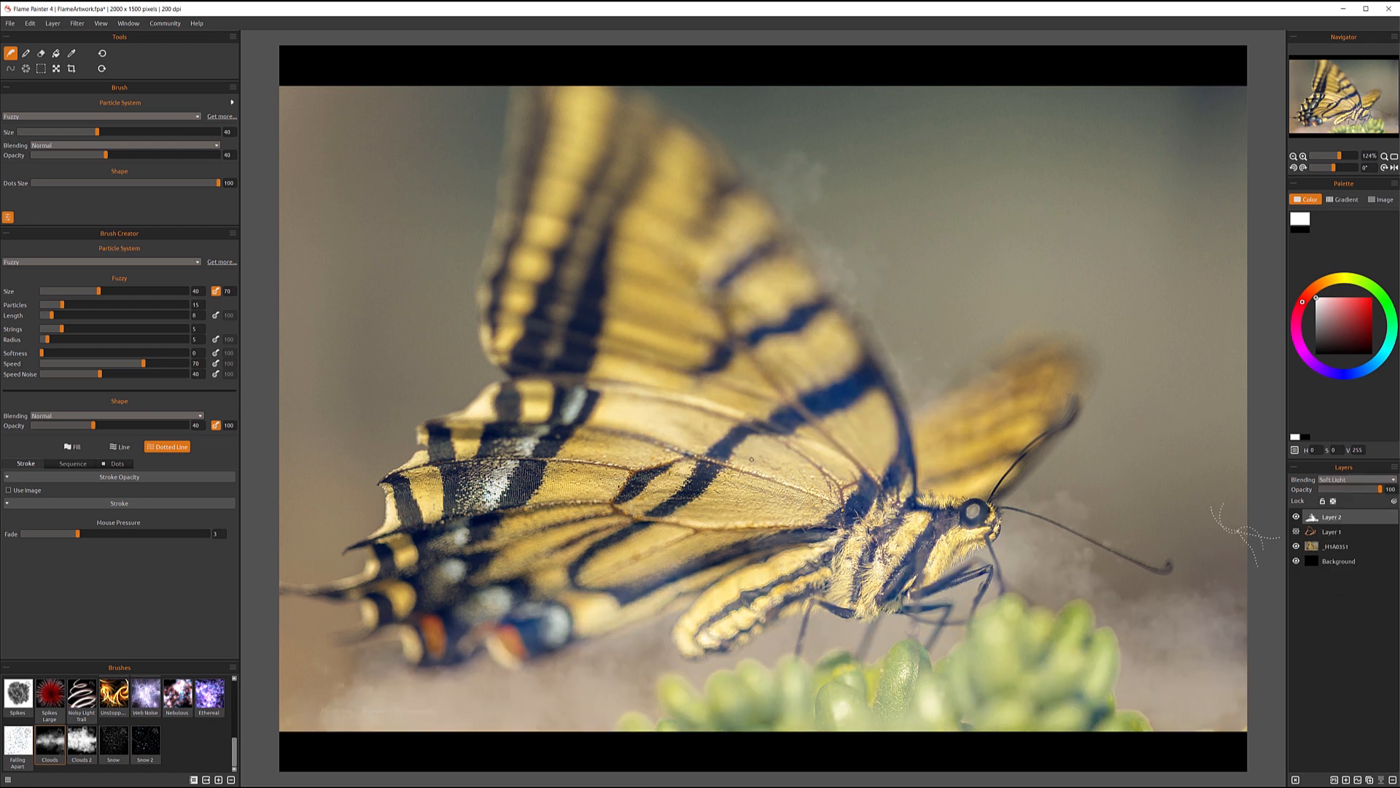
{"action": "mouse_move", "coordinate": [1310, 655]}
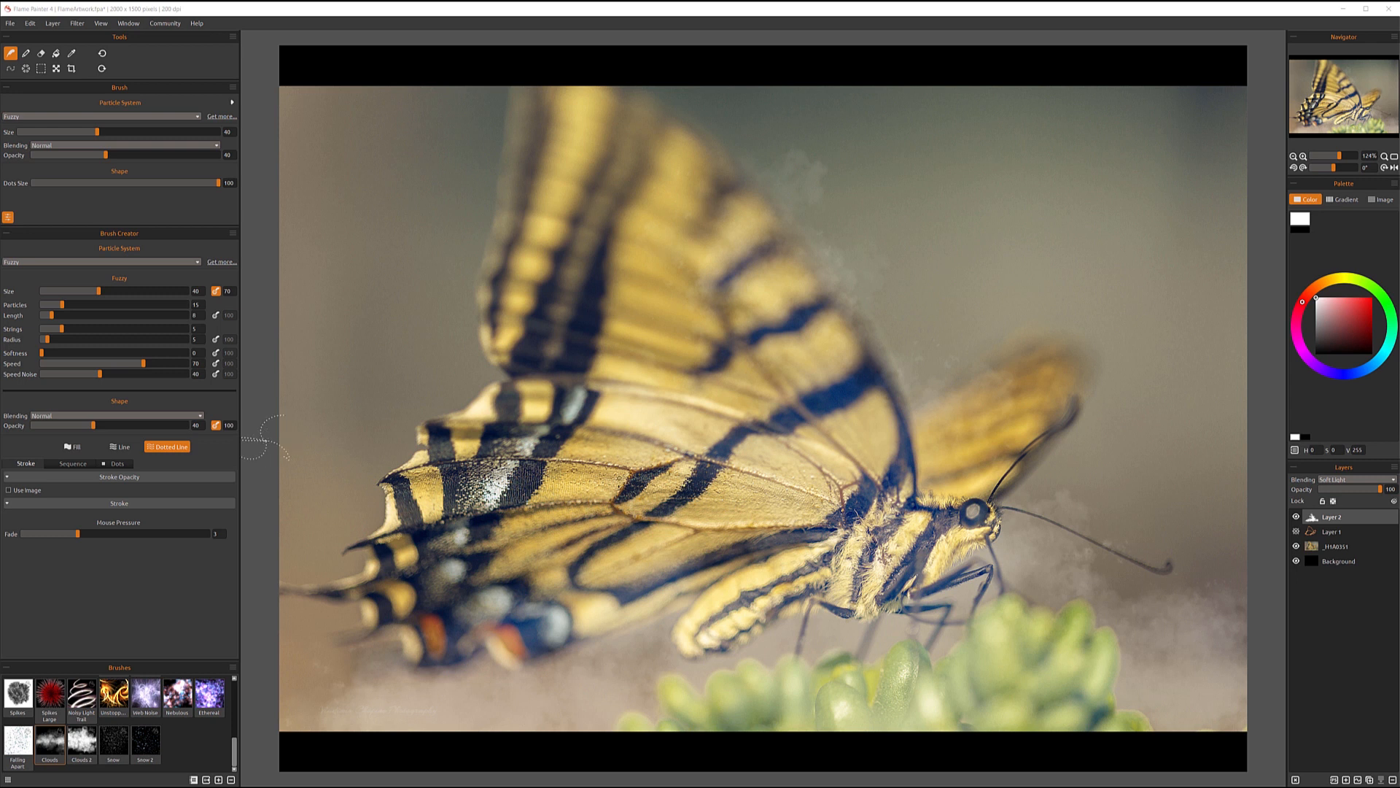
{"action": "mouse_move", "coordinate": [1237, 585]}
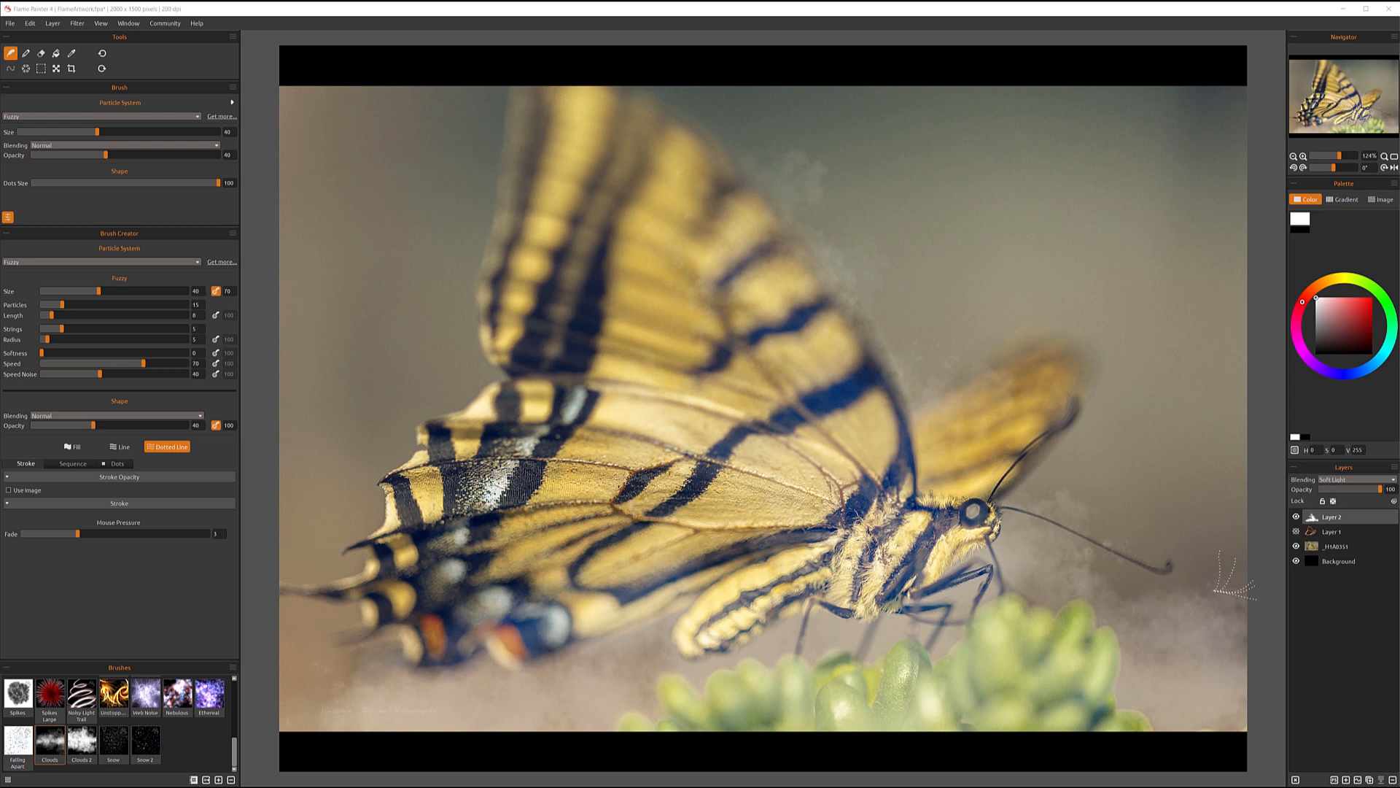